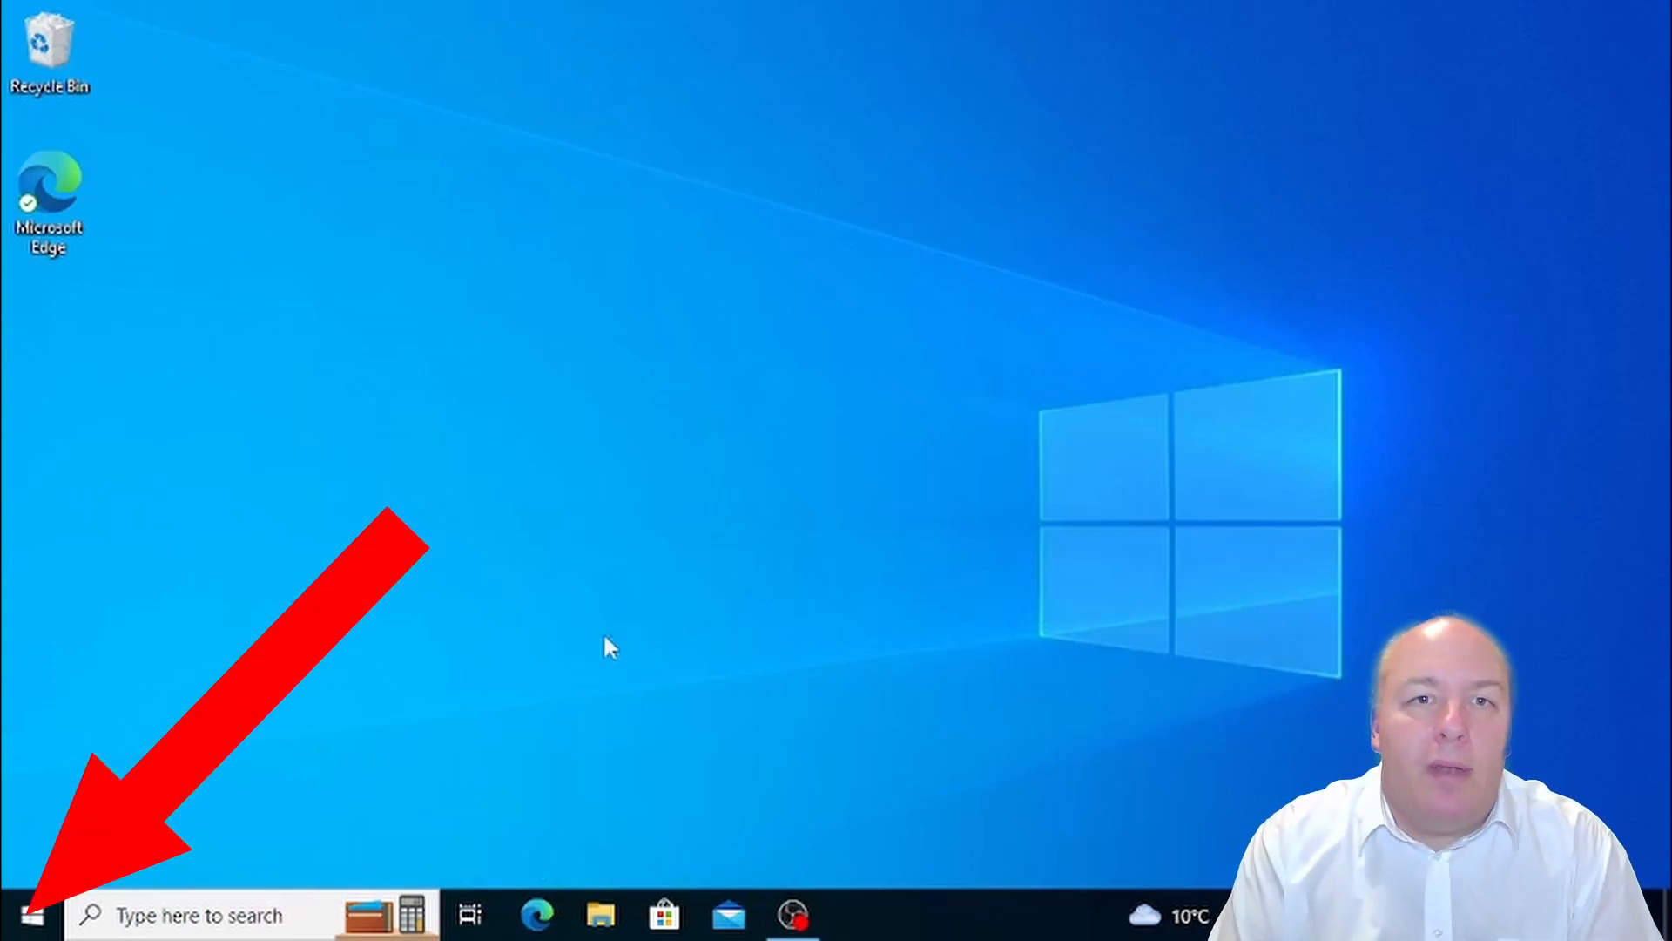
Open the Start menu and scroll the app list down to Word
{"action": "left_click", "coordinate": [21, 915]}
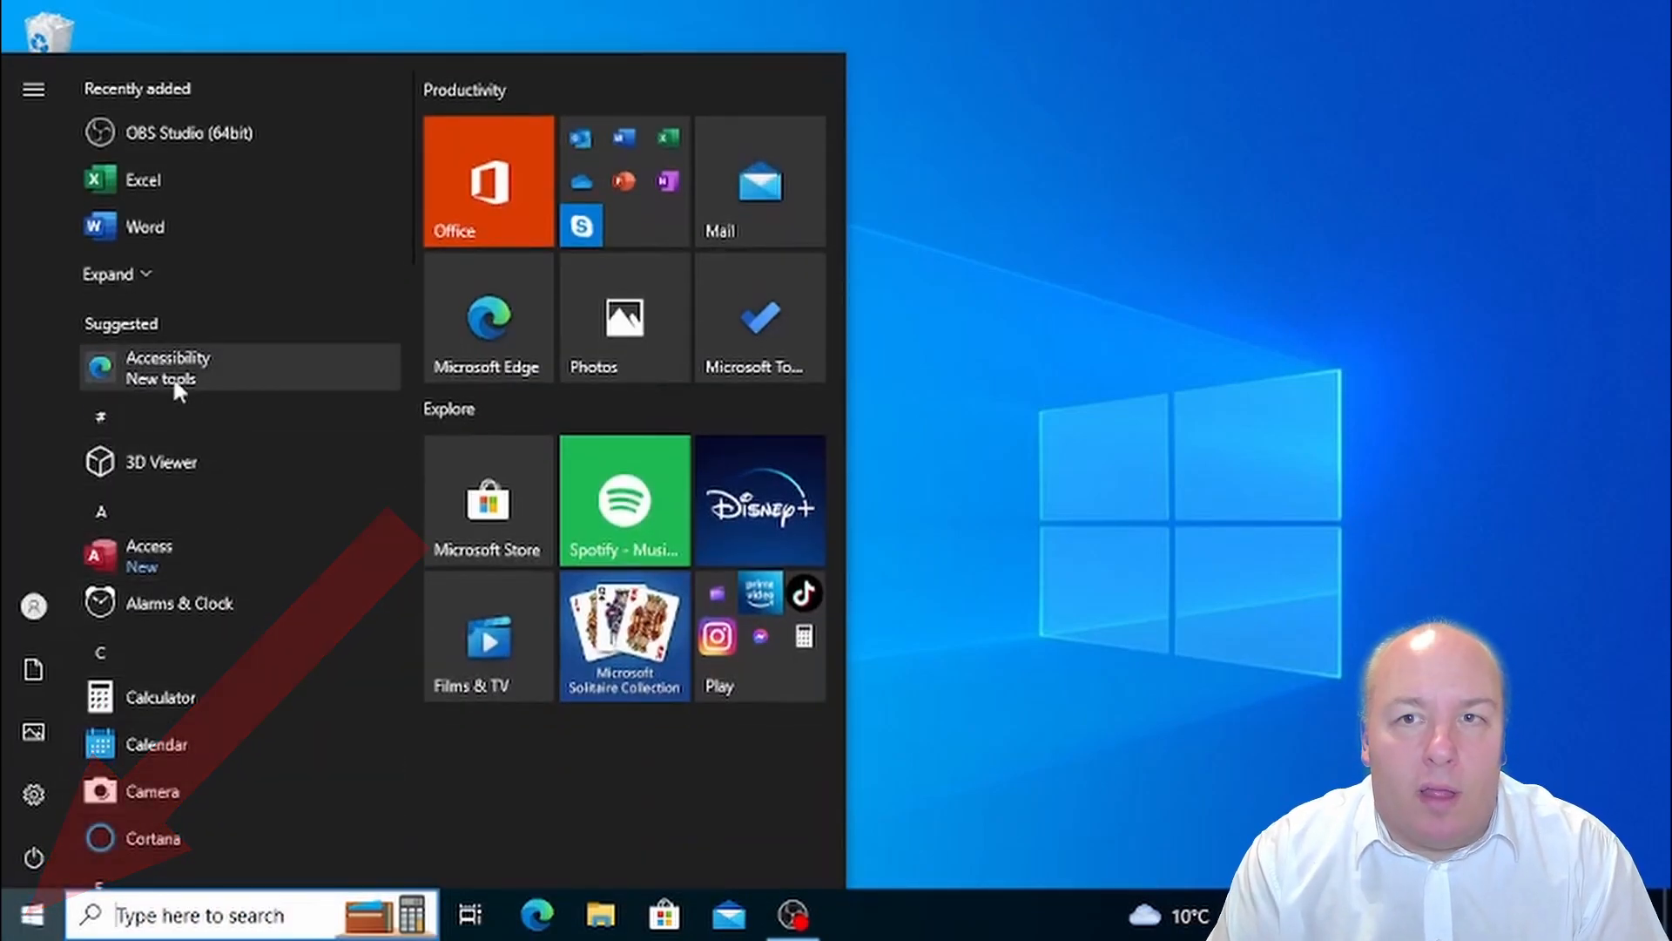
{"action": "scroll", "scroll_direction": "down", "scroll_amount": 3}
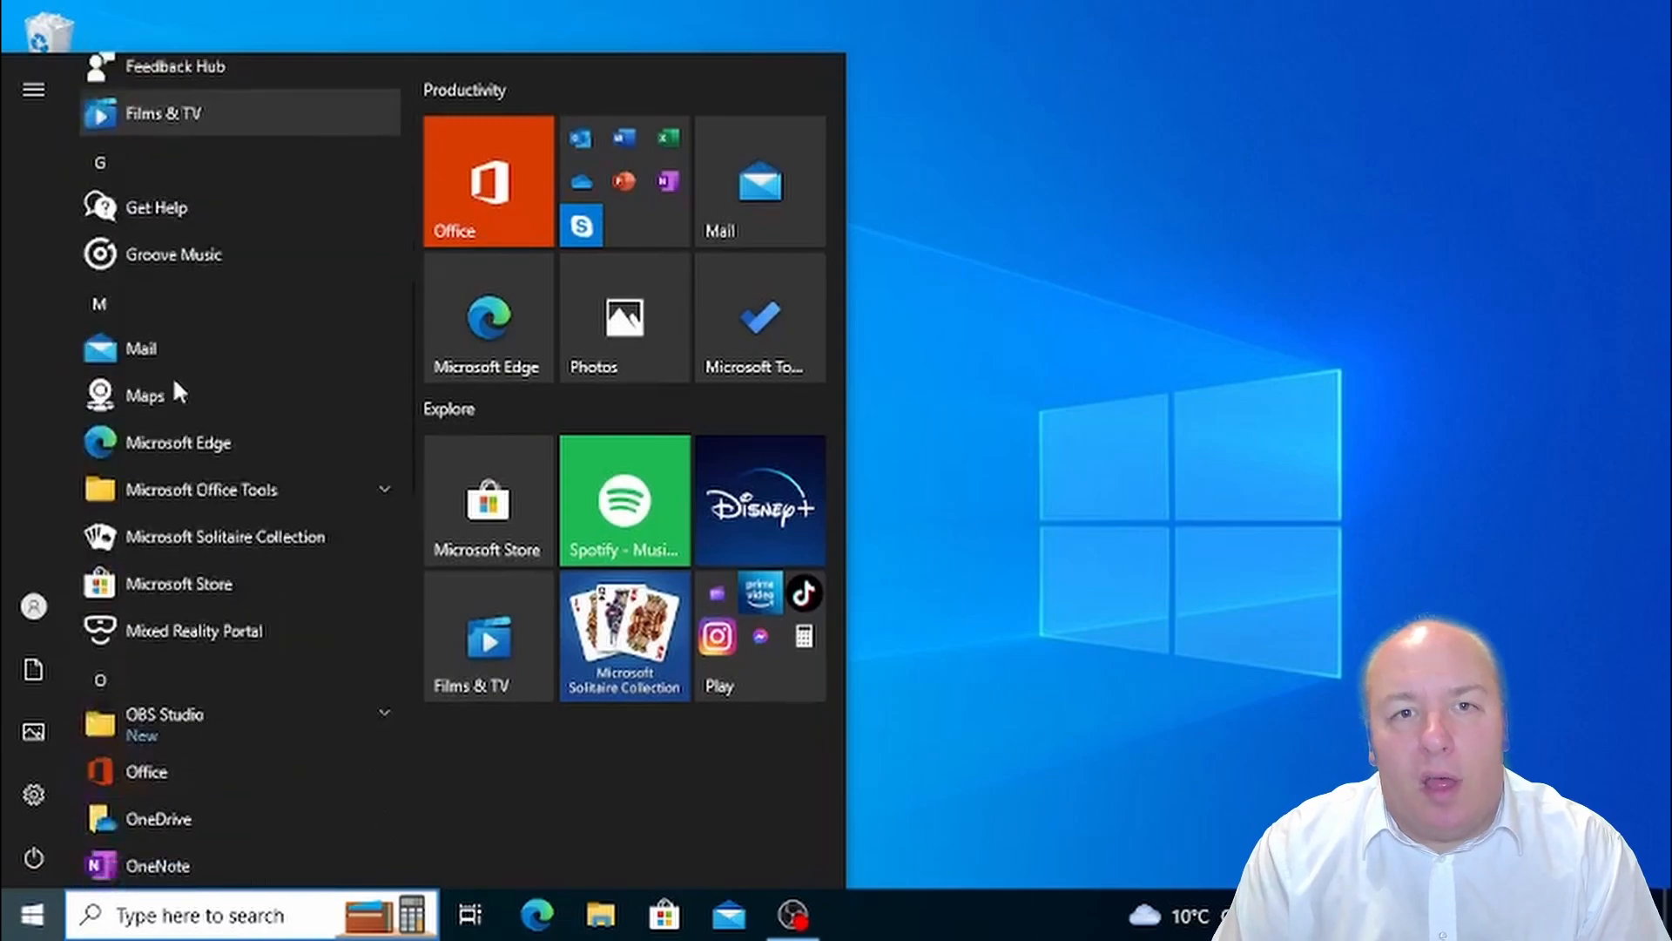
{"action": "scroll", "scroll_direction": "down", "scroll_amount": 3}
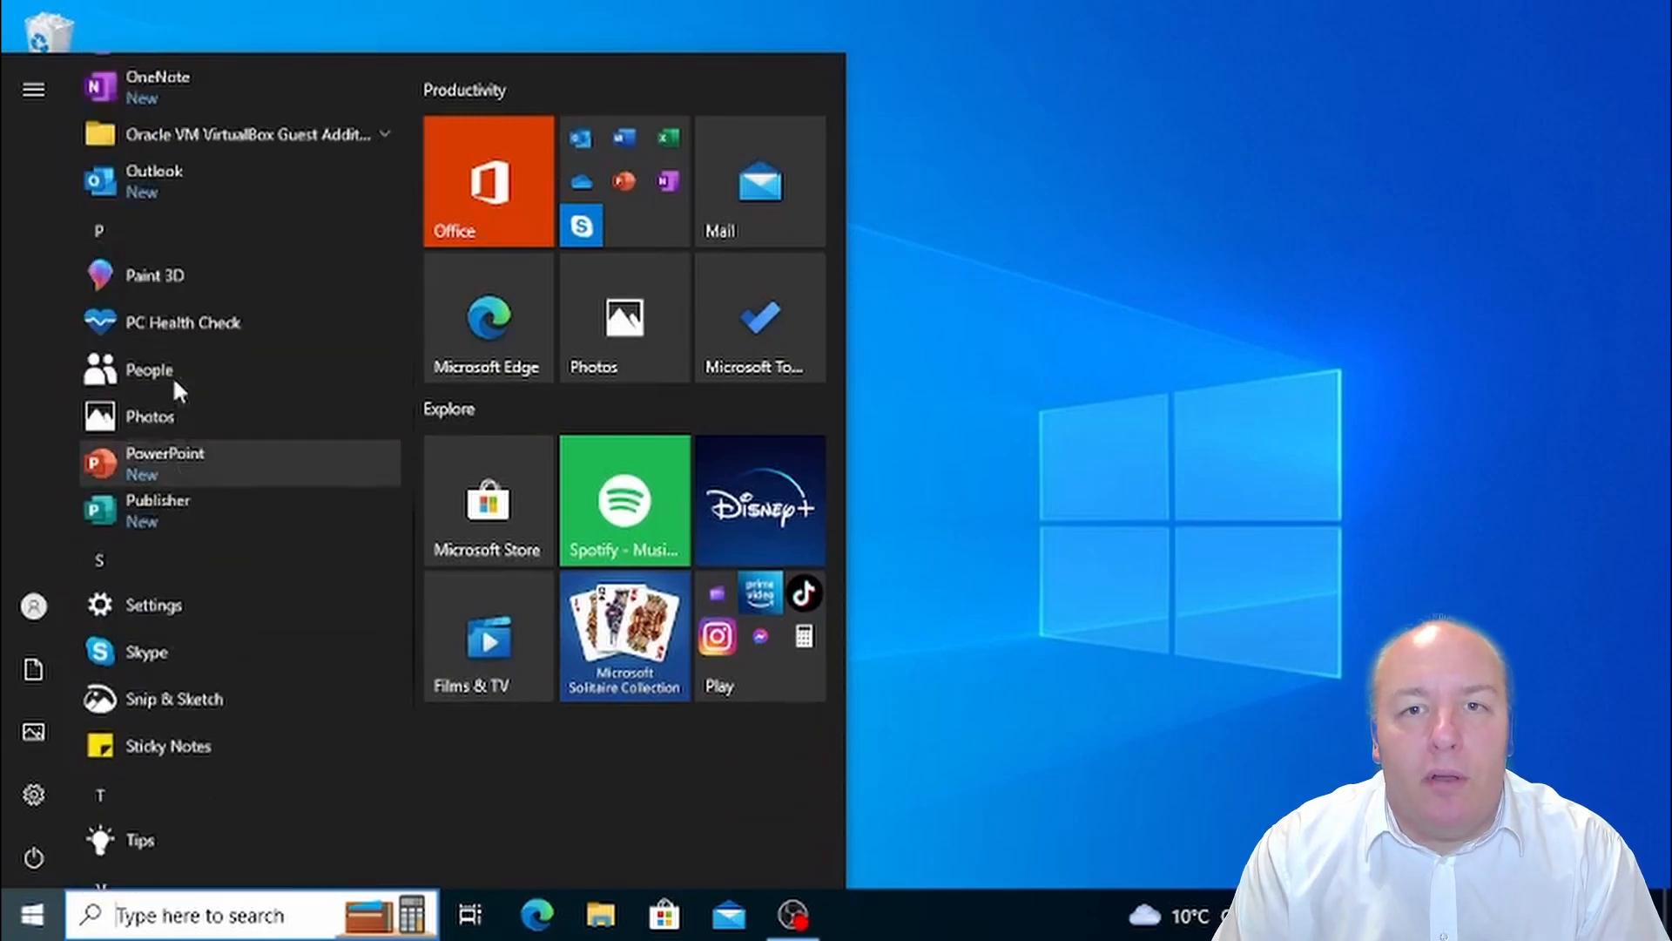
{"action": "scroll", "scroll_direction": "down", "scroll_amount": 3}
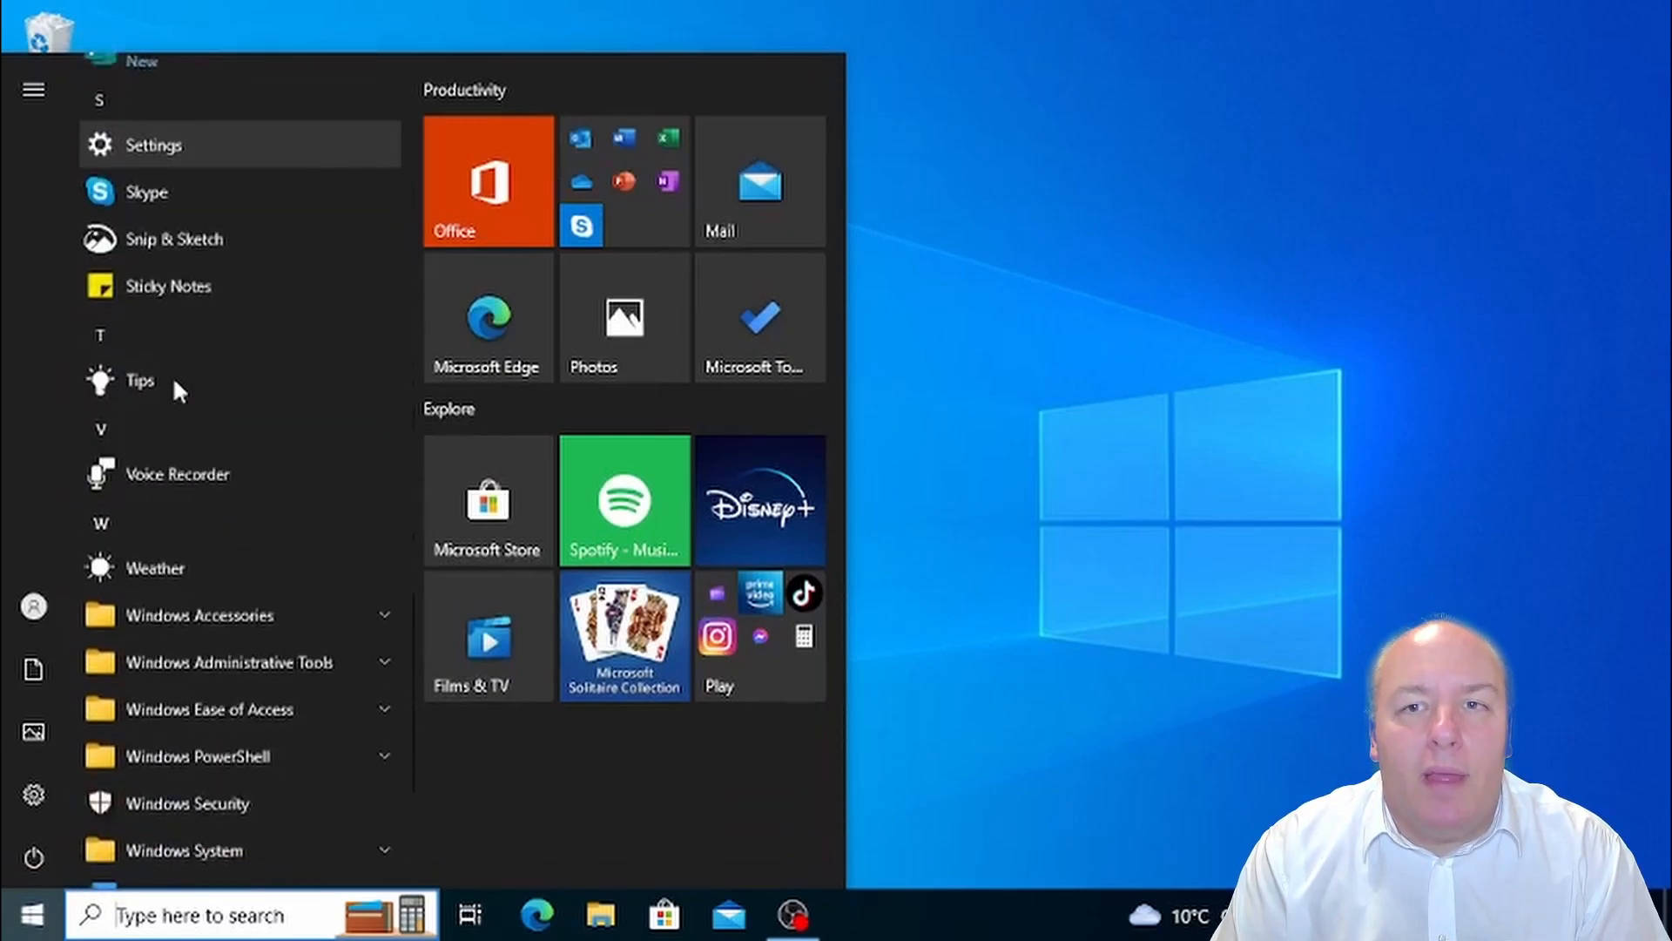
{"action": "scroll", "scroll_direction": "down", "scroll_amount": 3}
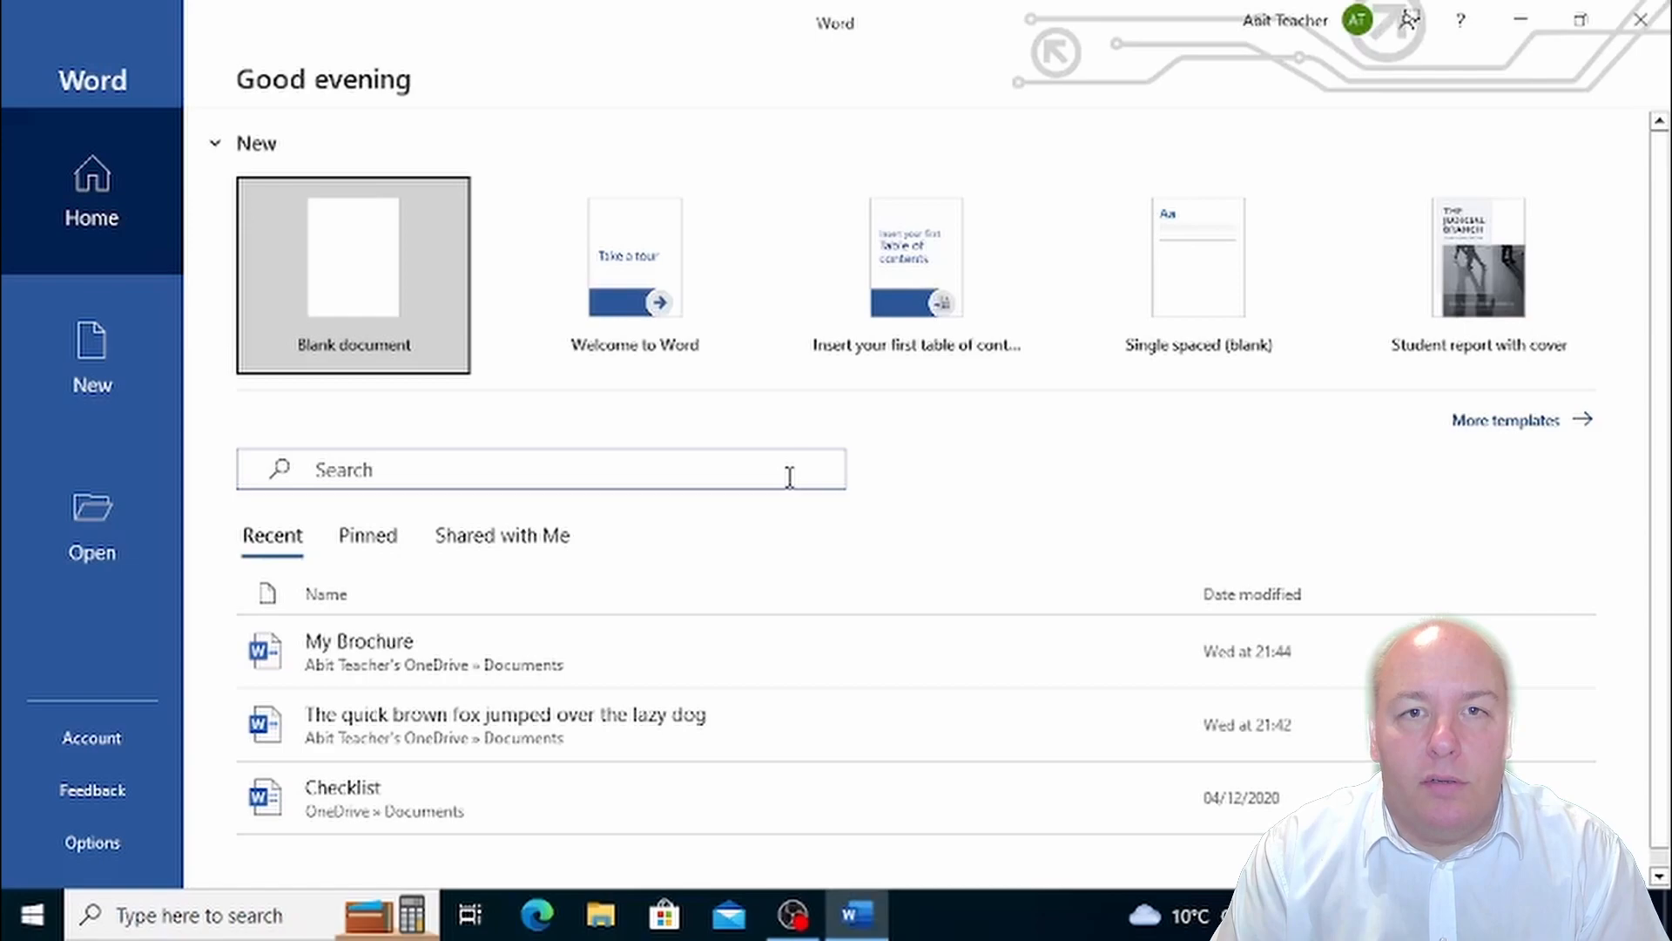
Open File Explorer from the taskbar to show the Documents folder
{"action": "left_click", "coordinate": [600, 914]}
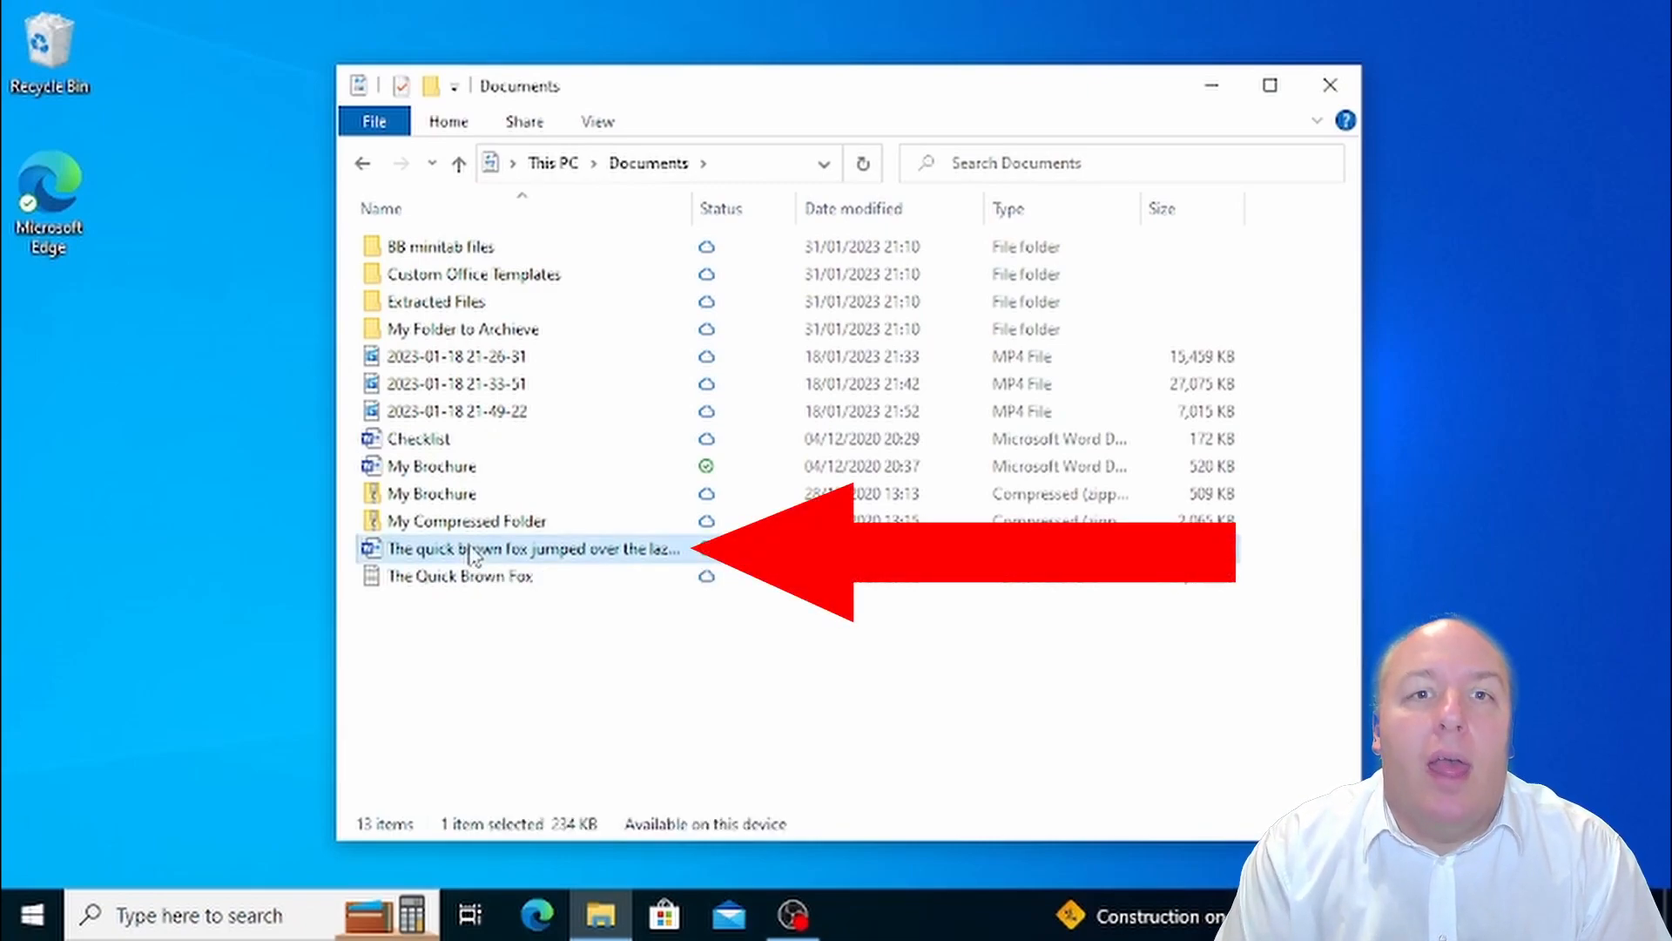
Open 'The quick brown fox jumped over the lazy dog' from Documents
{"action": "double_click", "coordinate": [517, 548]}
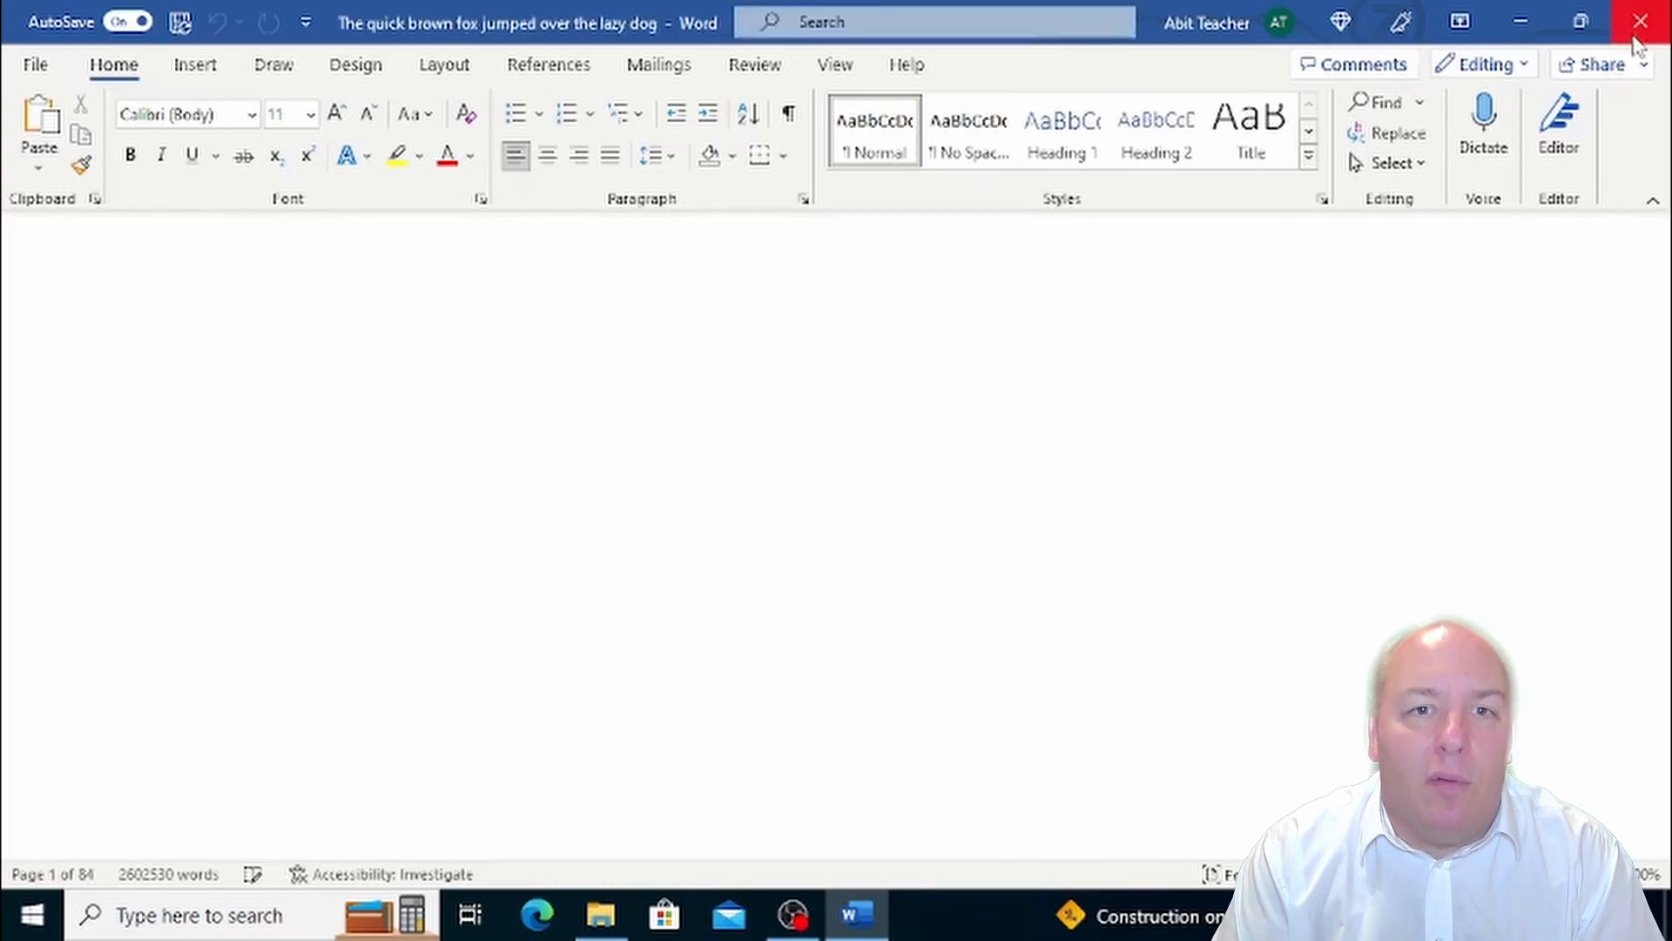
Close the quick brown fox document to return to Word's start screen
{"action": "left_click", "coordinate": [1640, 20]}
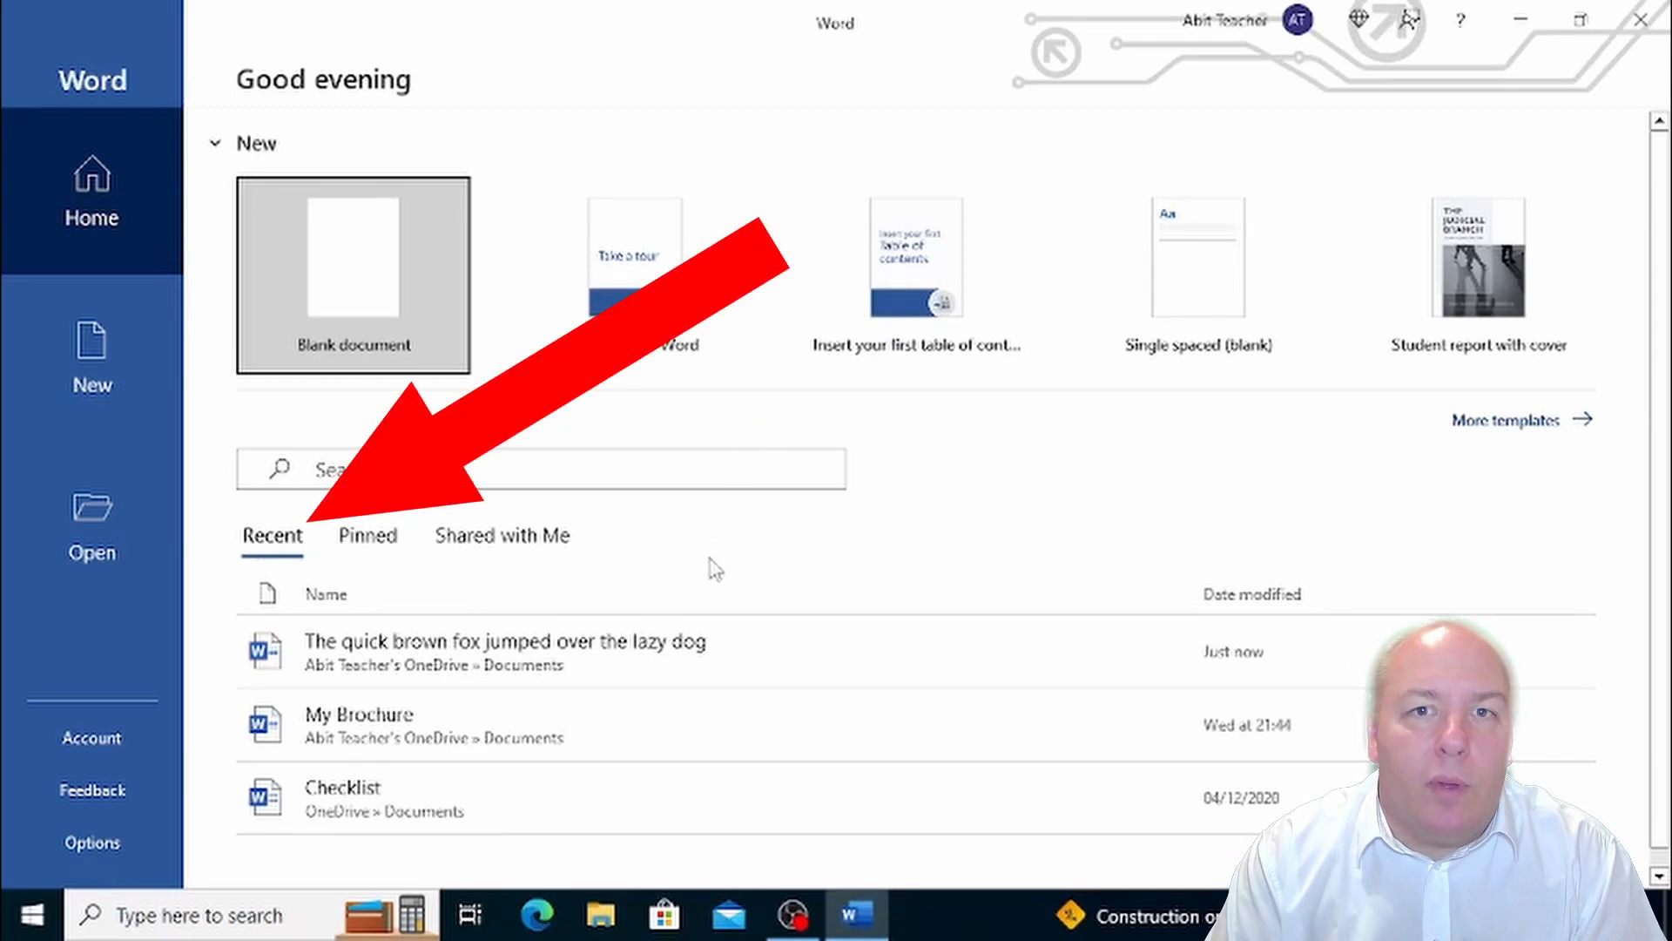
{"action": "mouse_move", "coordinate": [683, 726]}
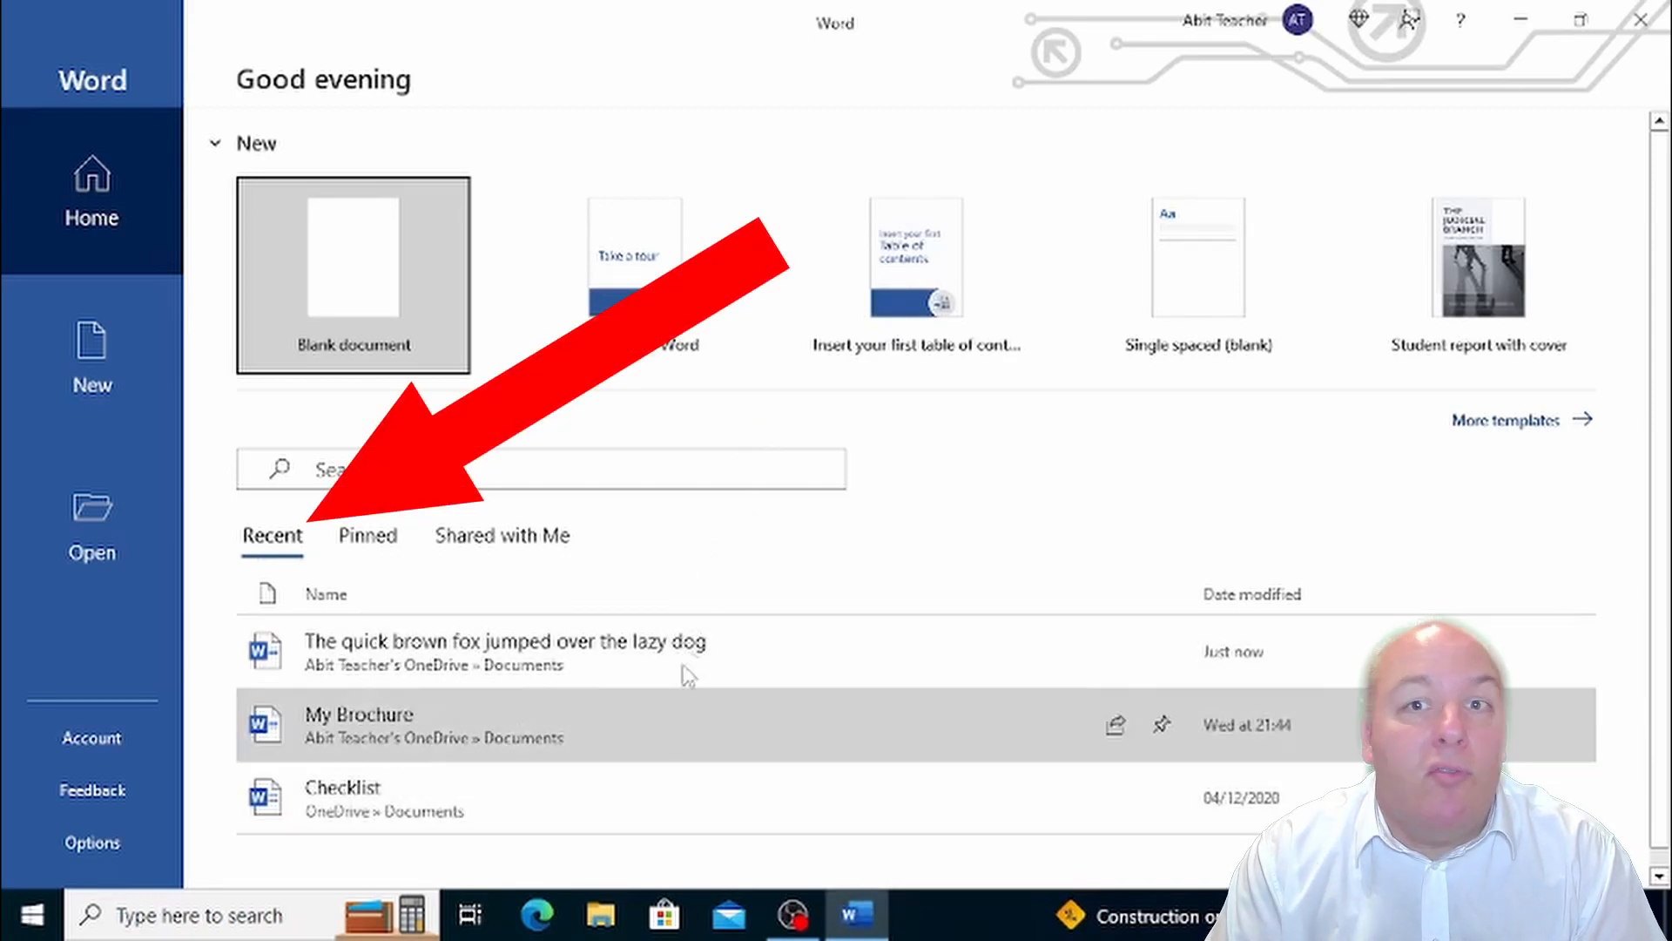
{"action": "mouse_move", "coordinate": [853, 510]}
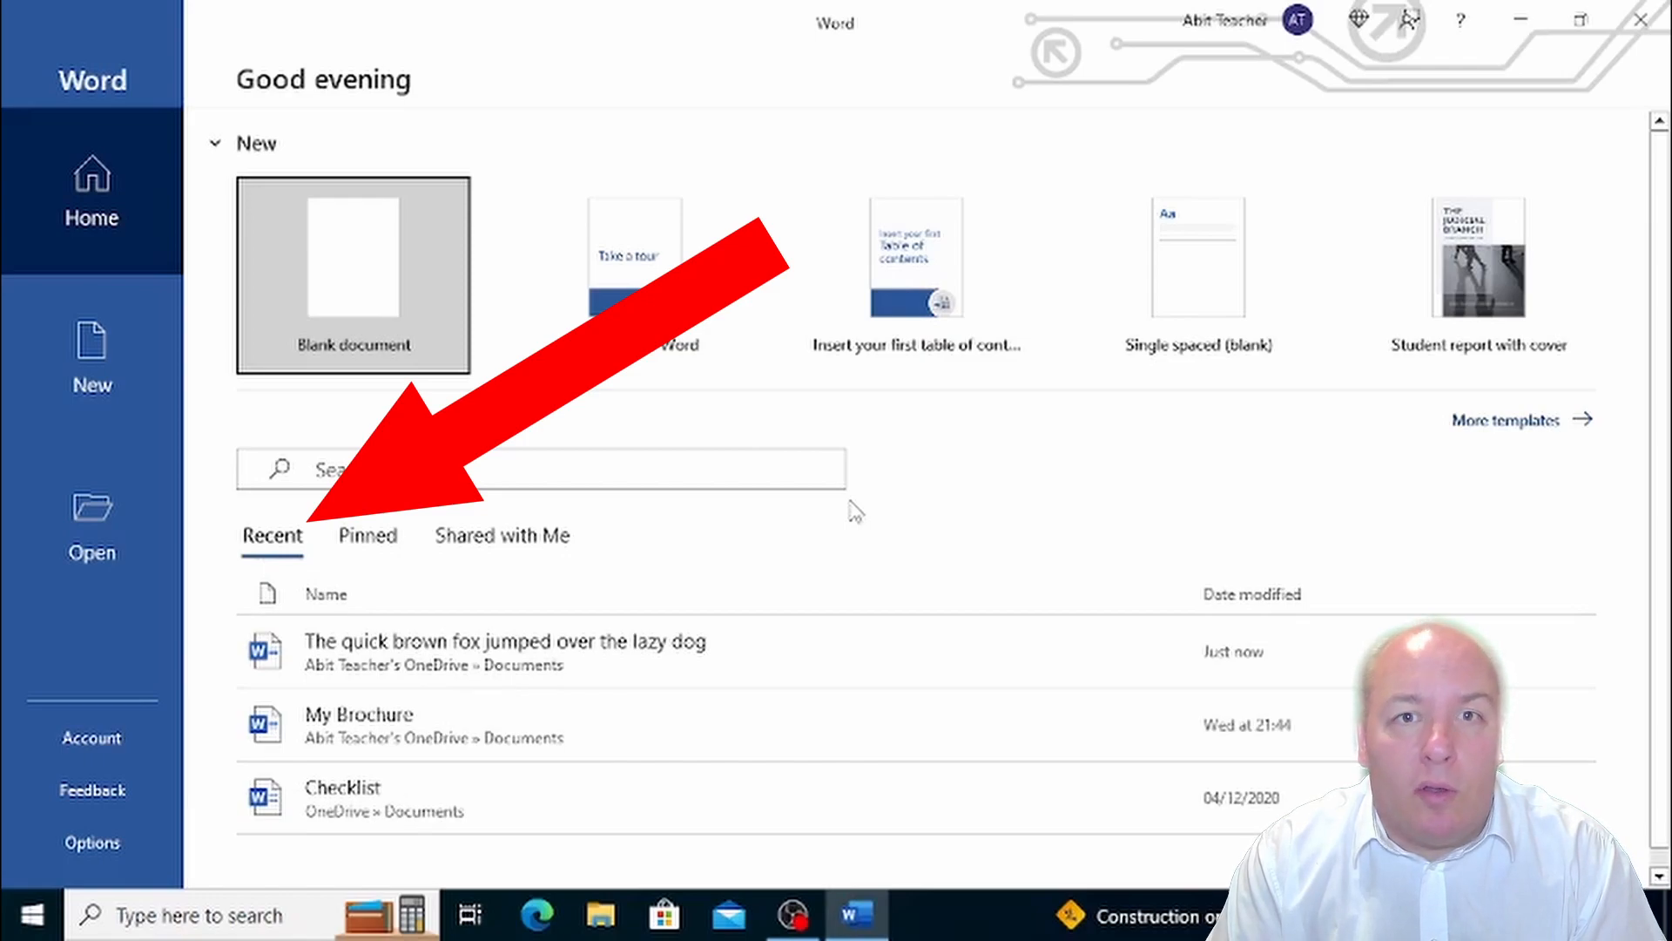
{"action": "mouse_move", "coordinate": [674, 535]}
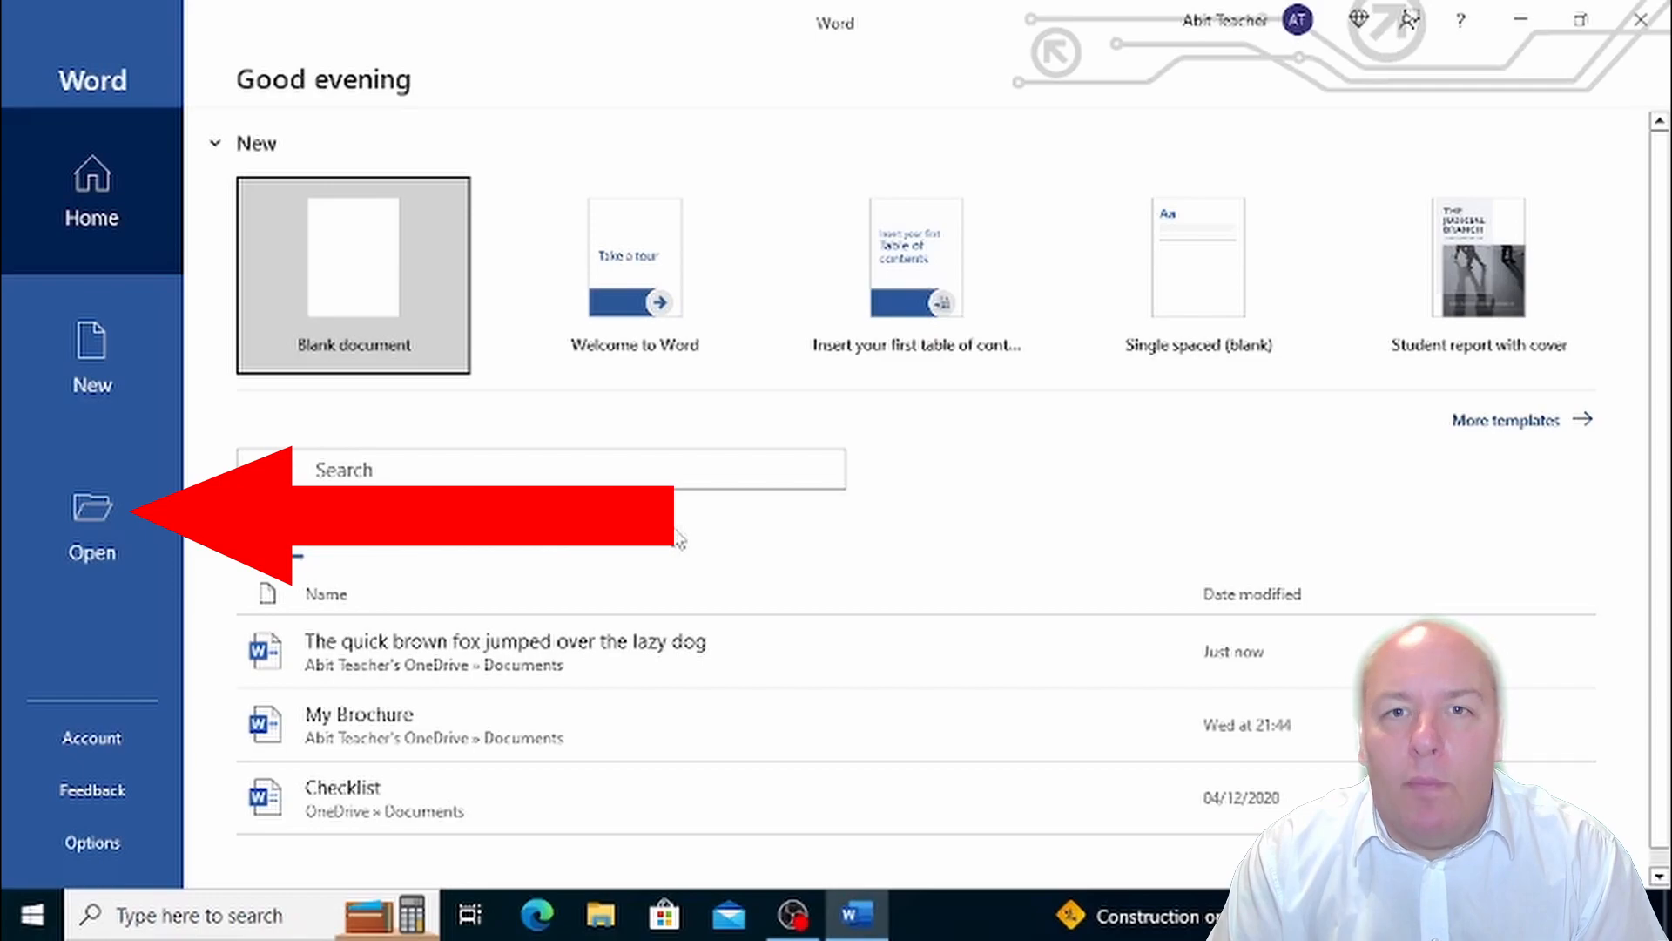
Browse This PC's Documents folder from Word's Open page
{"action": "left_click", "coordinate": [91, 531]}
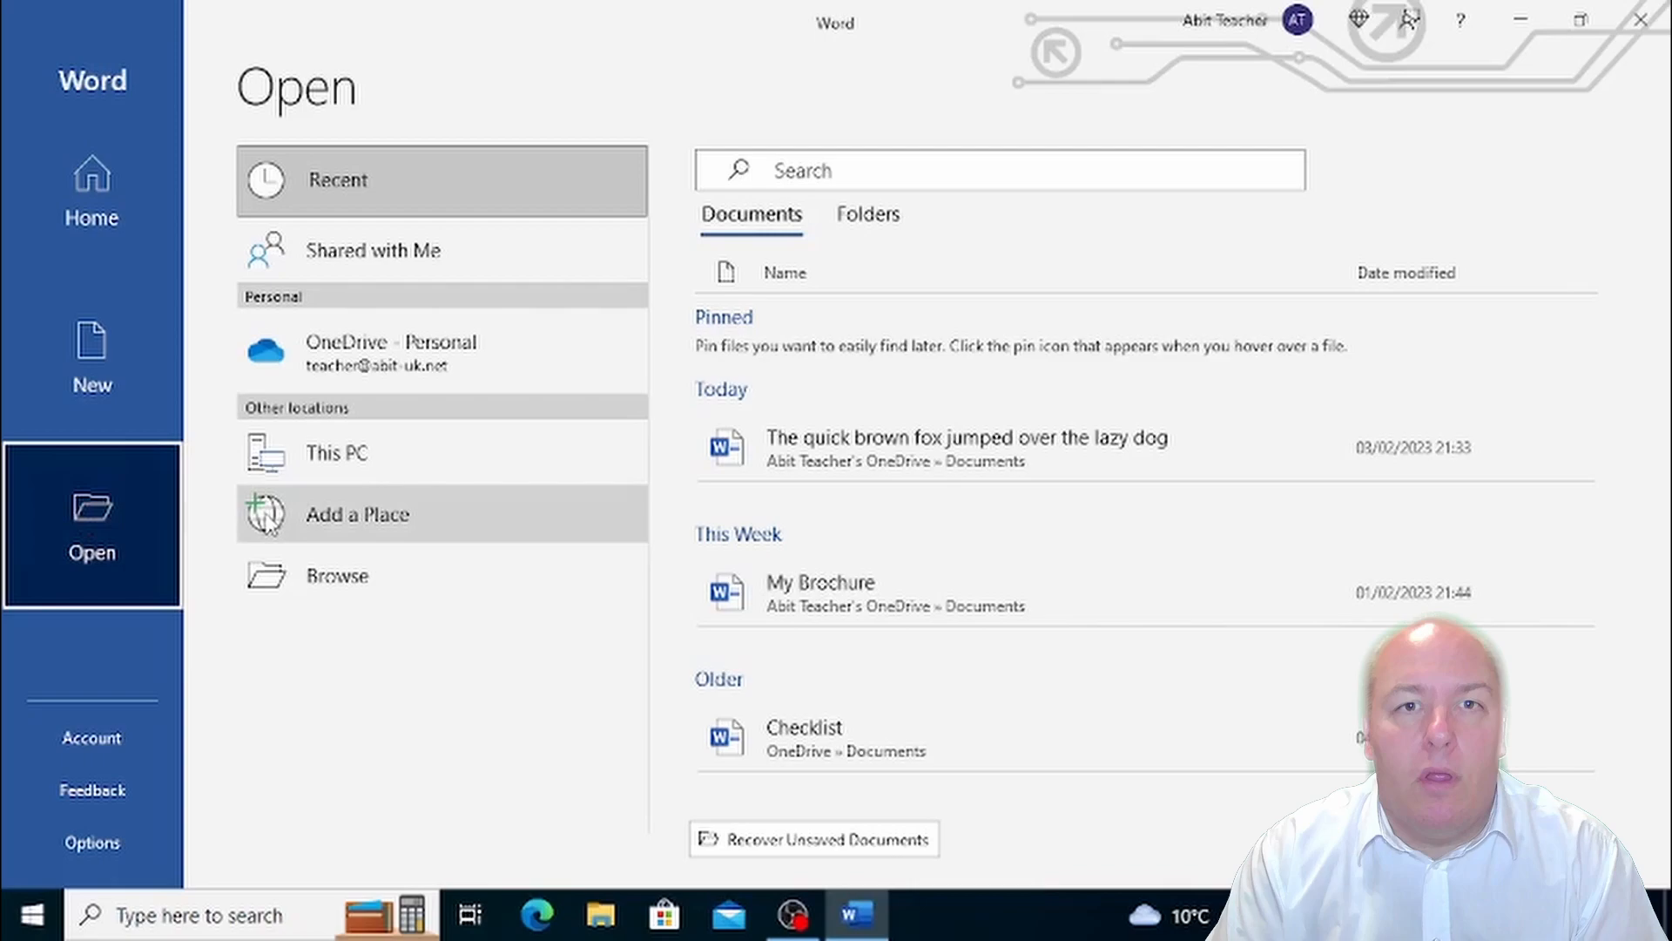
{"action": "mouse_move", "coordinate": [422, 579]}
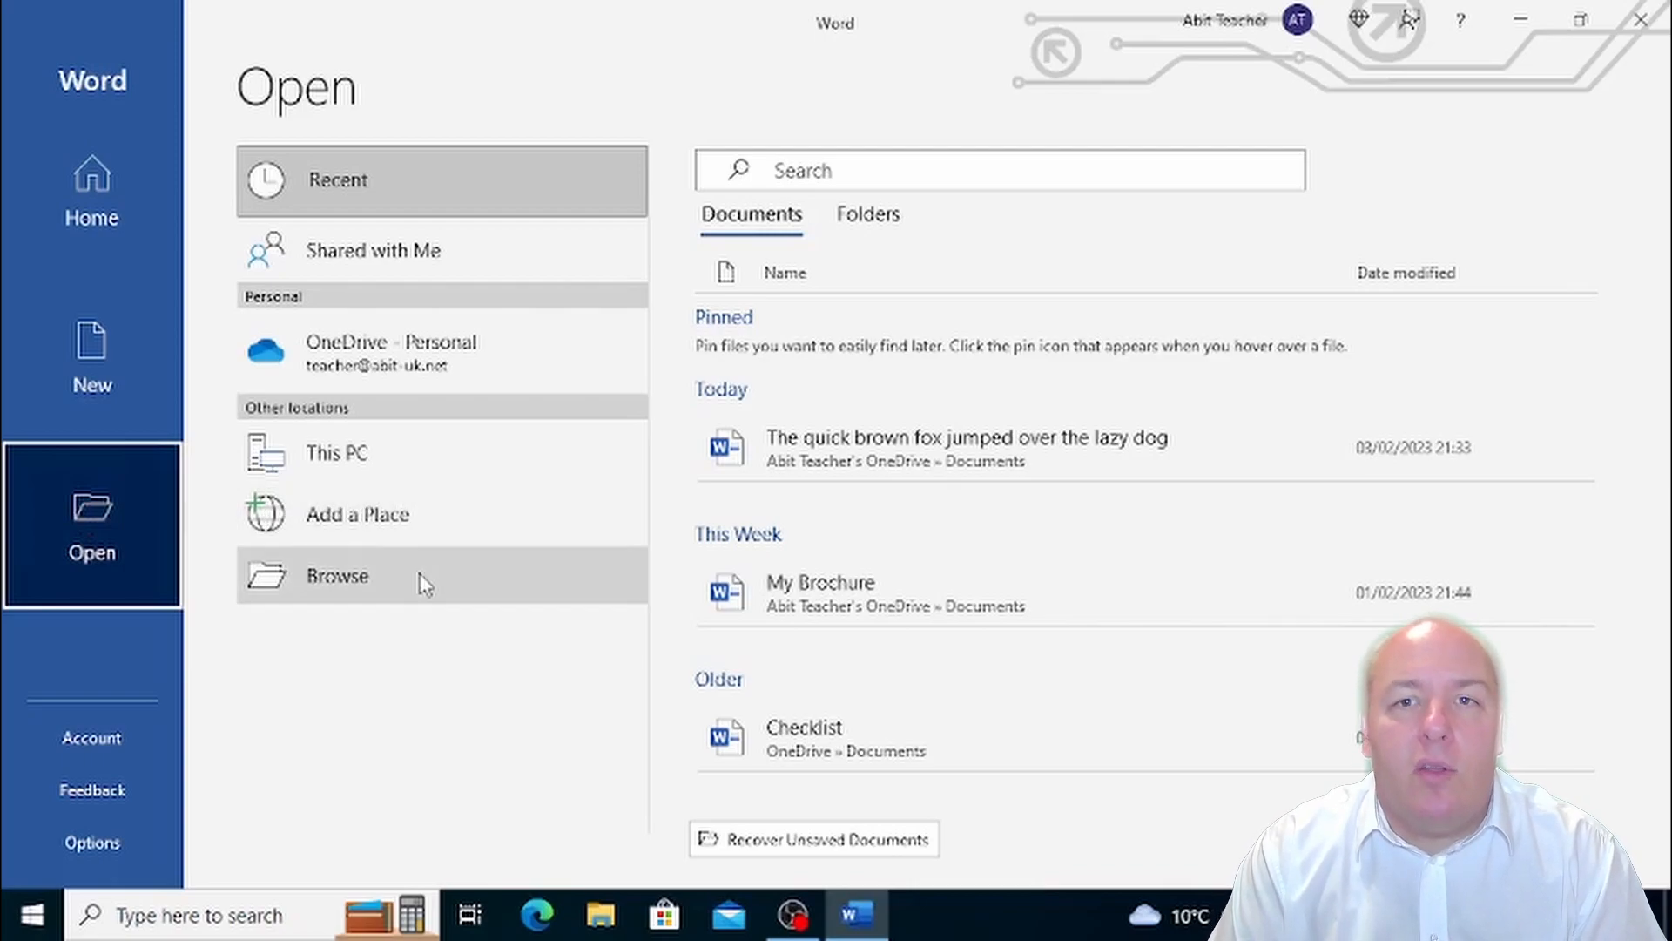
{"action": "mouse_move", "coordinate": [491, 461]}
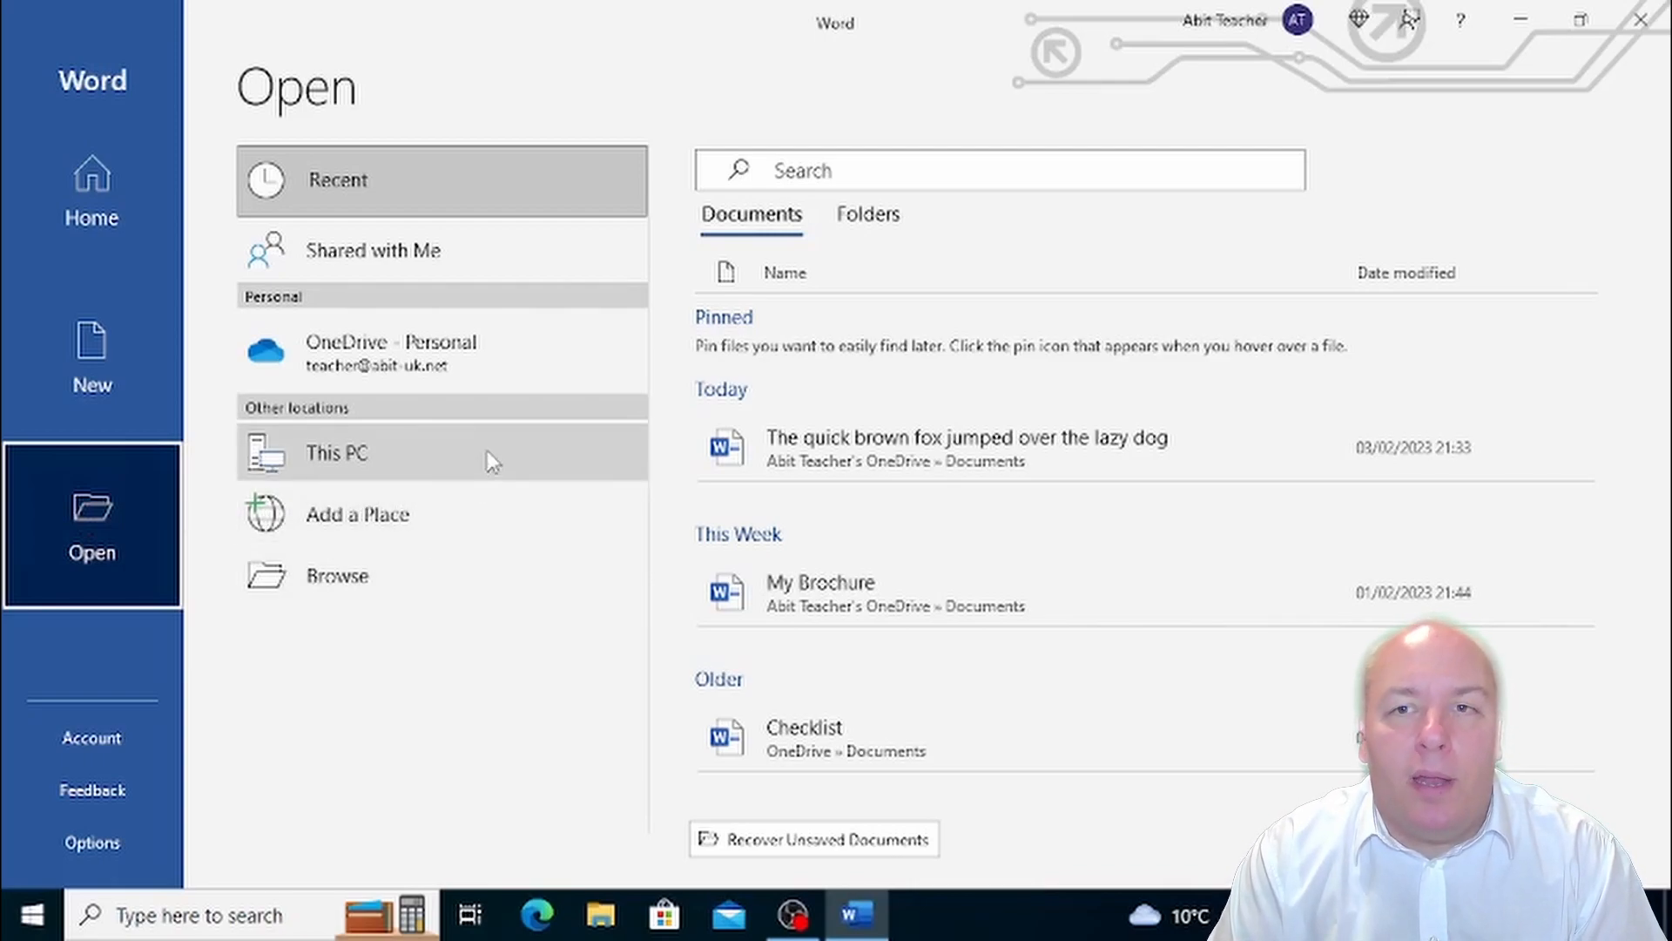
{"action": "left_click", "coordinate": [336, 452]}
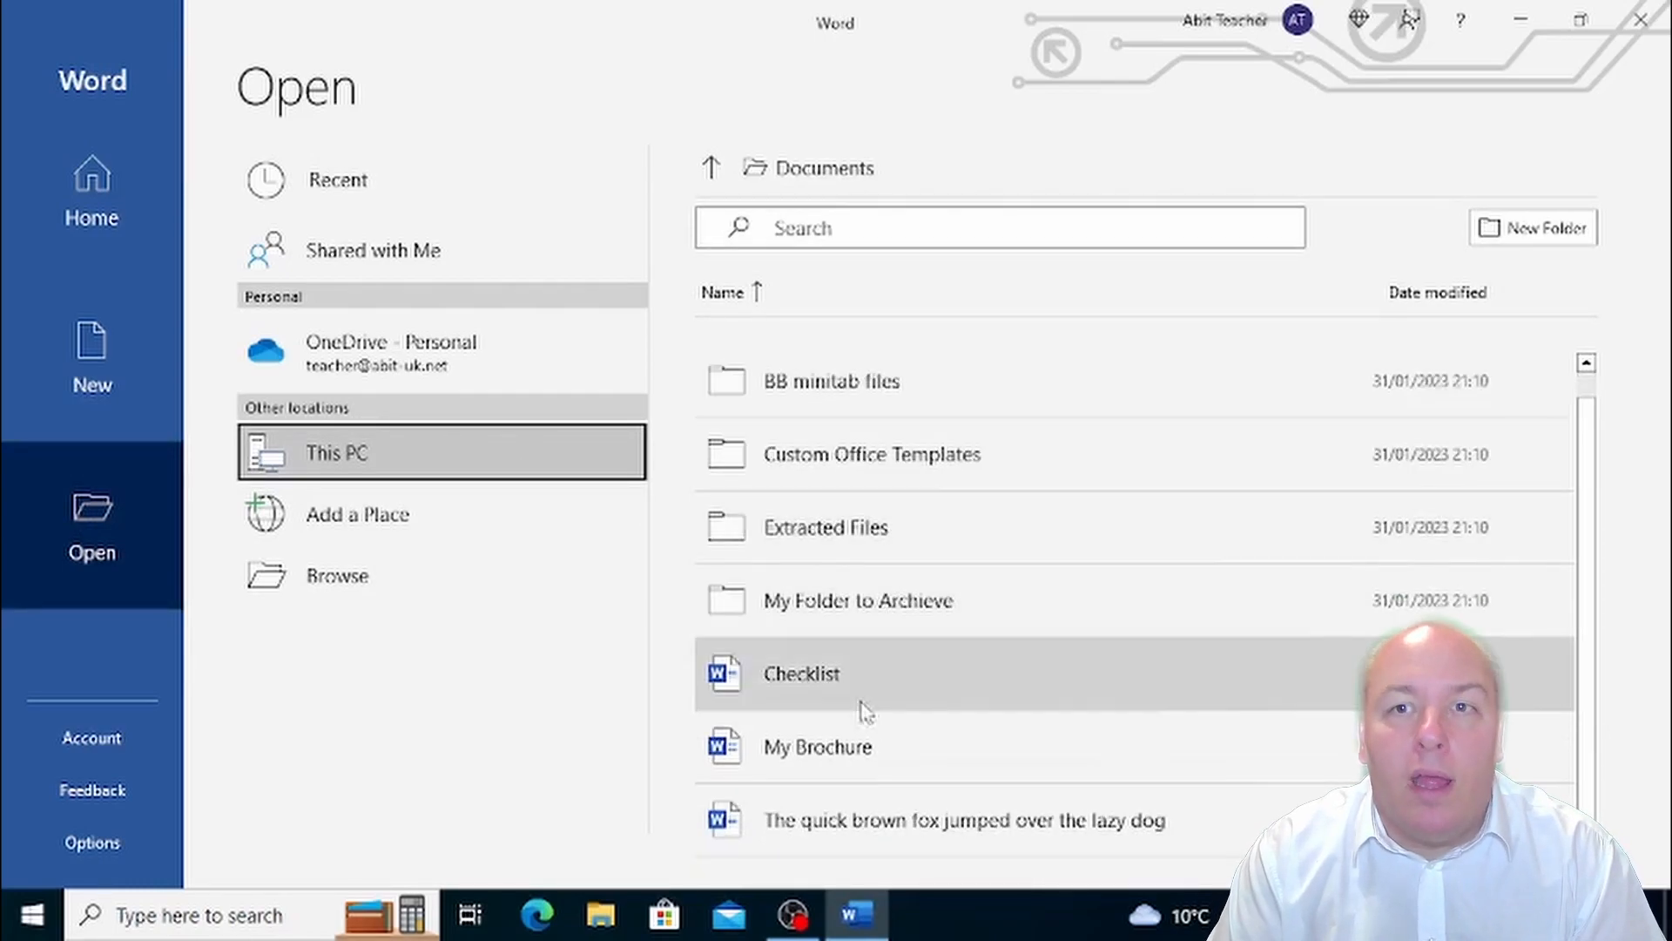
{"action": "mouse_move", "coordinate": [868, 828]}
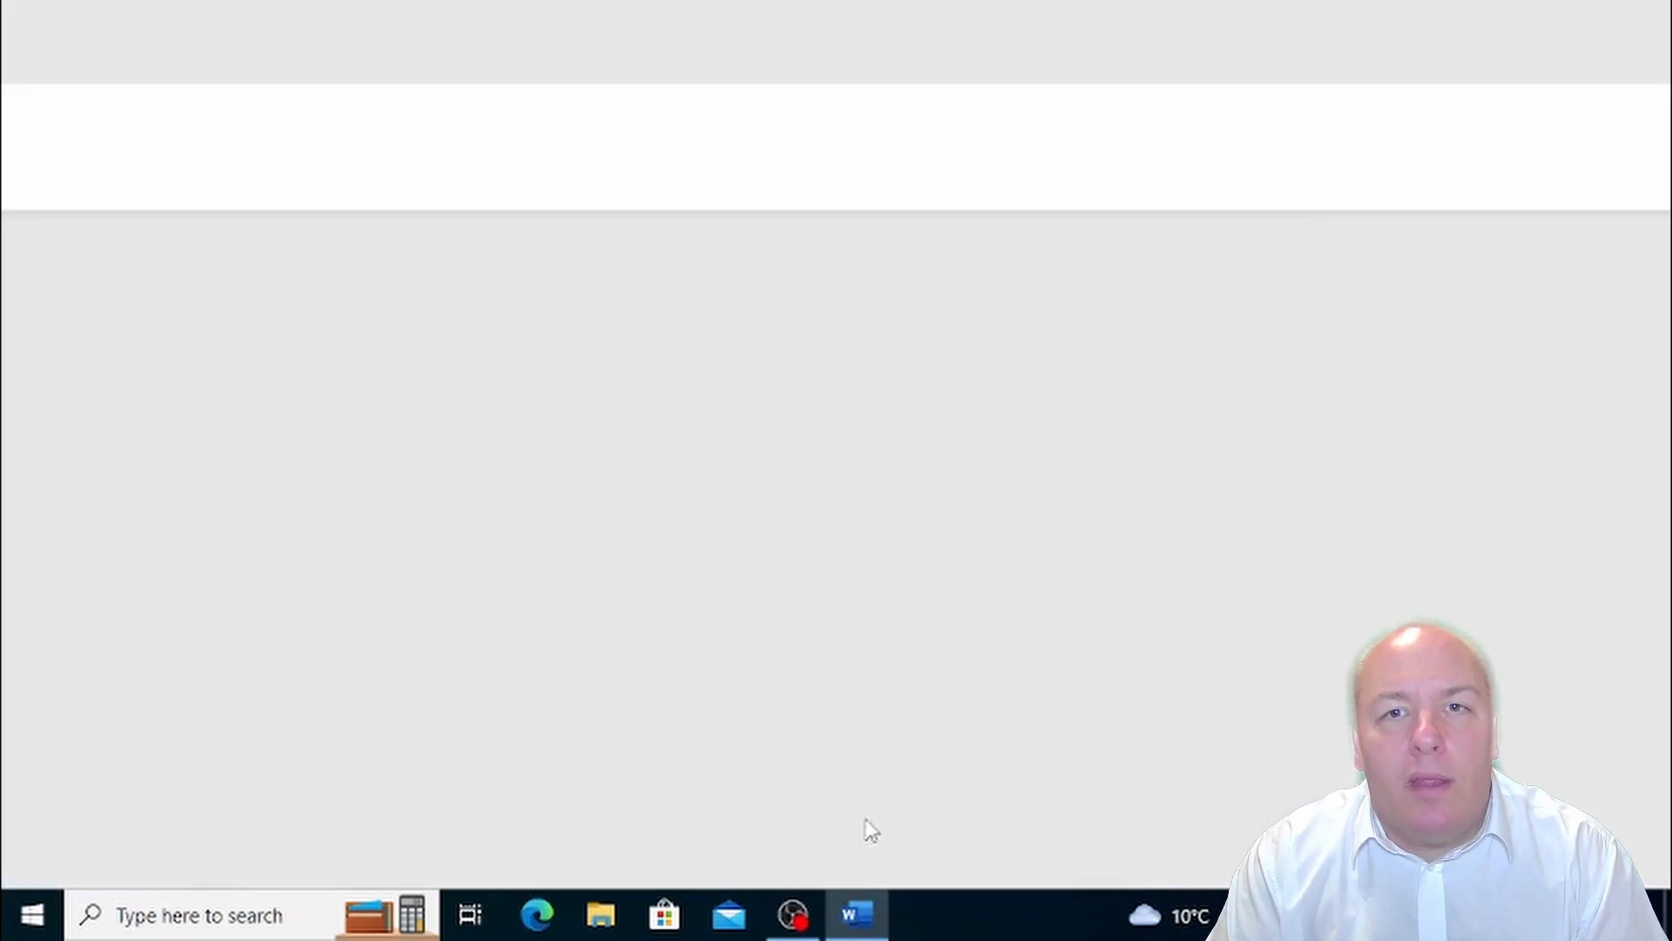
Reopen the quick brown fox document, then open the Start menu app list
{"action": "left_click", "coordinate": [855, 913]}
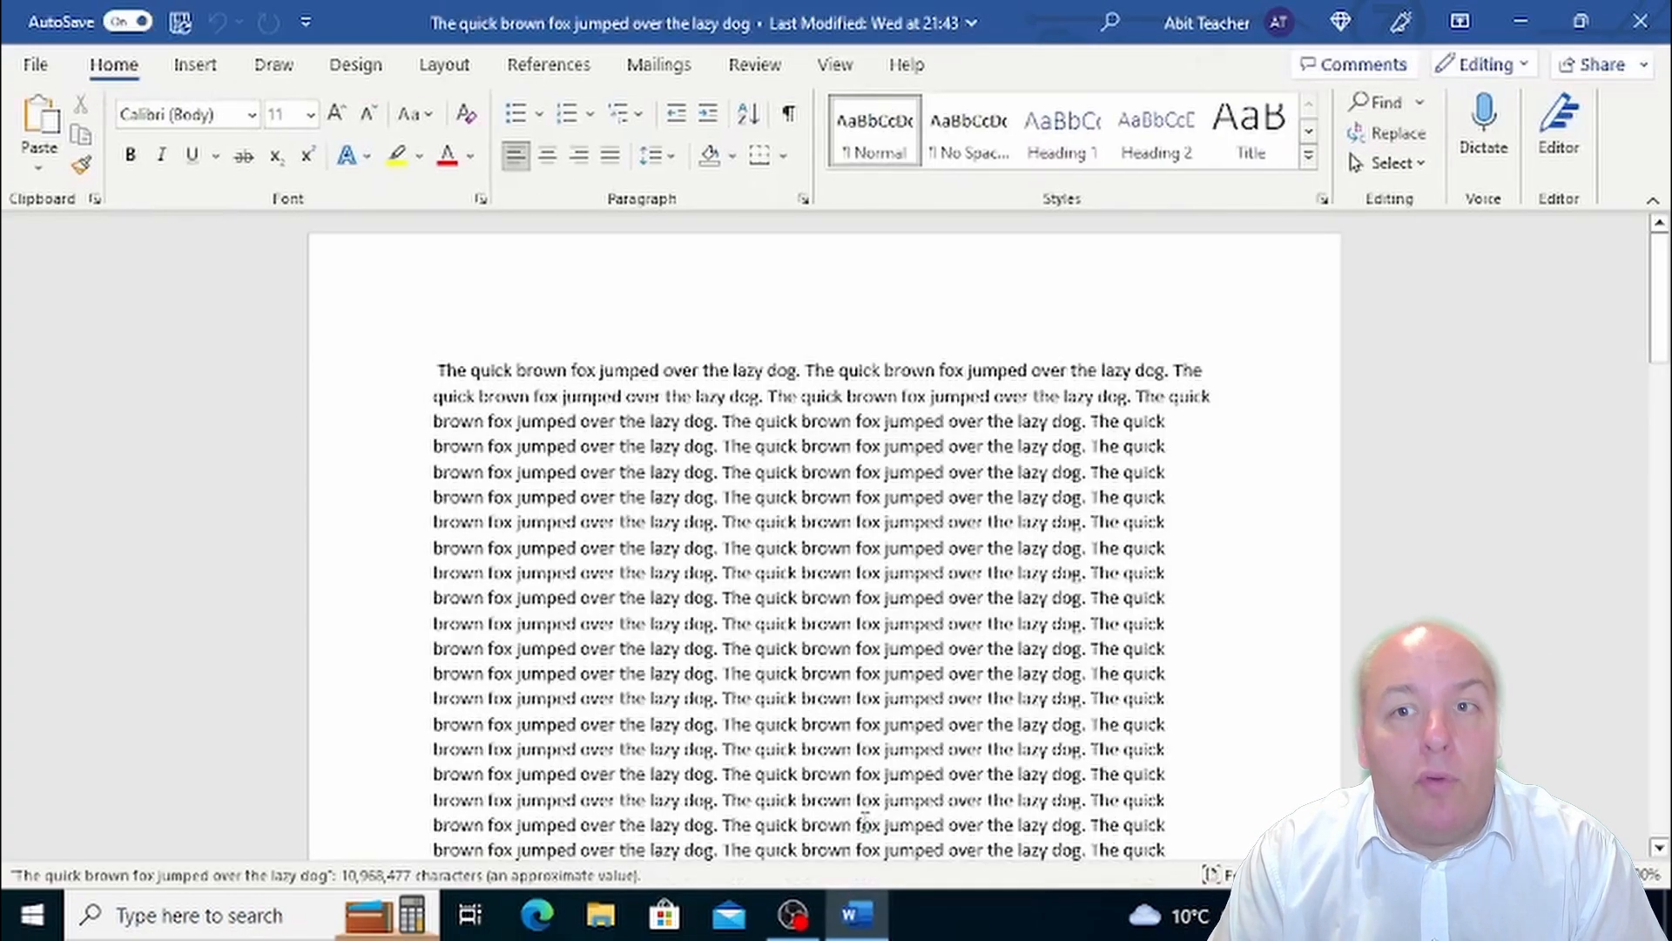
{"action": "left_click", "coordinate": [437, 370]}
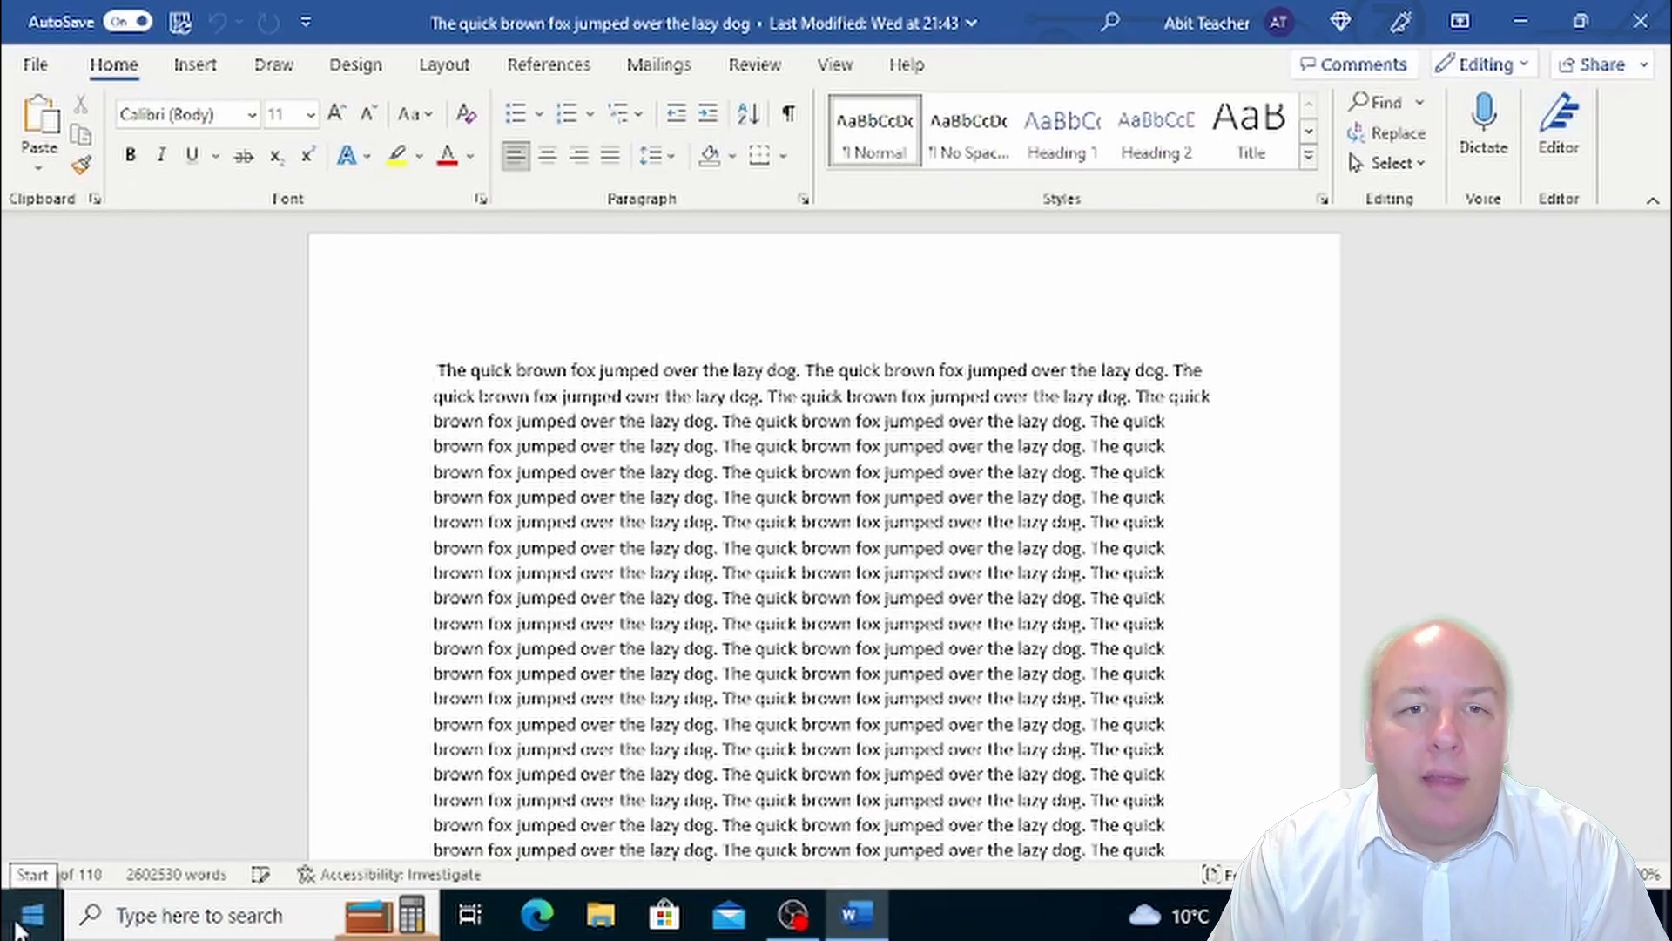
{"action": "left_click", "coordinate": [23, 915]}
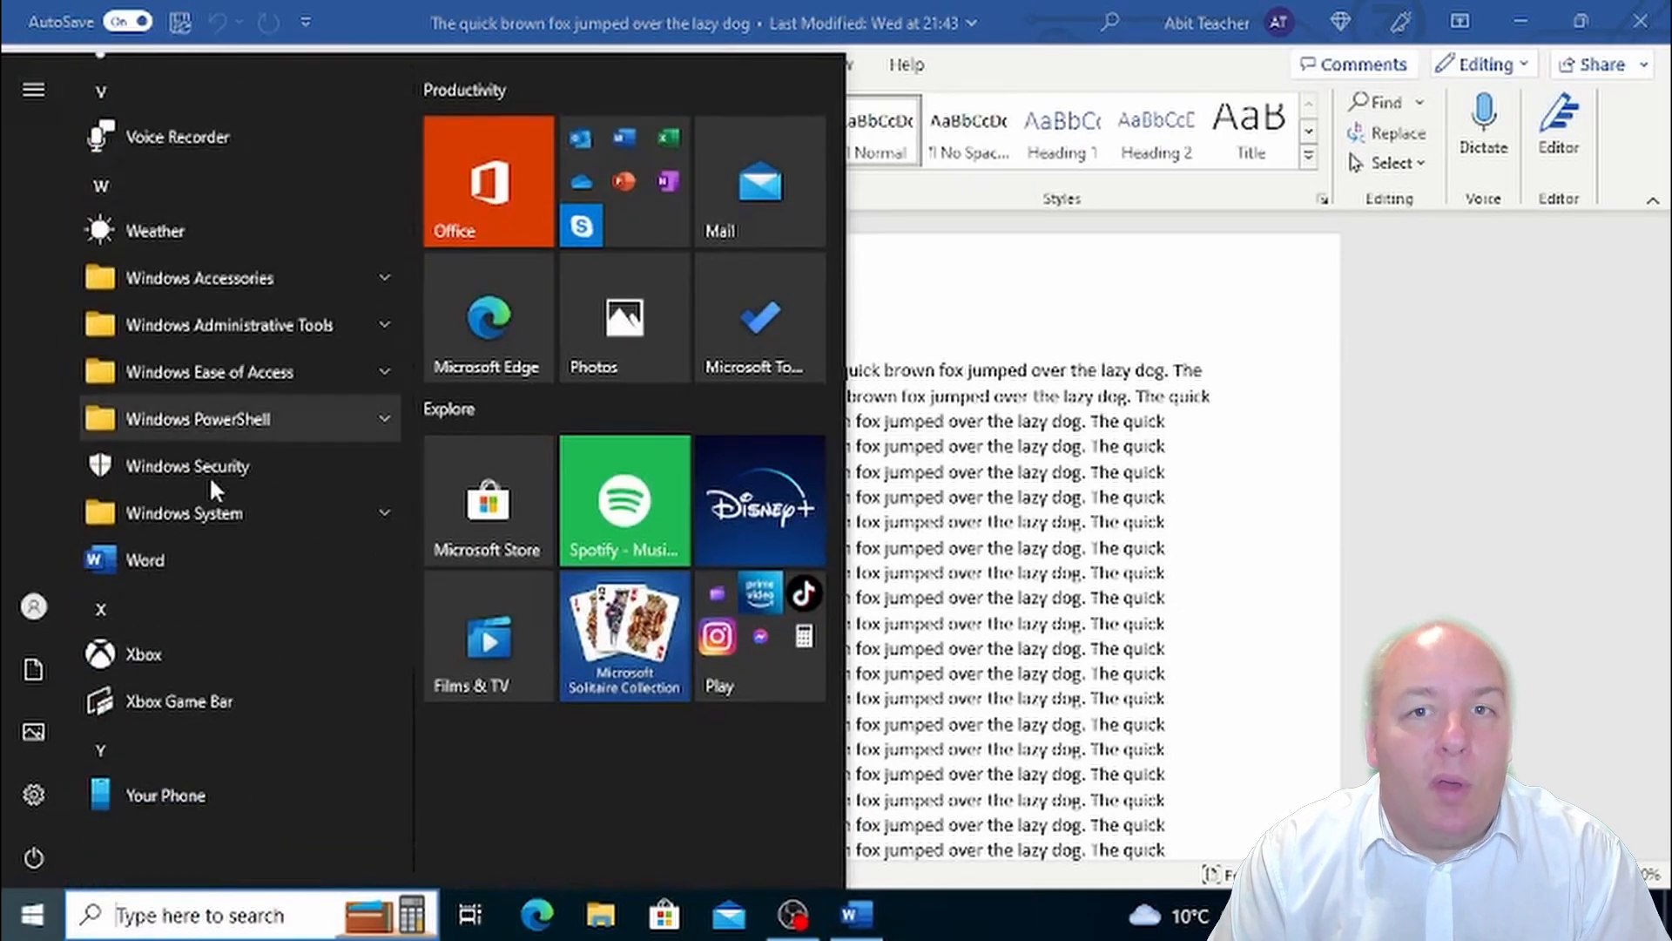
Launch Word again, open My Brochure from Recent, and preview both windows
{"action": "left_click", "coordinate": [144, 559]}
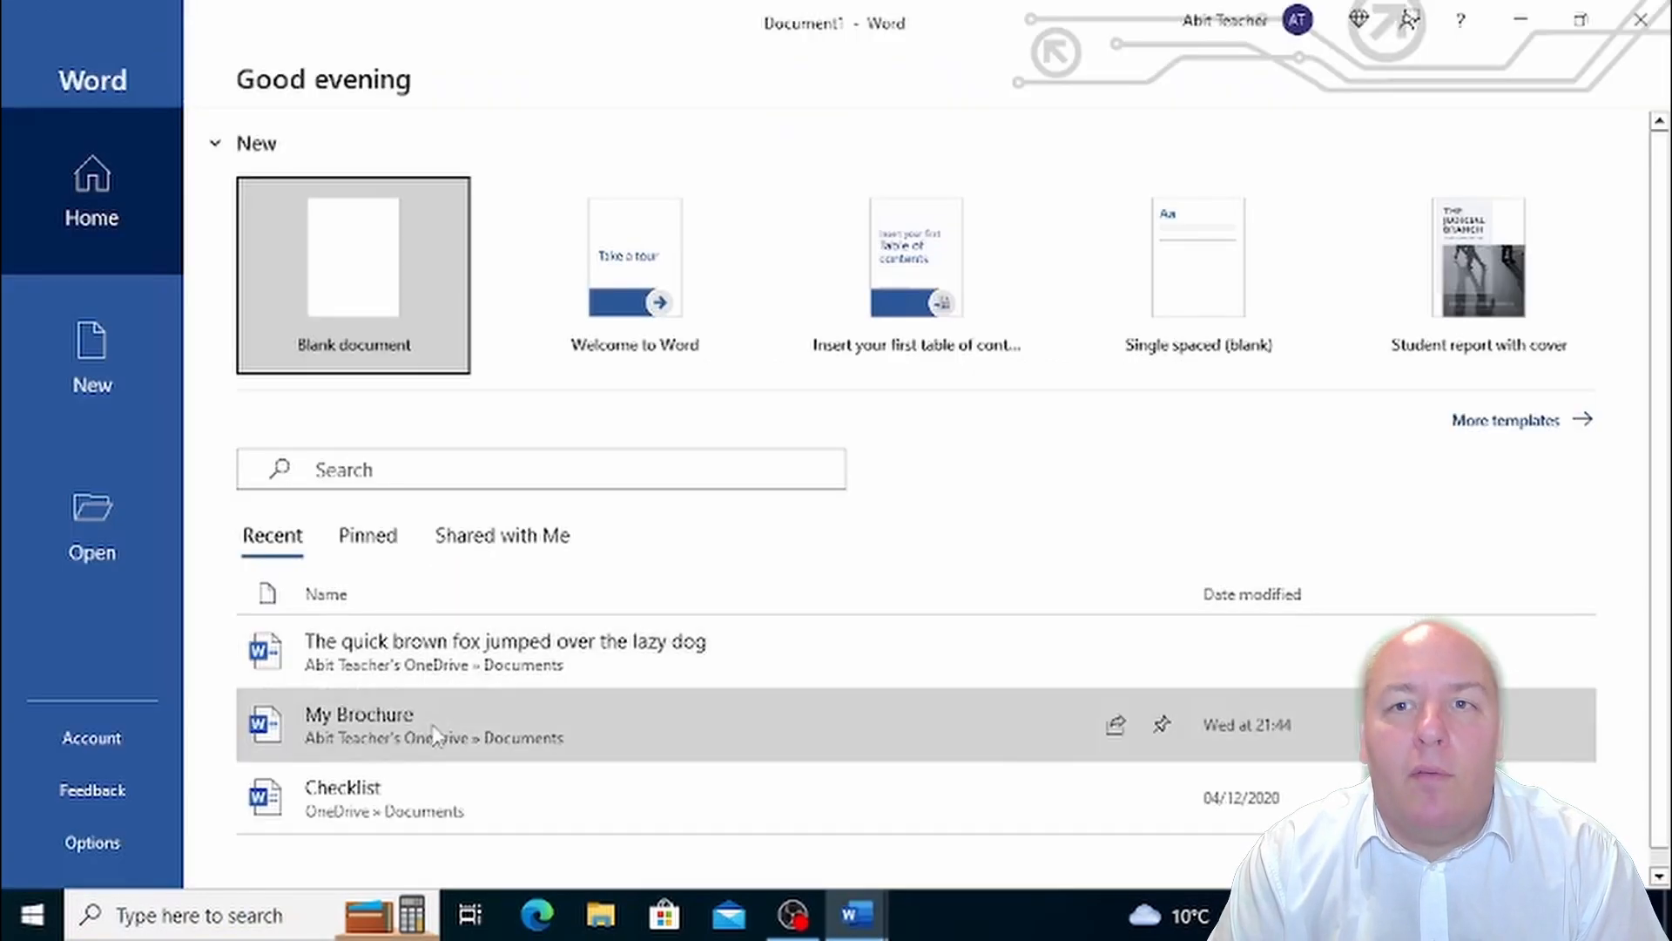
{"action": "left_click", "coordinate": [357, 725]}
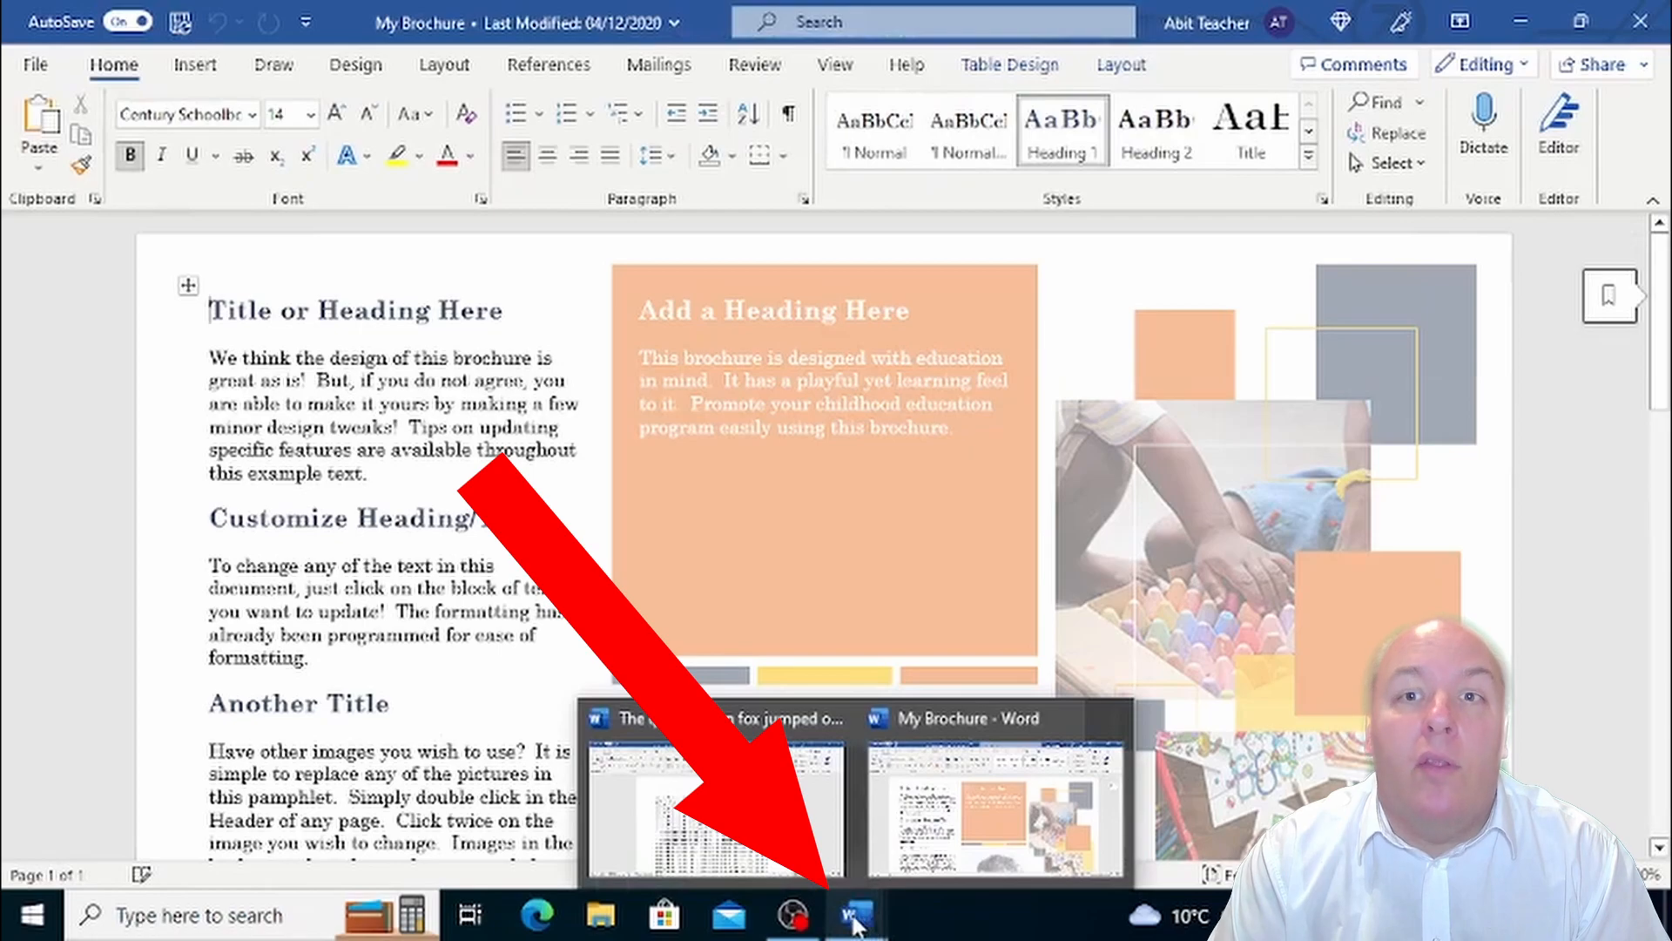
{"action": "left_click", "coordinate": [712, 804]}
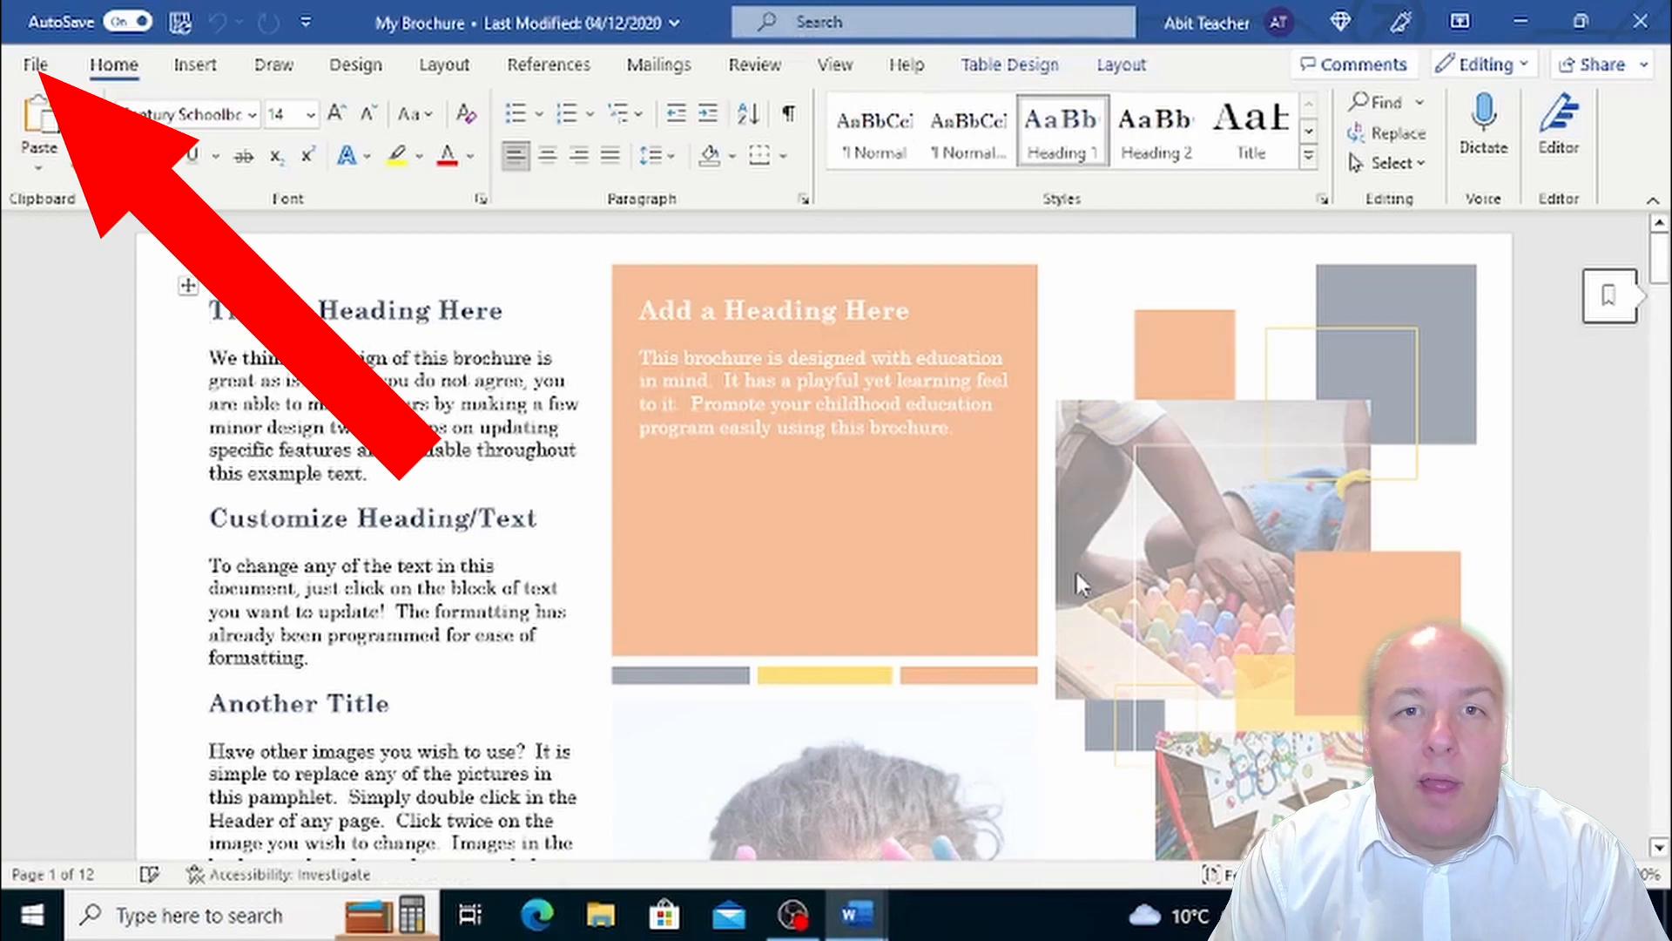
Bring the quick brown fox document window to the front
{"action": "left_click", "coordinate": [34, 63]}
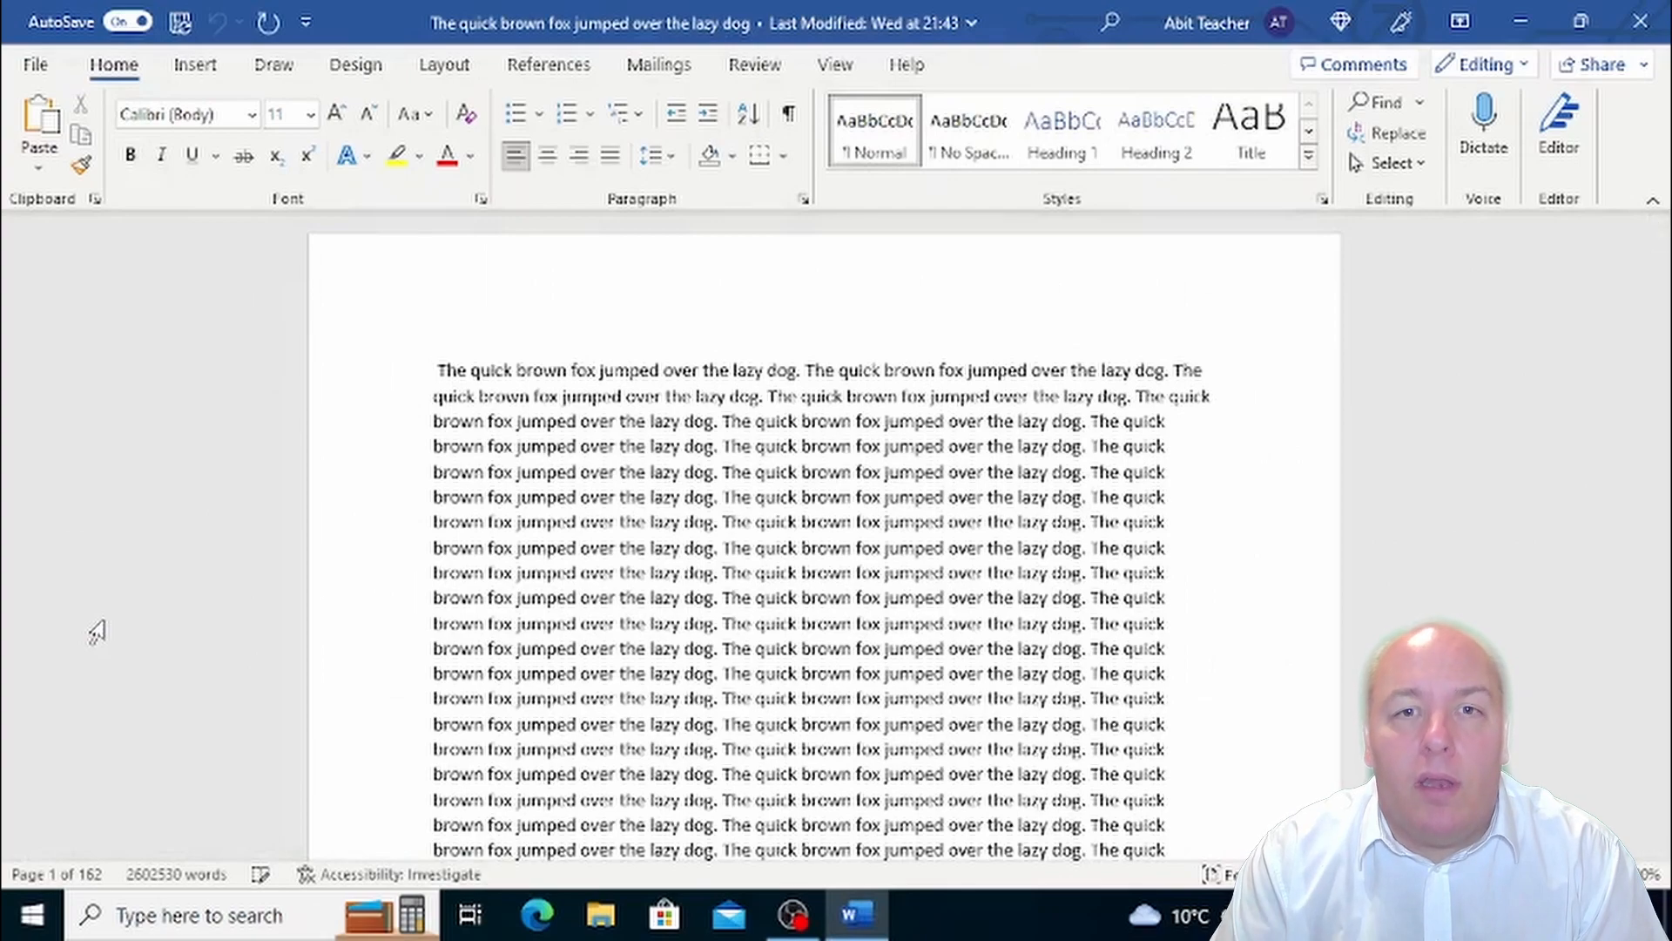
{"action": "left_click", "coordinate": [437, 369]}
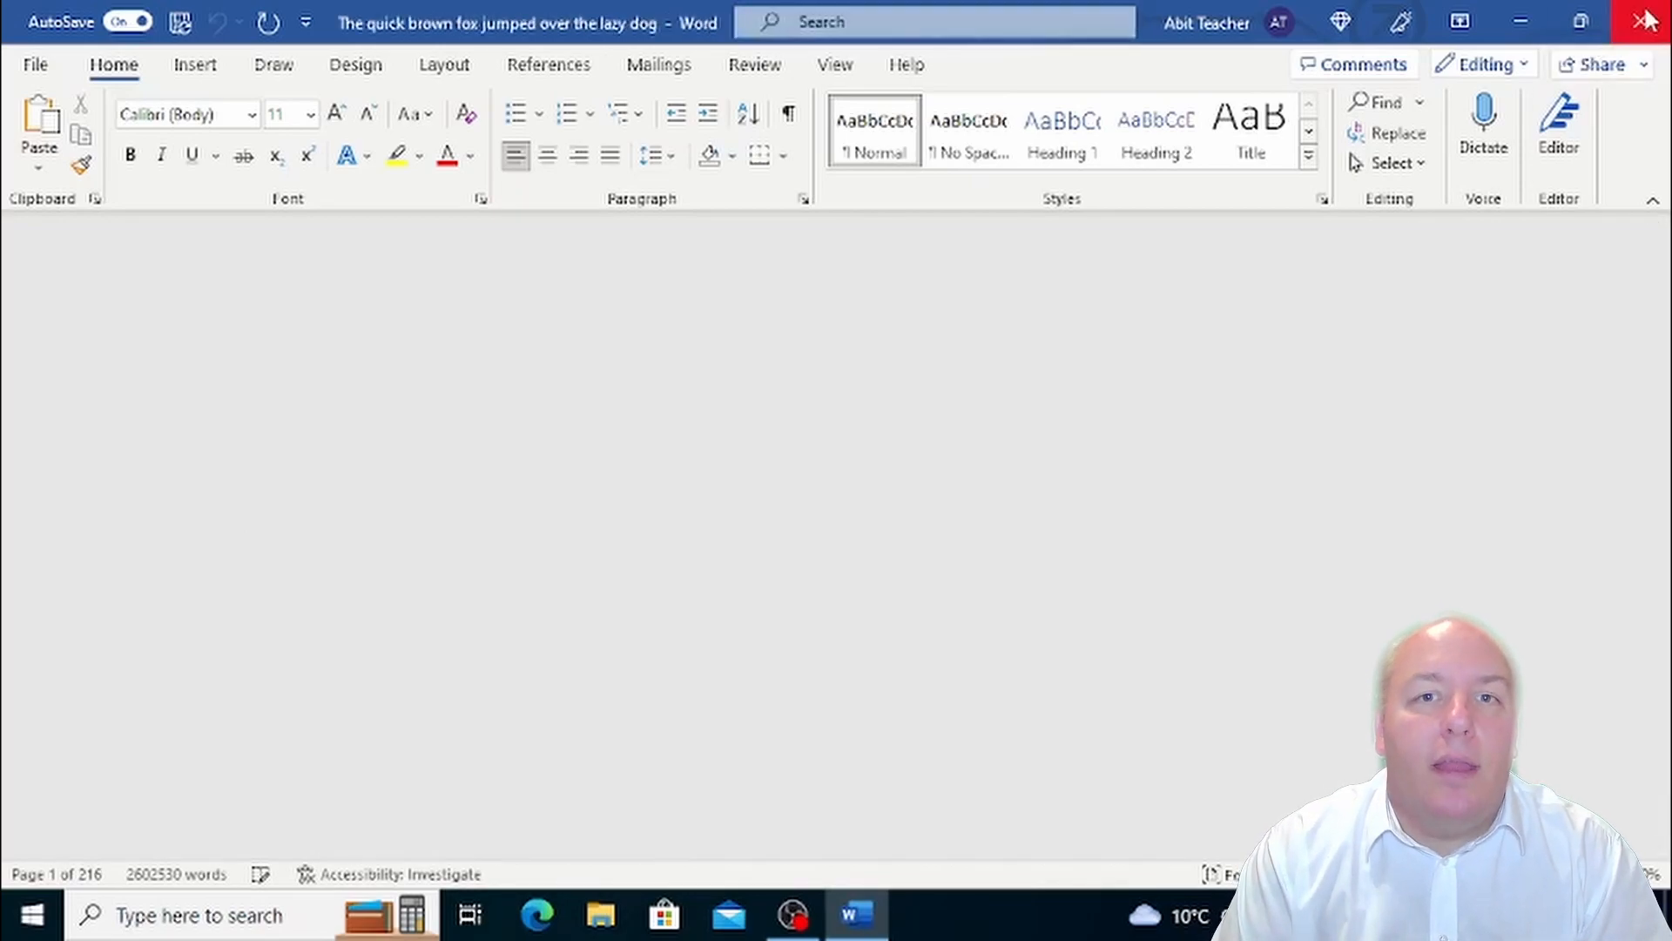
Close the quick brown fox document and scroll the Start menu app list
{"action": "left_click", "coordinate": [1648, 20]}
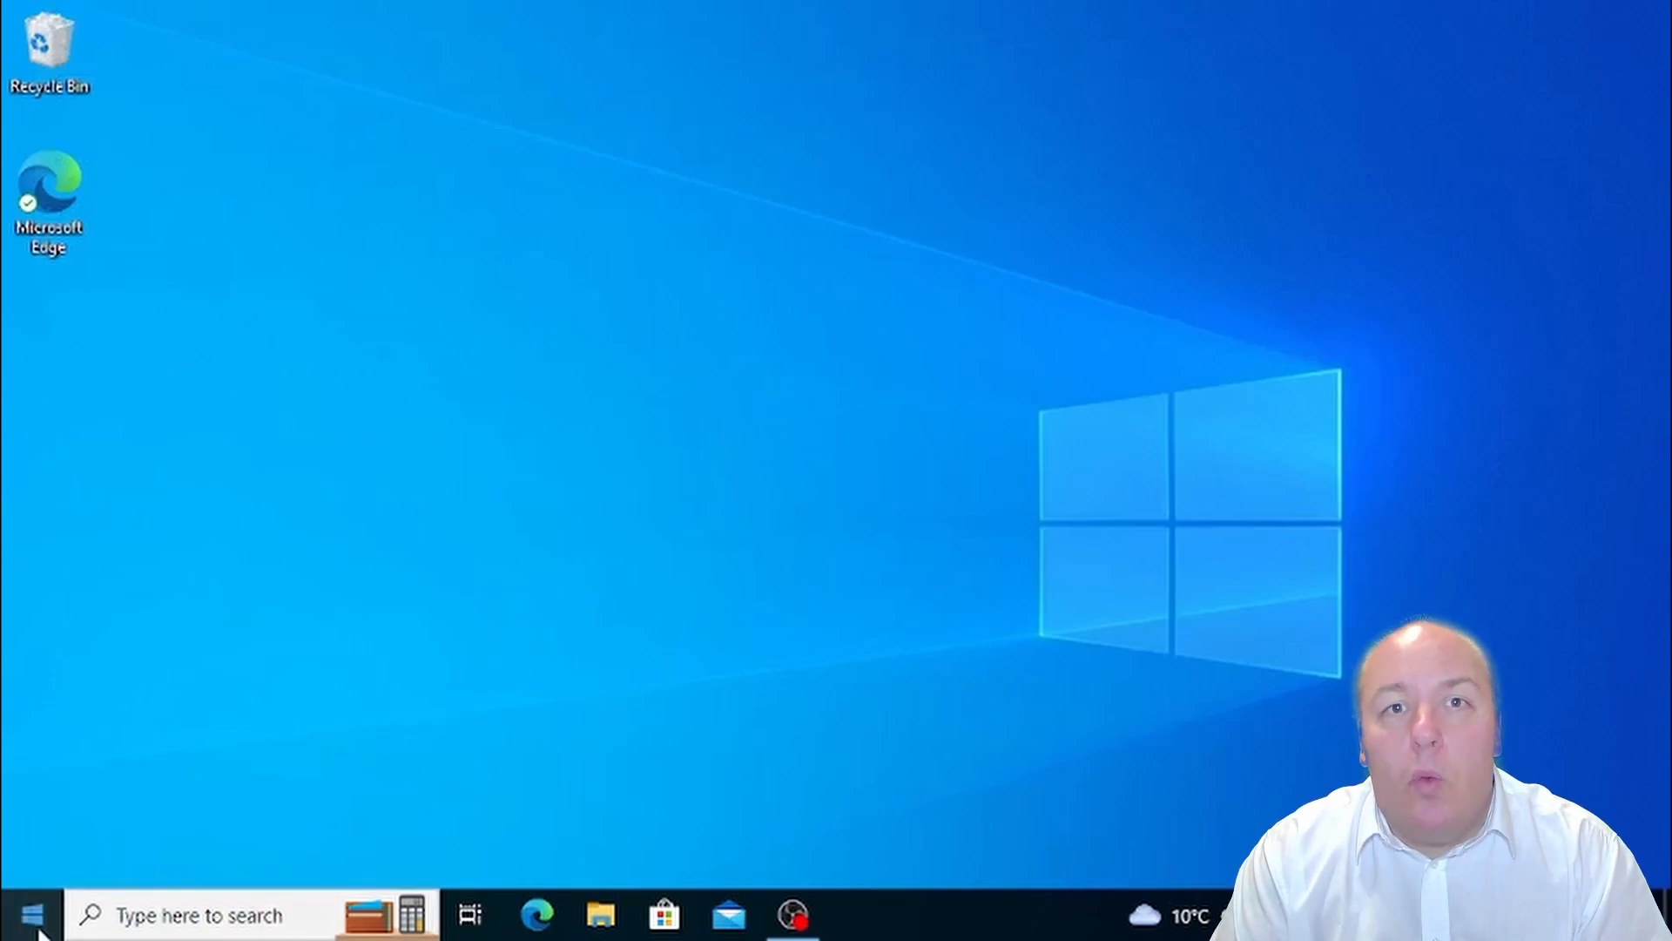
{"action": "left_click", "coordinate": [27, 914]}
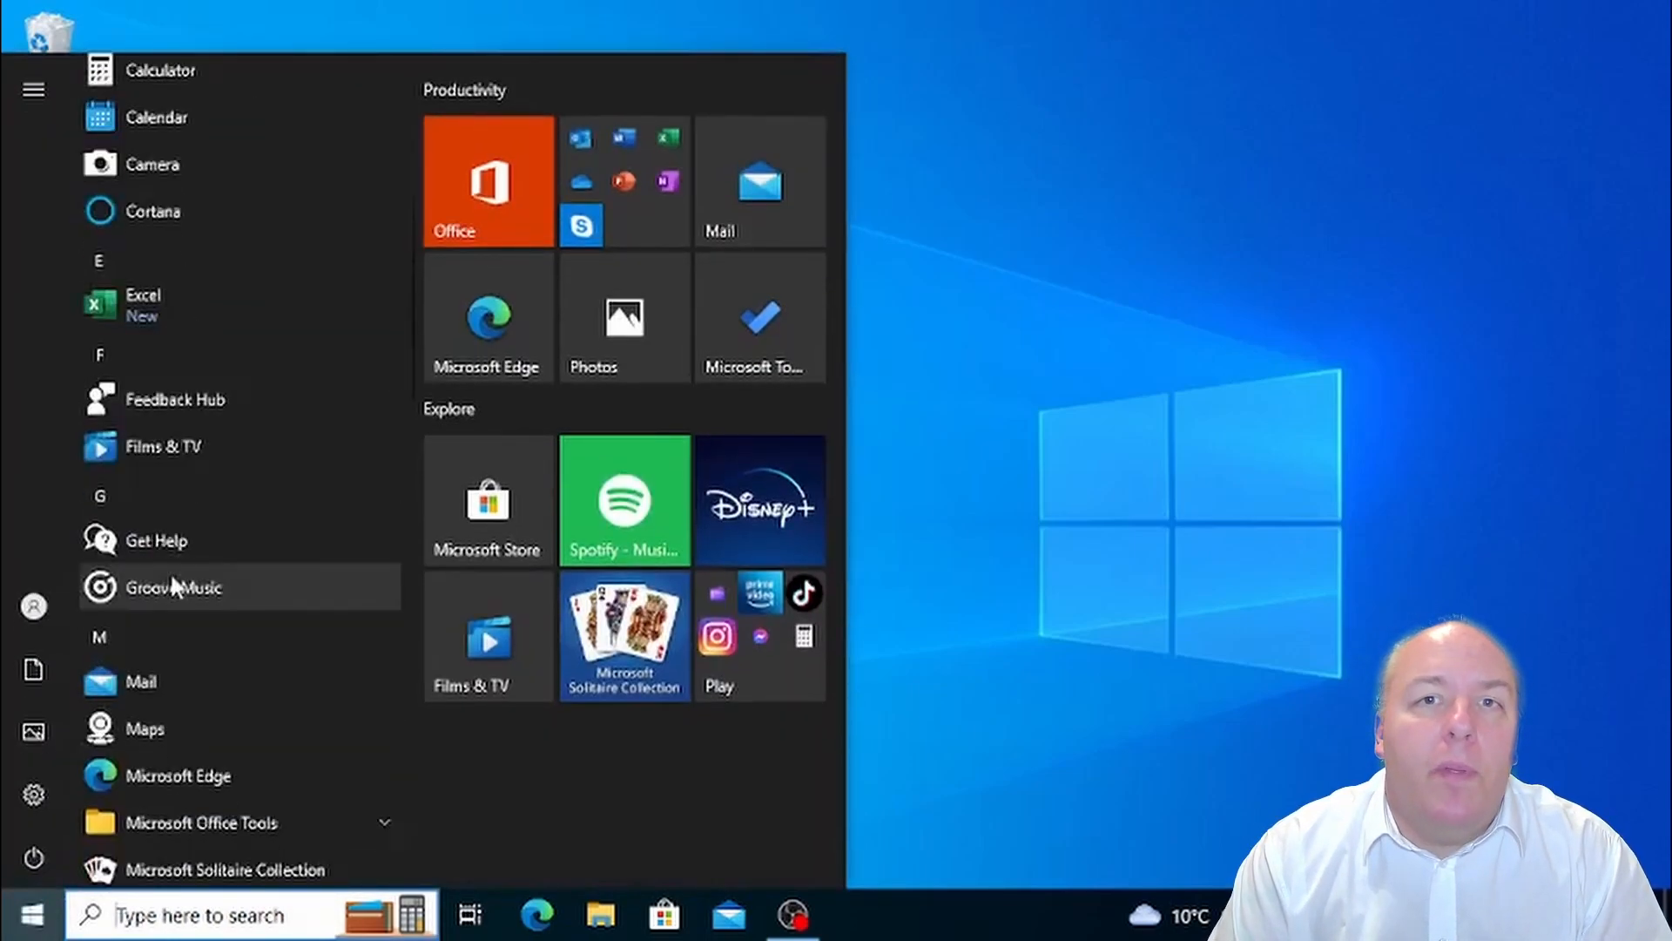
{"action": "scroll", "scroll_direction": "down", "scroll_amount": 3}
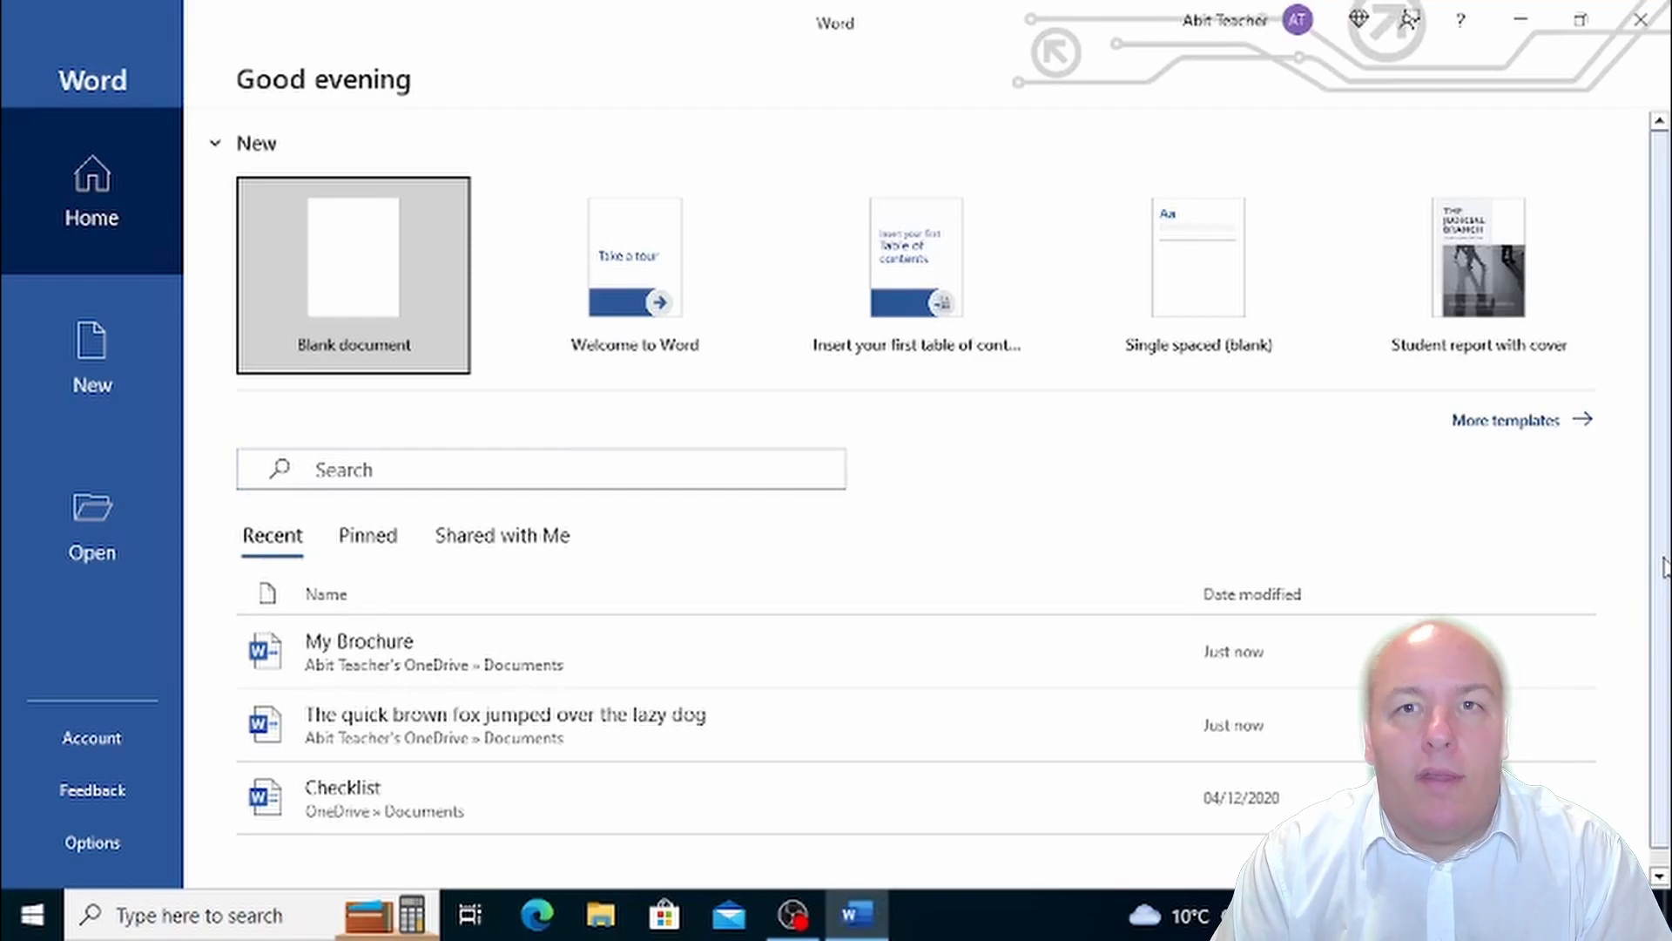
{"action": "mouse_move", "coordinate": [985, 542]}
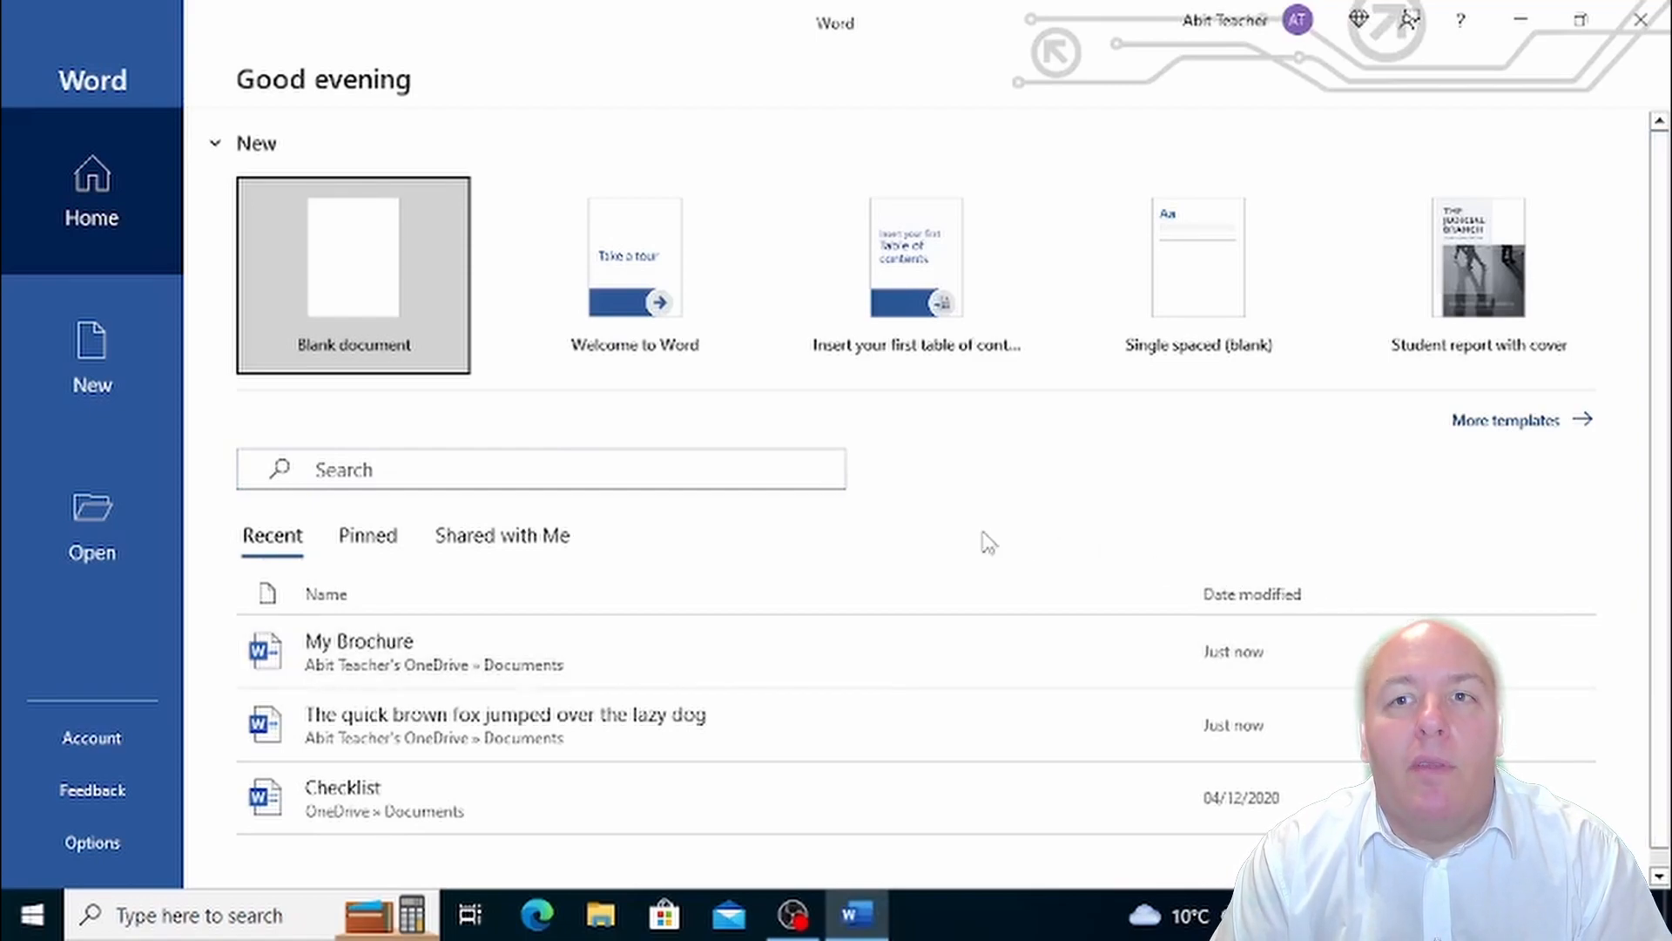
{"action": "mouse_move", "coordinate": [842, 530]}
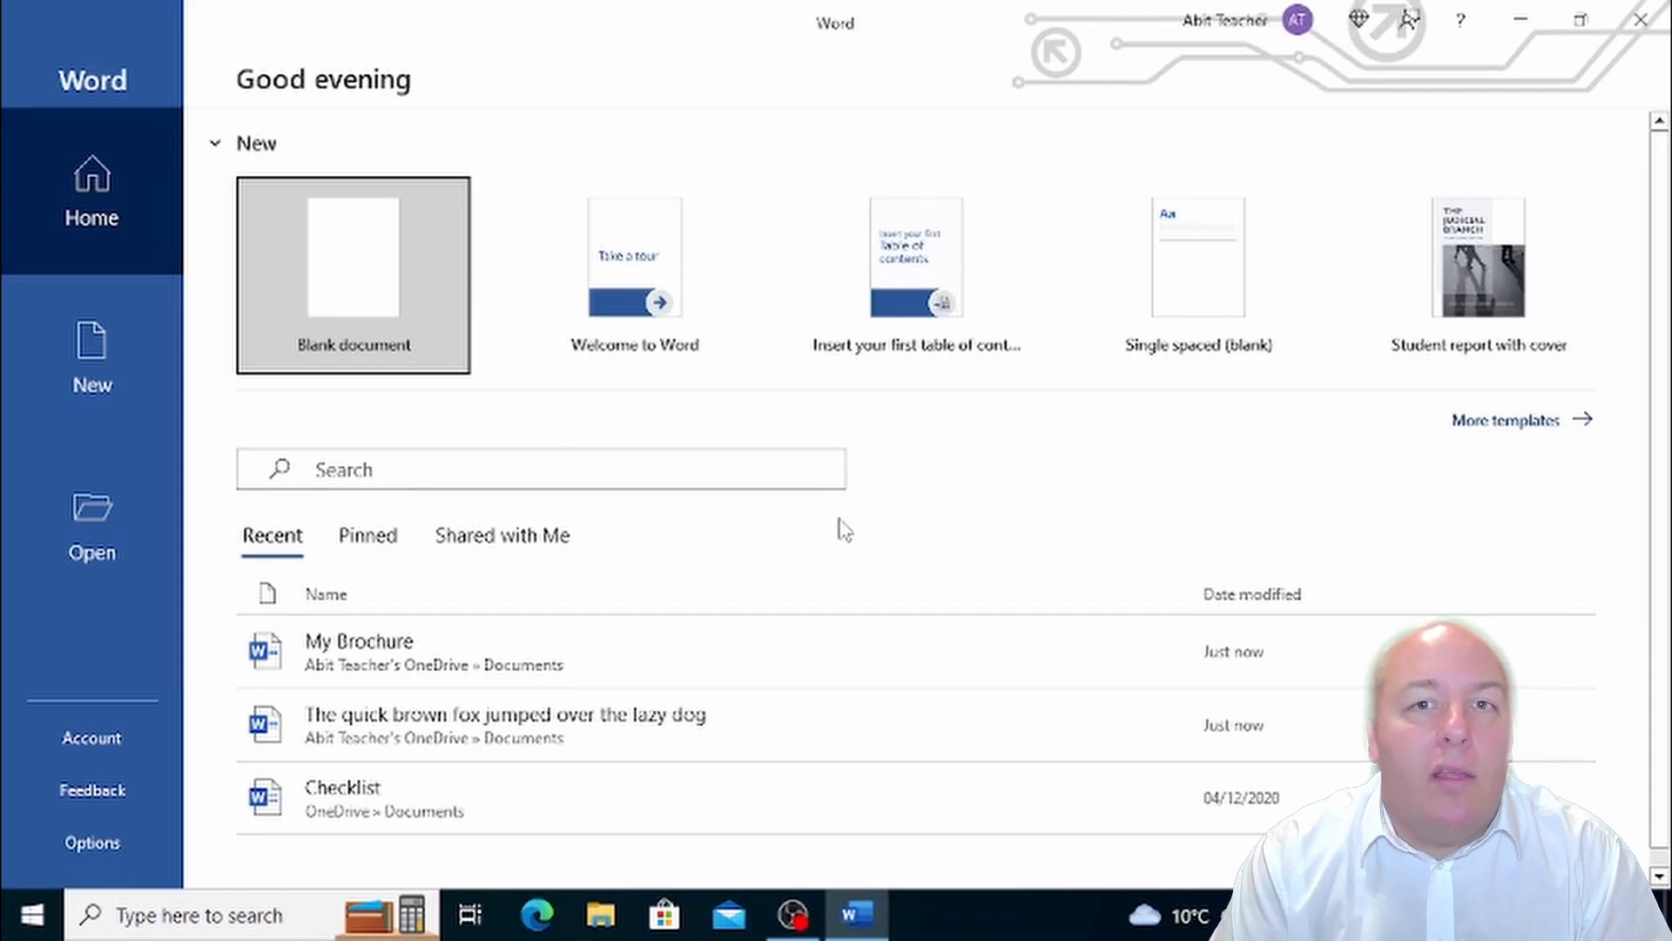
{"action": "mouse_move", "coordinate": [856, 530]}
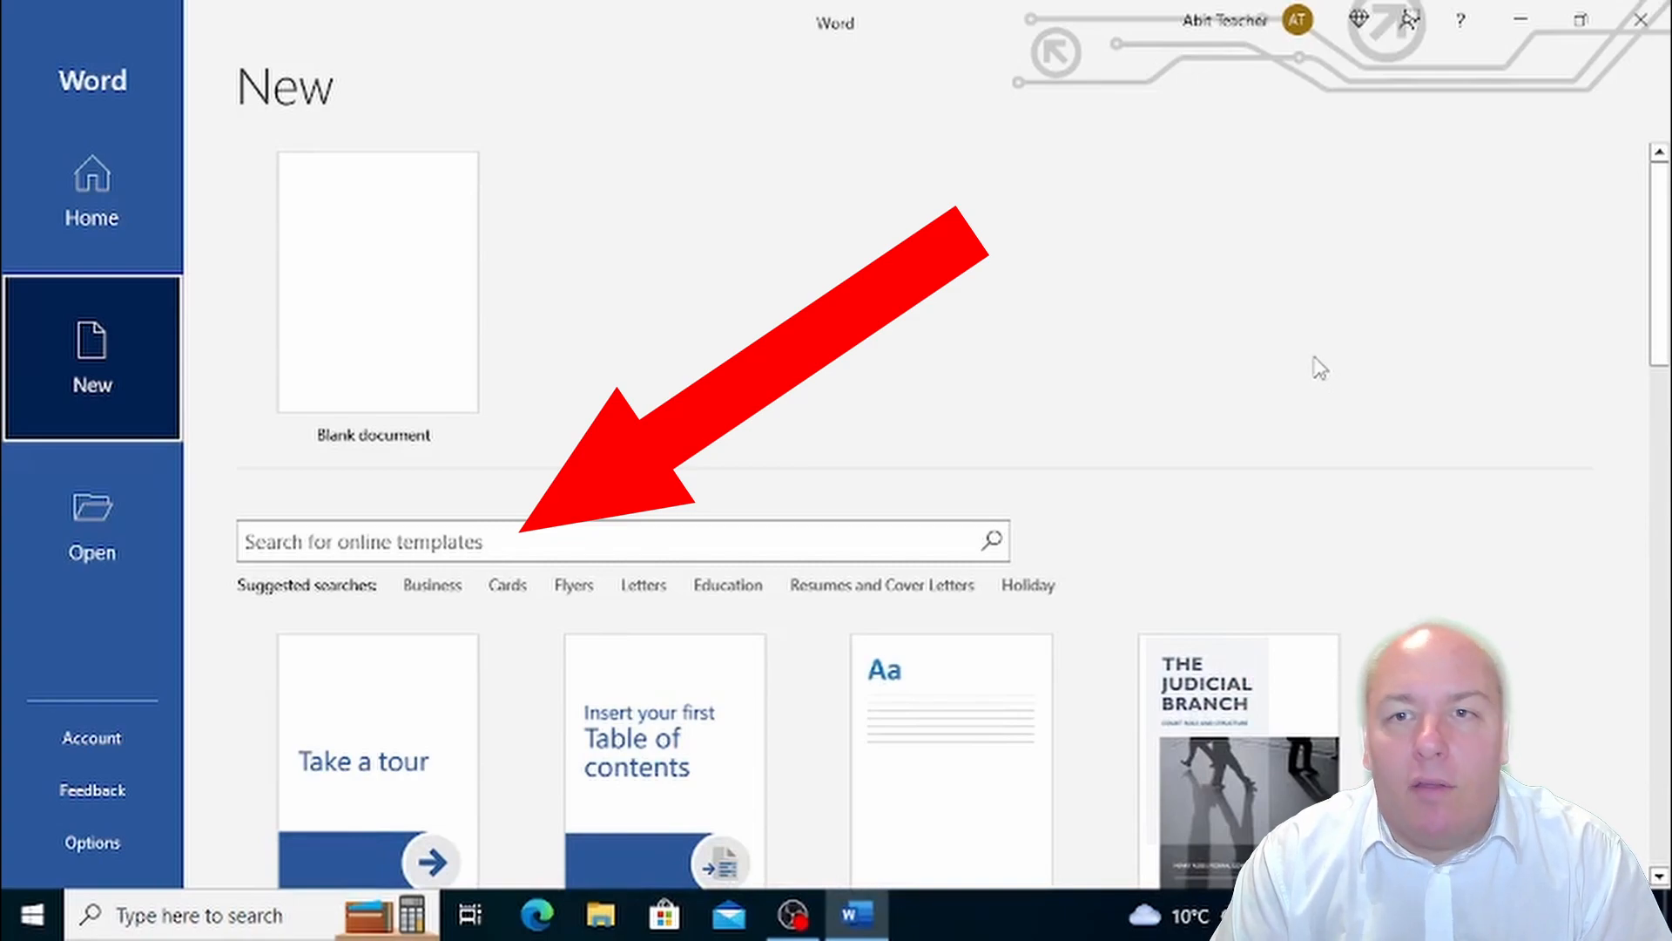
{"action": "scroll", "scroll_direction": "up", "scroll_amount": 3}
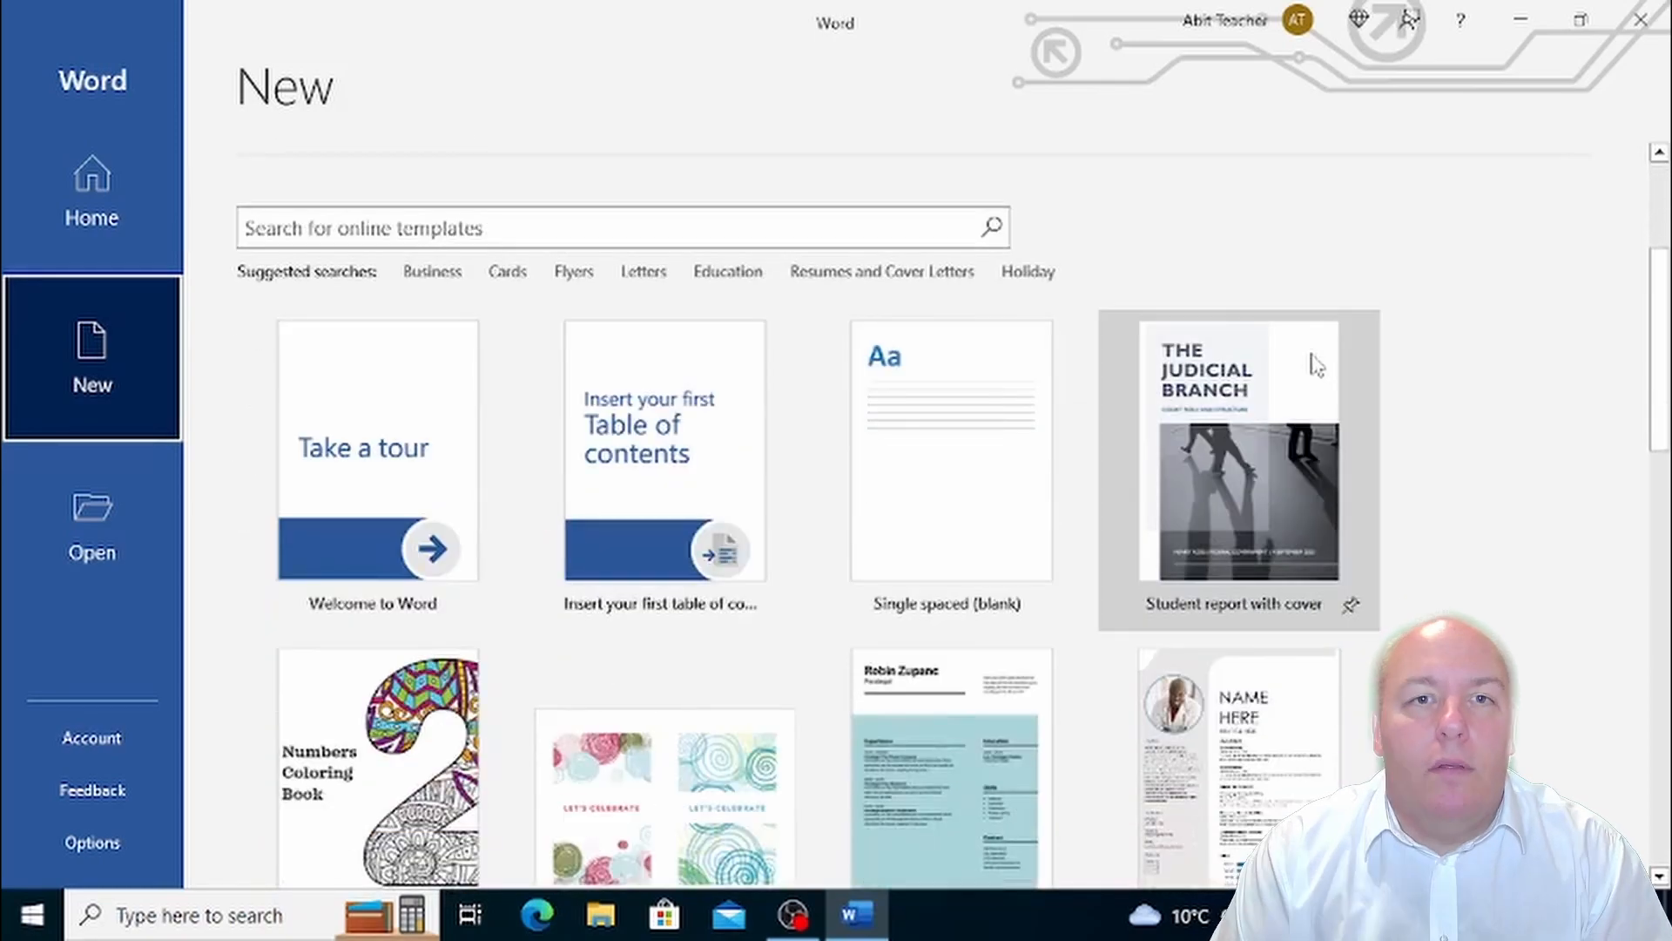
{"action": "scroll", "scroll_direction": "down", "scroll_amount": 3}
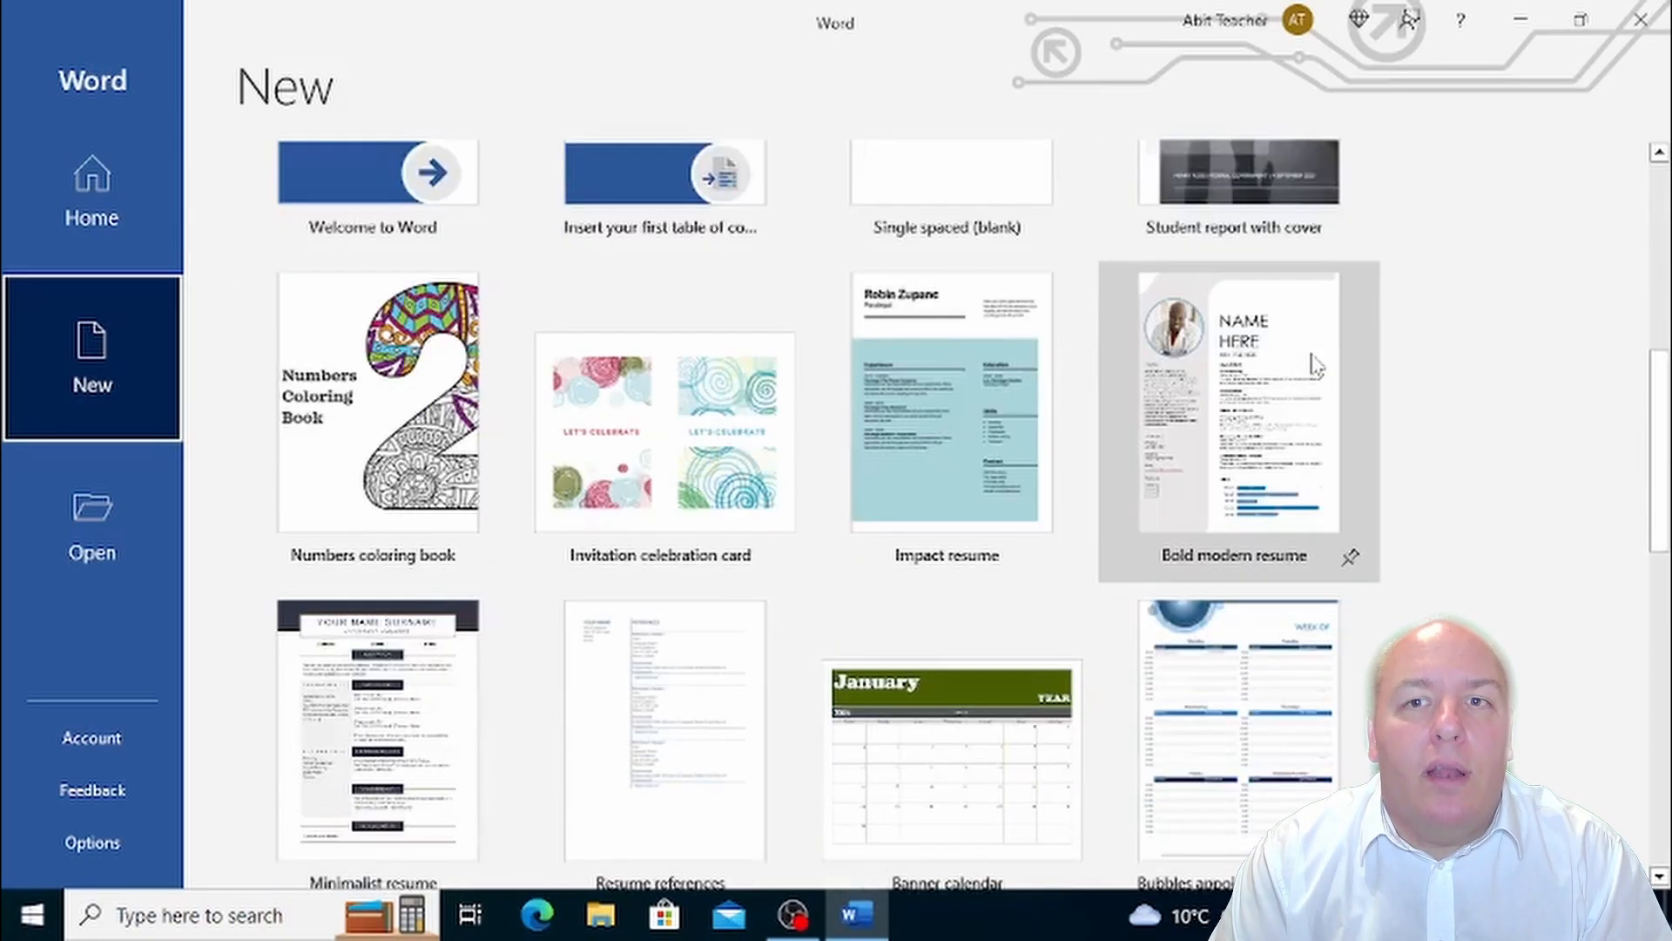
{"action": "scroll", "scroll_direction": "down", "scroll_amount": 3}
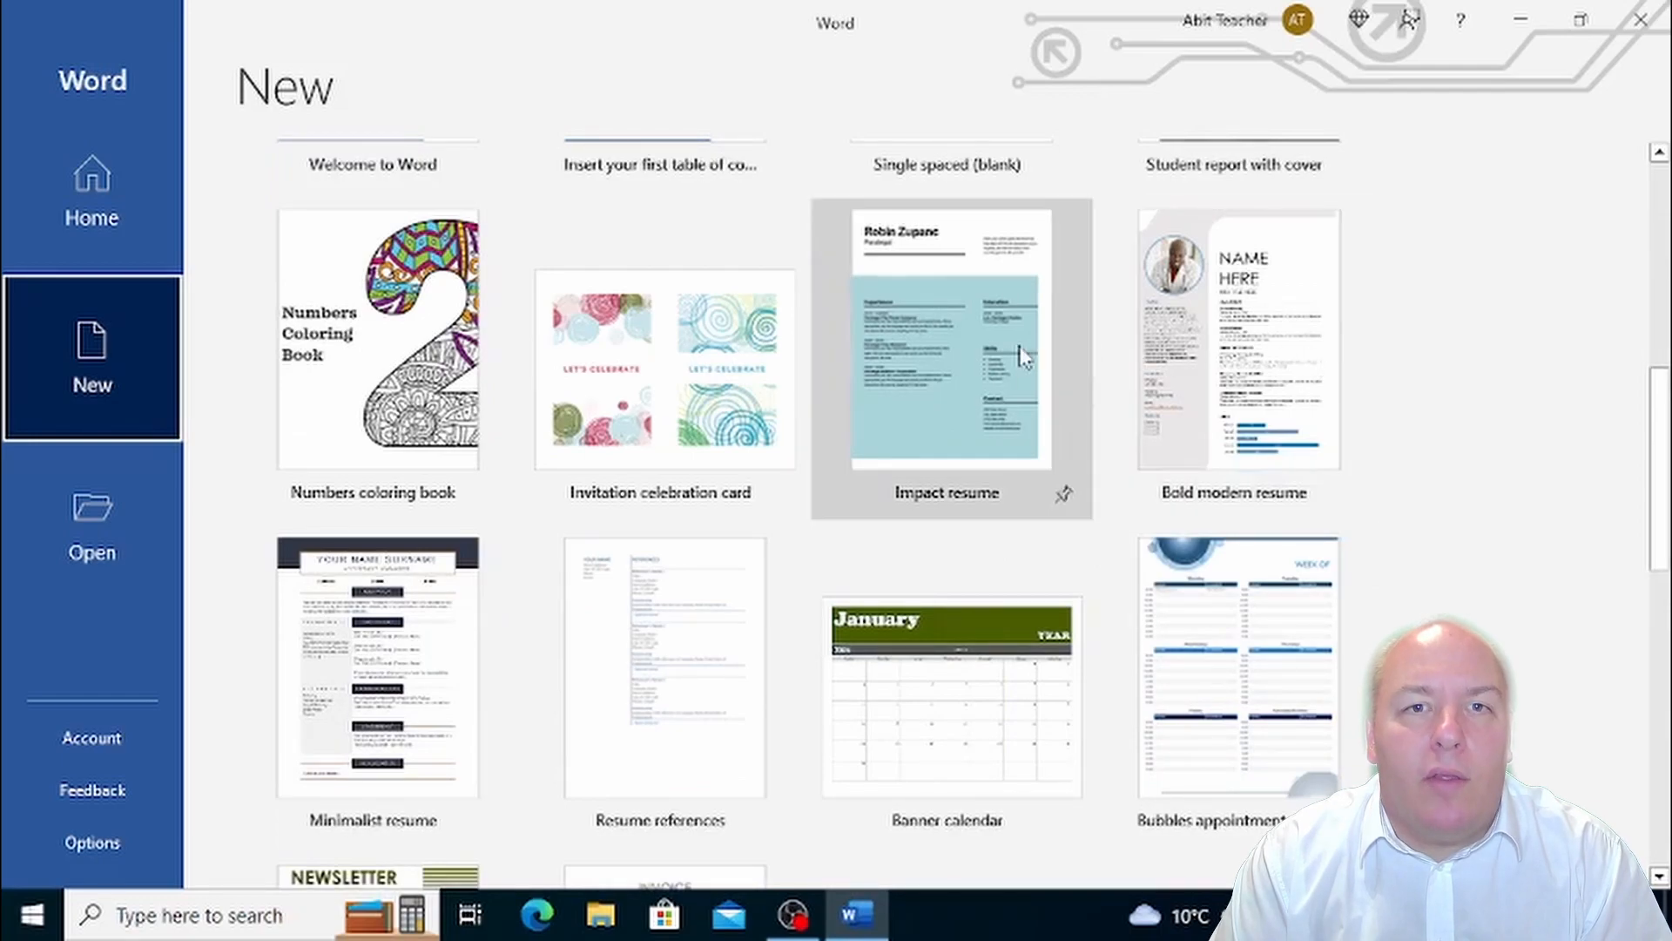
{"action": "left_click", "coordinate": [946, 357]}
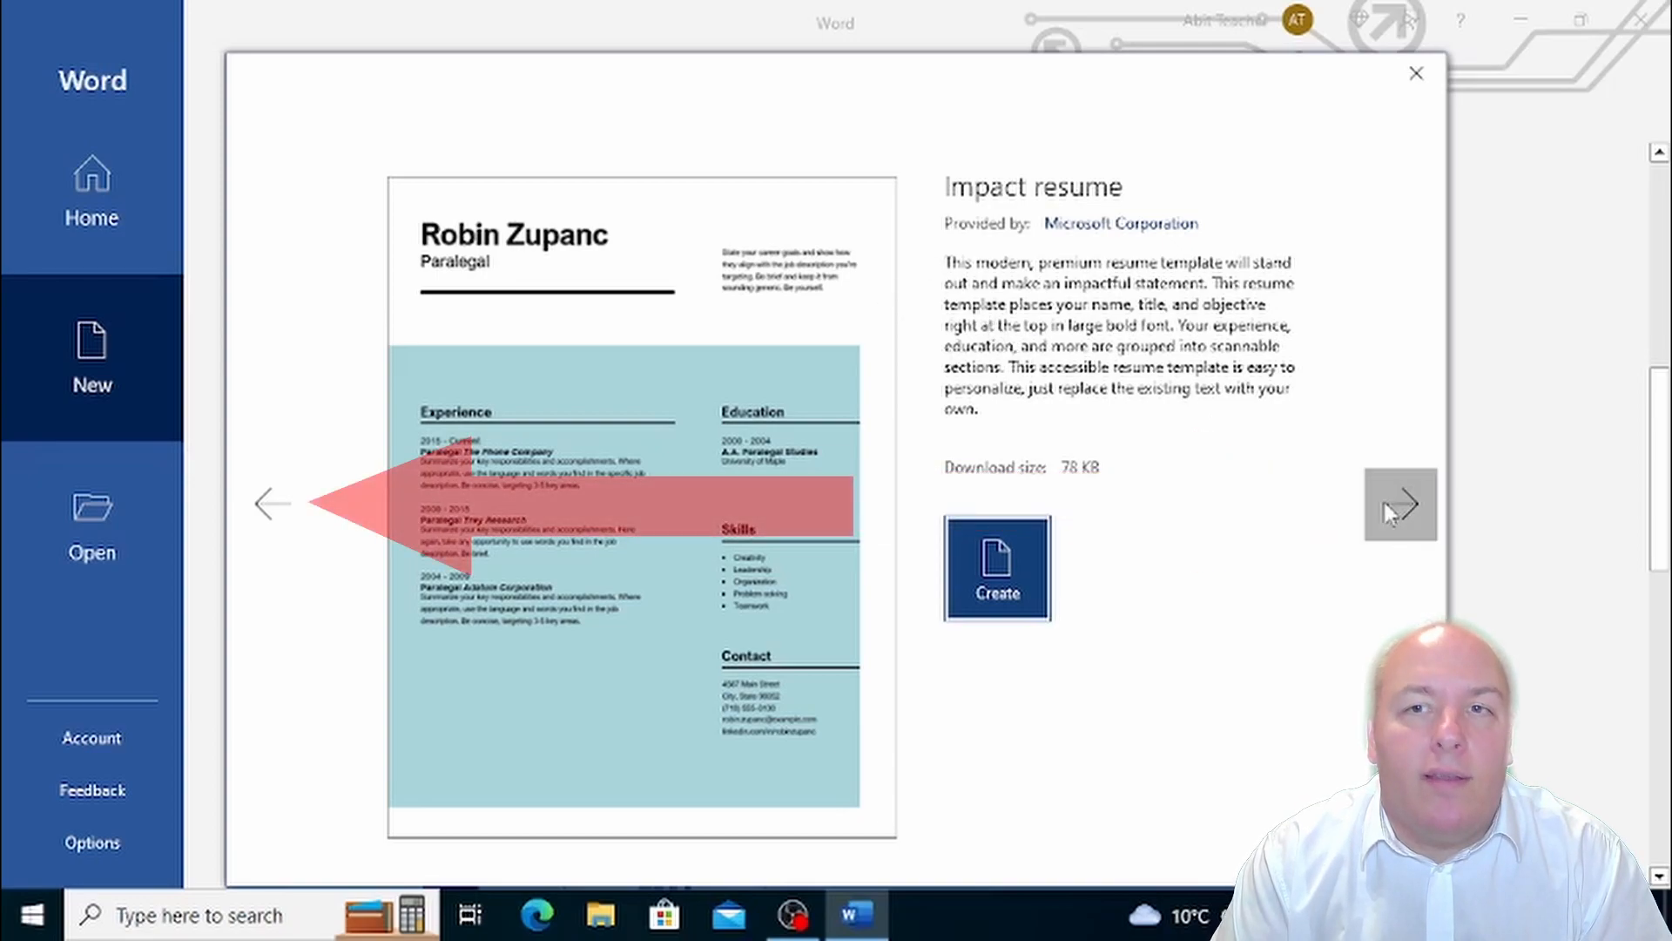
{"action": "left_click", "coordinate": [1400, 504]}
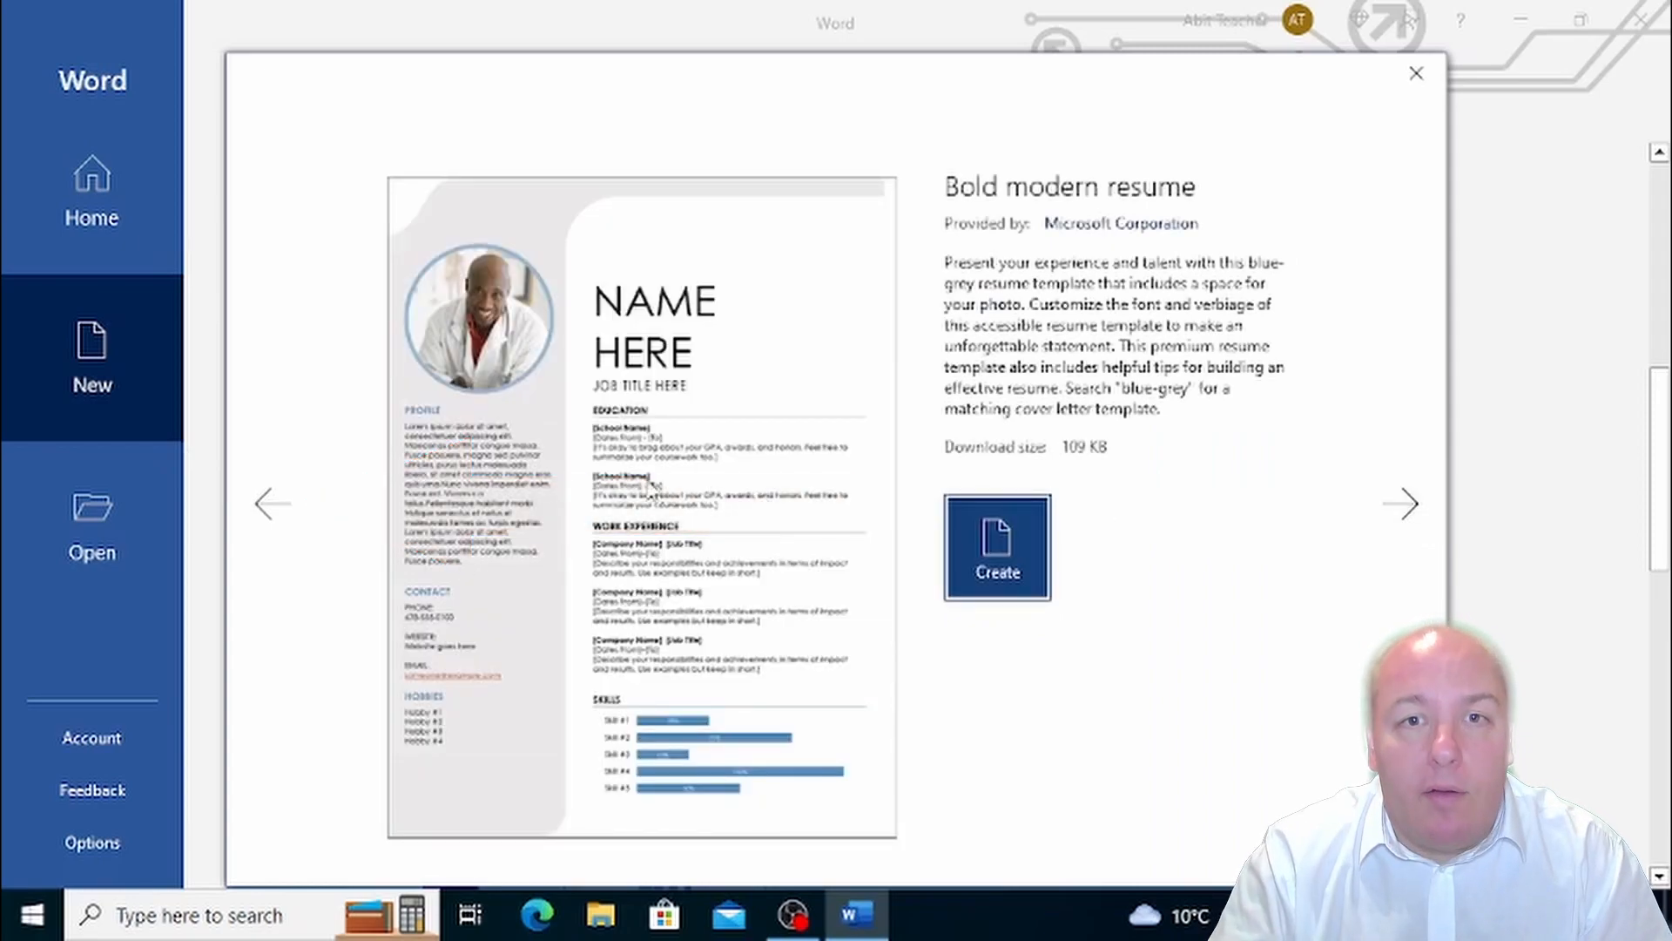
{"action": "mouse_move", "coordinate": [272, 503]}
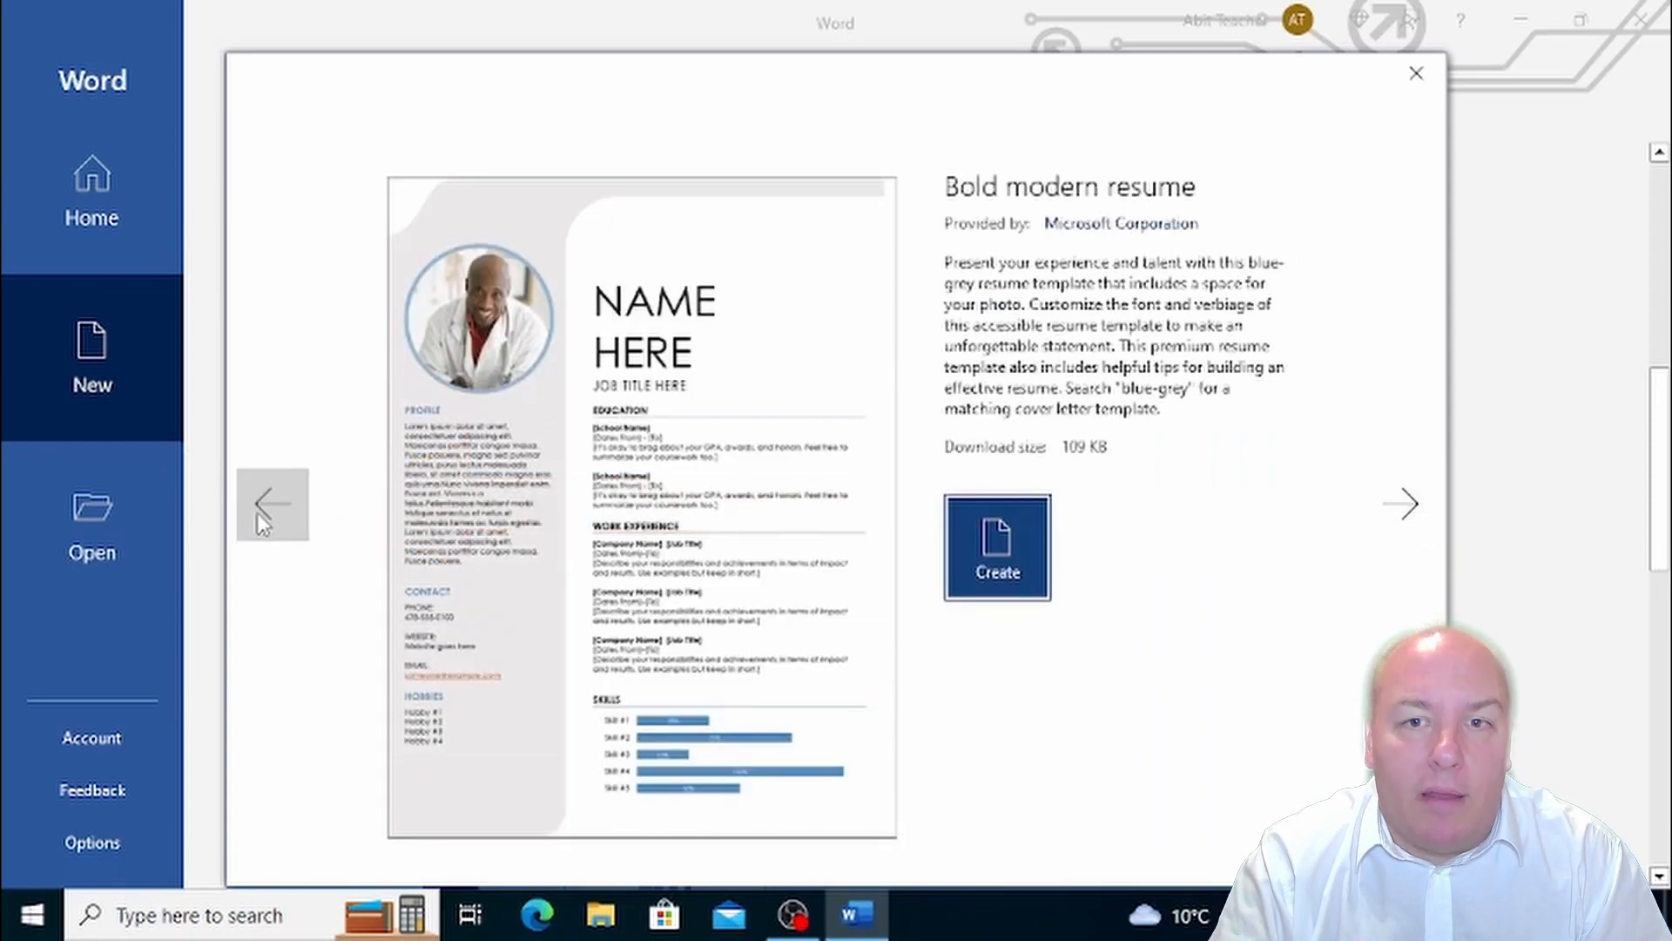
{"action": "left_click", "coordinate": [1400, 503]}
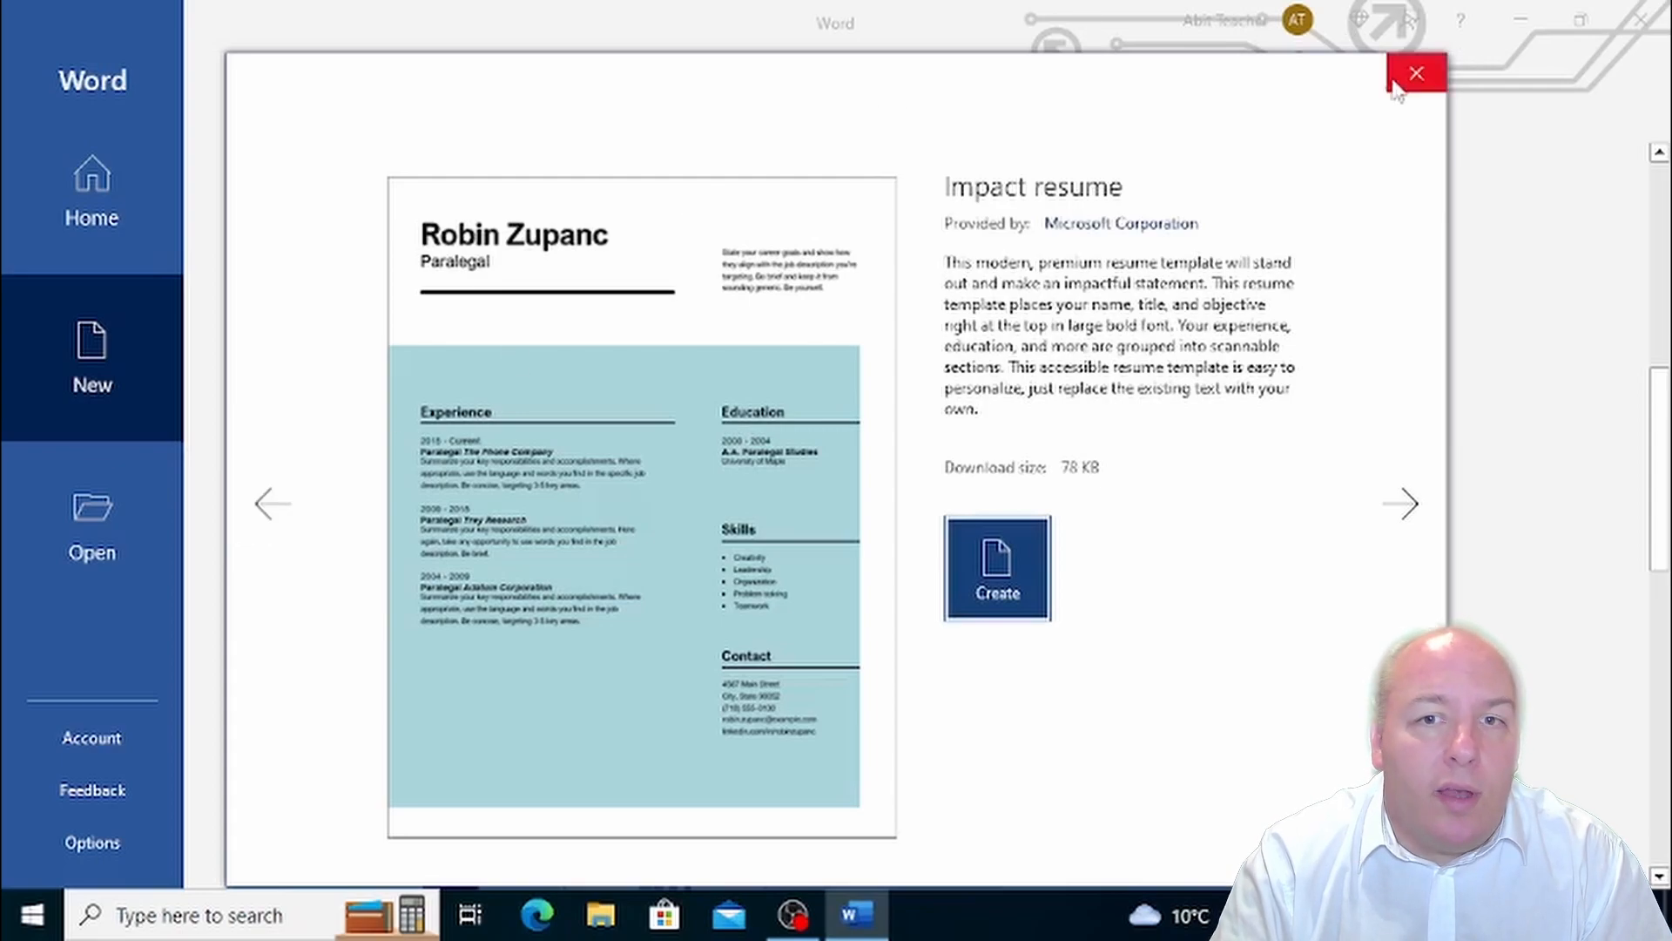
{"action": "left_click", "coordinate": [1416, 73]}
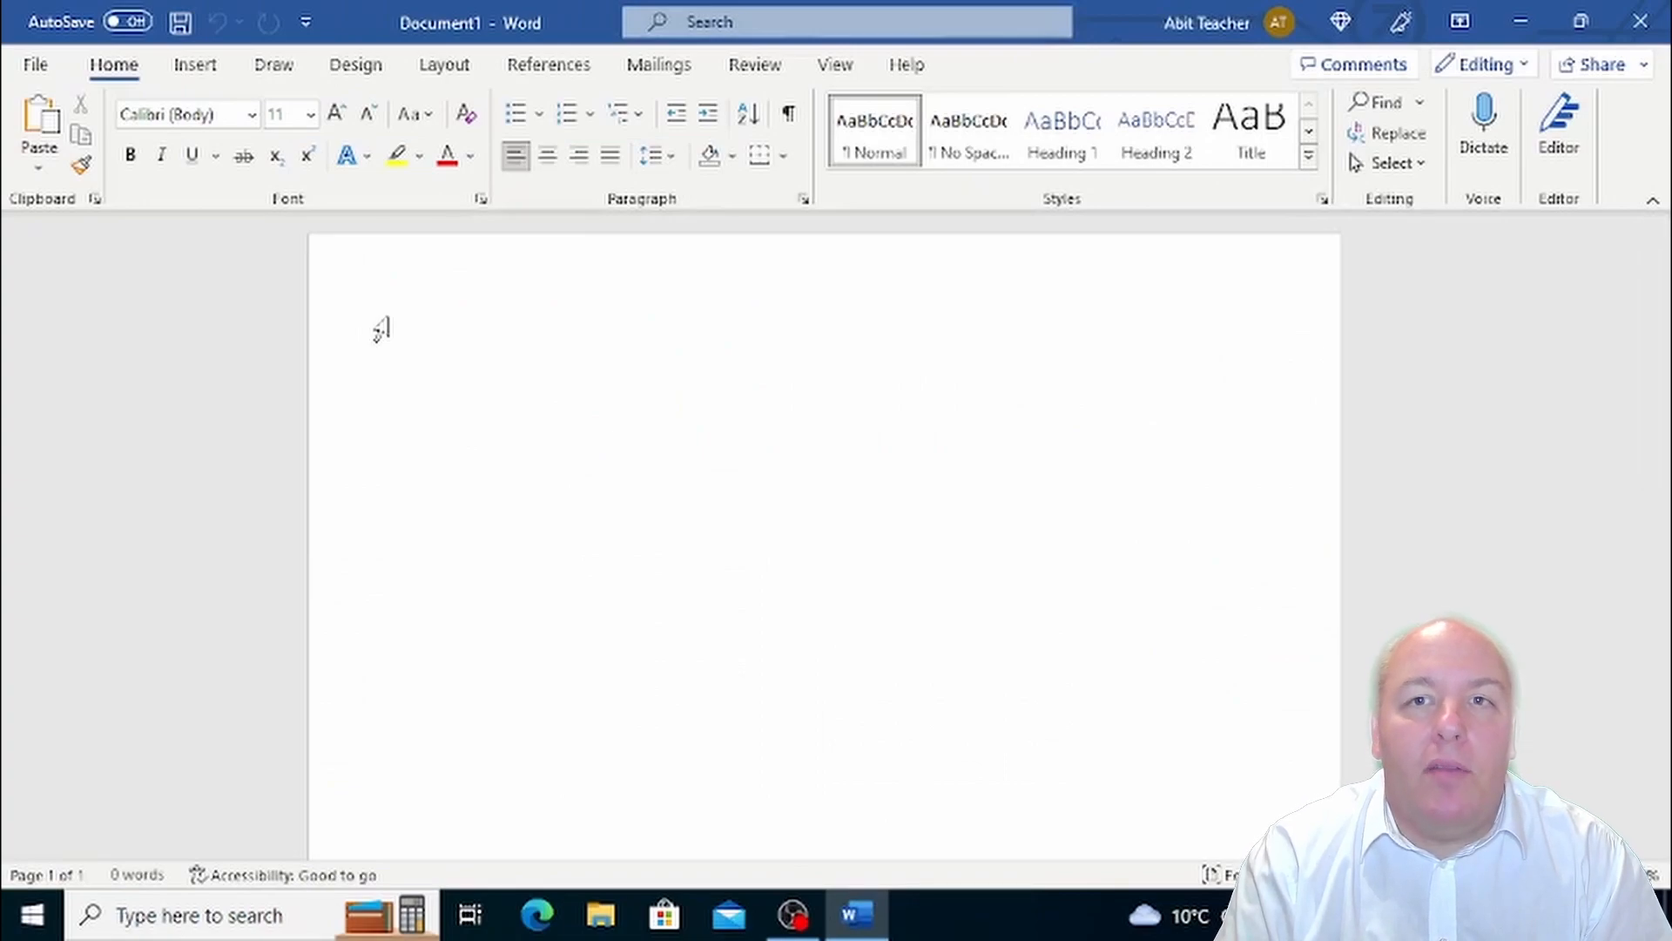
Type 'Text typed into Word is stored in the devices RAM' into Document1
{"action": "type", "text": "Text typed"}
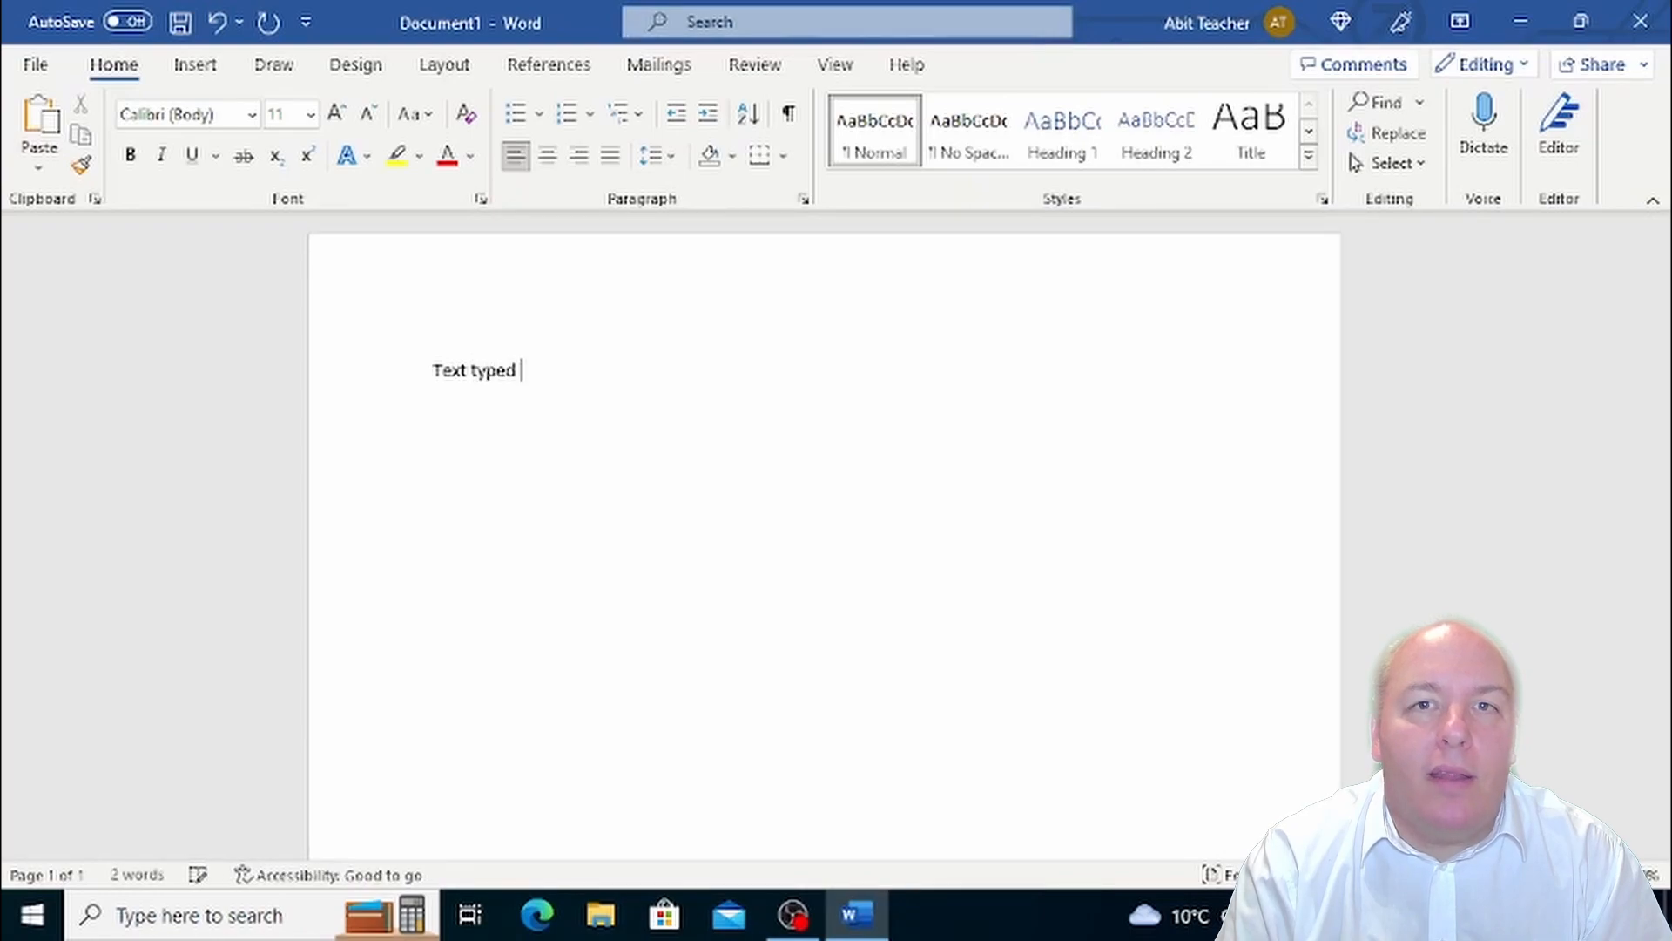
{"action": "type", "text": "into Word"}
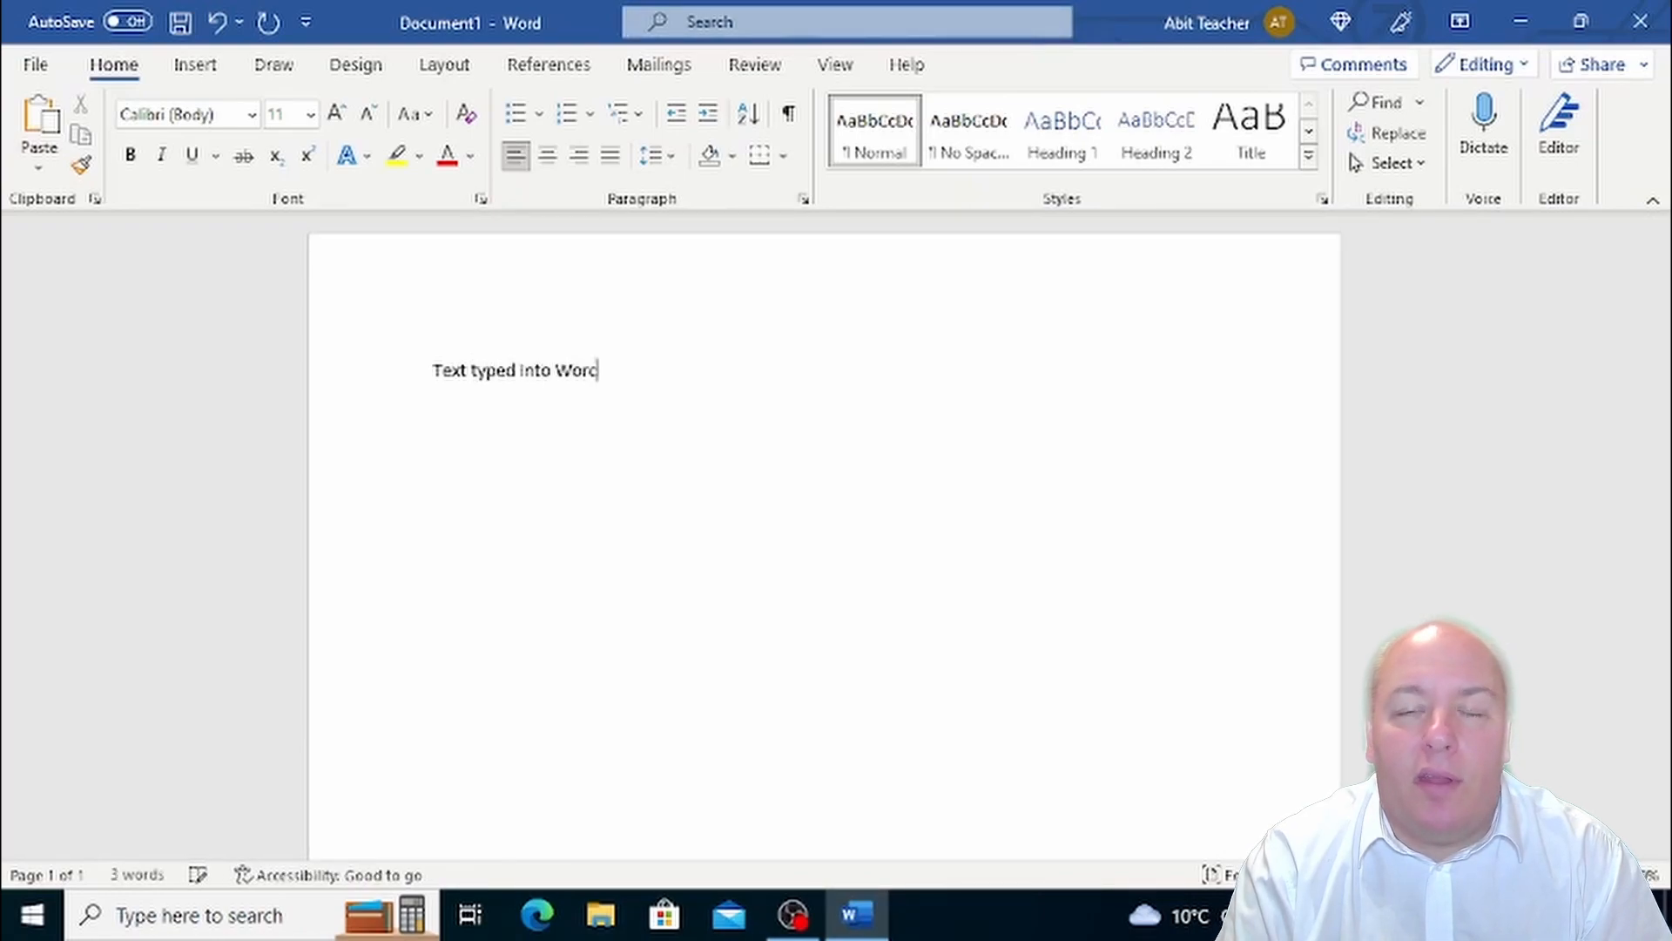
{"action": "type", "text": "i"}
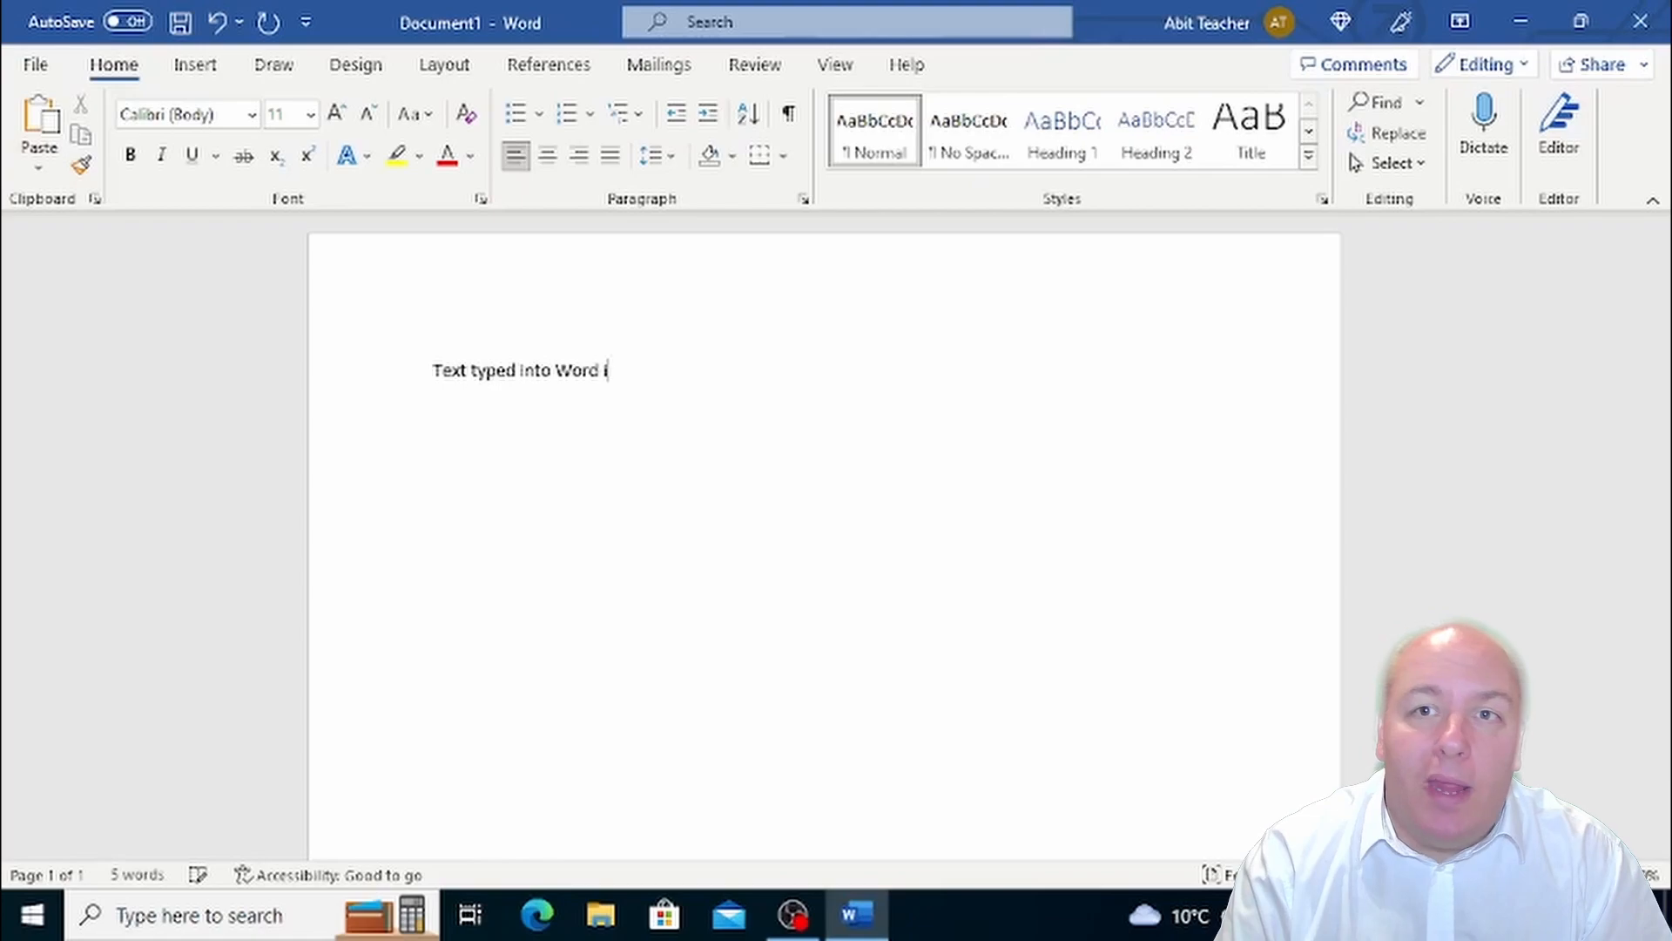
{"action": "type", "text": "is stored"}
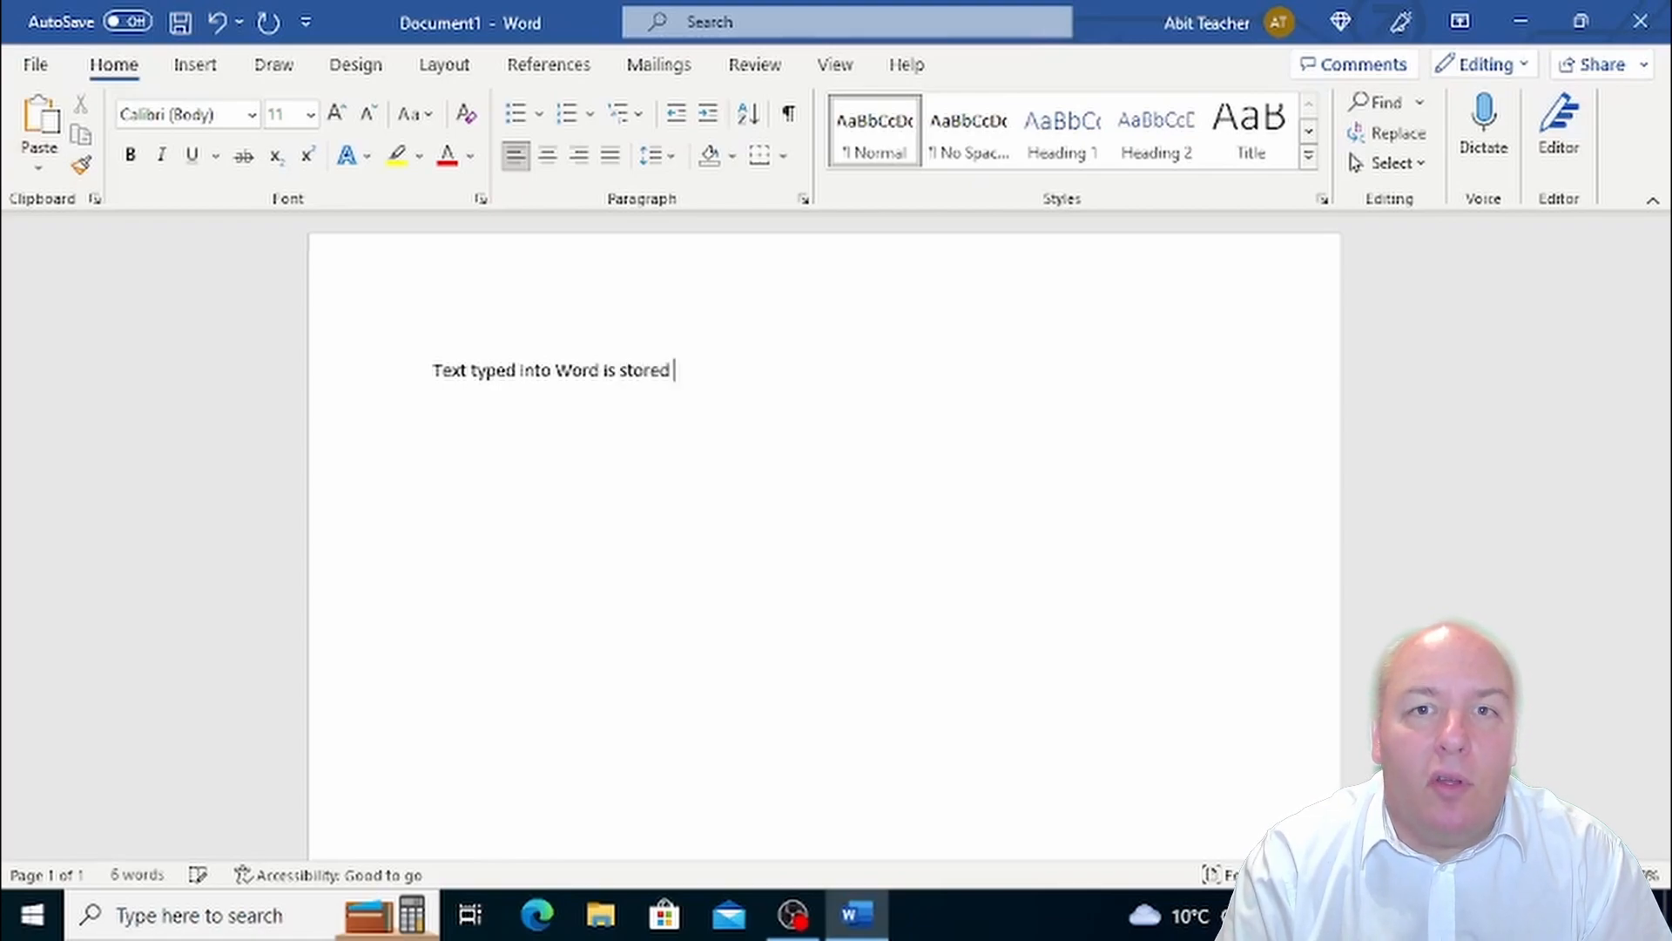
{"action": "type", "text": "in the dev"}
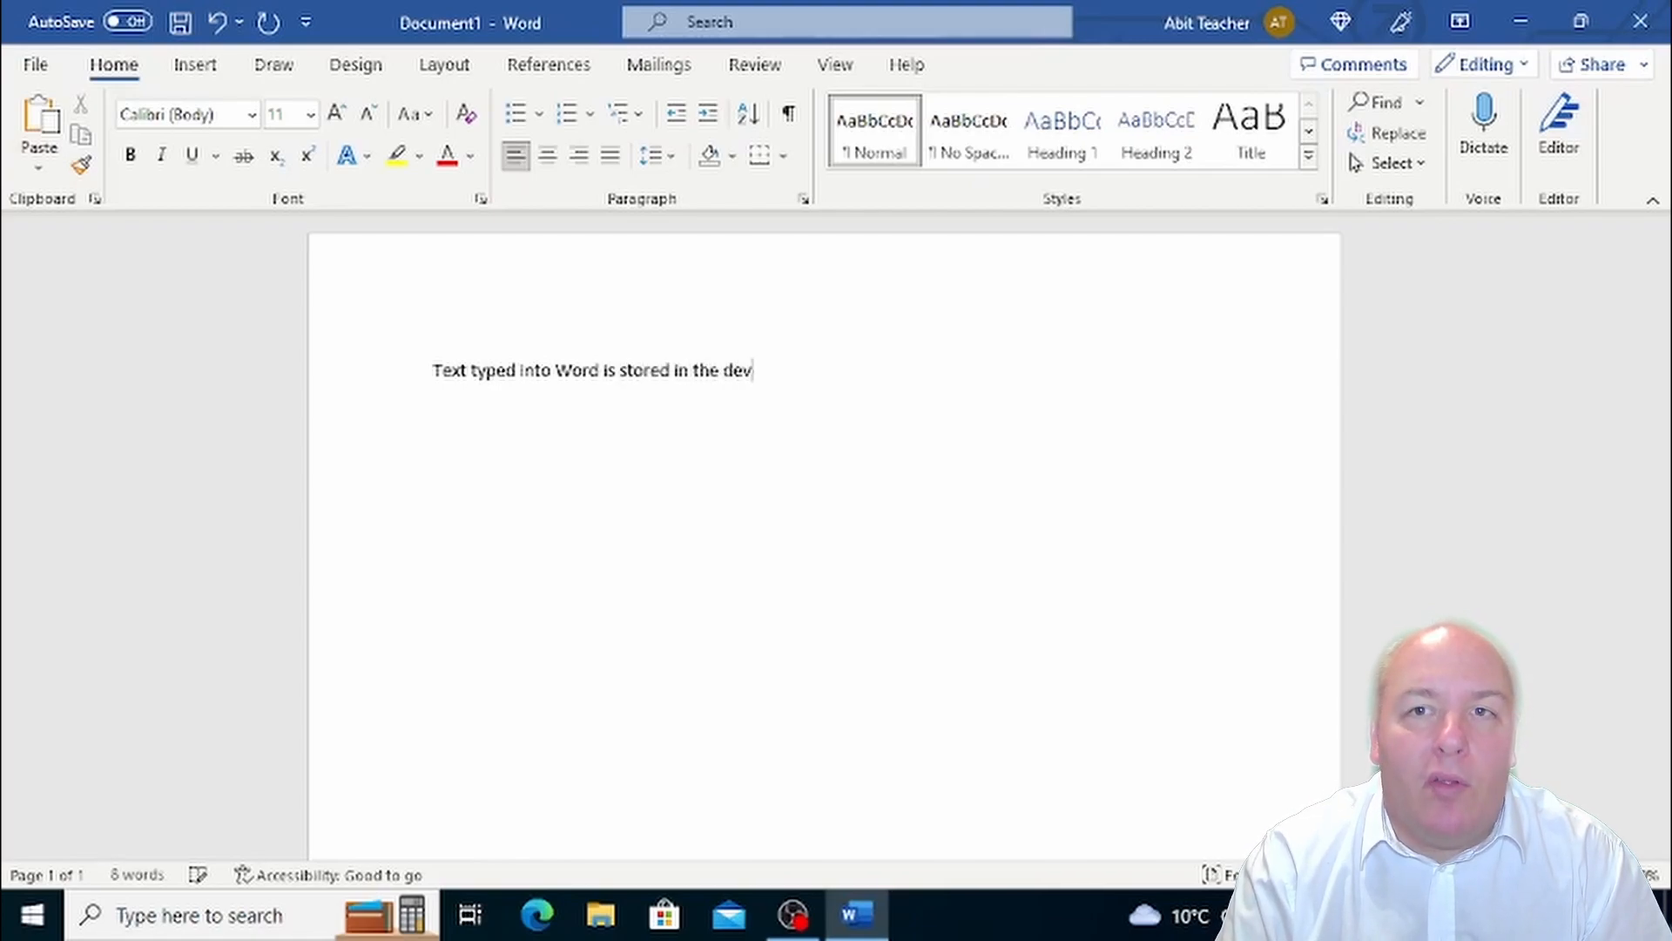
{"action": "type", "text": "ices RAM"}
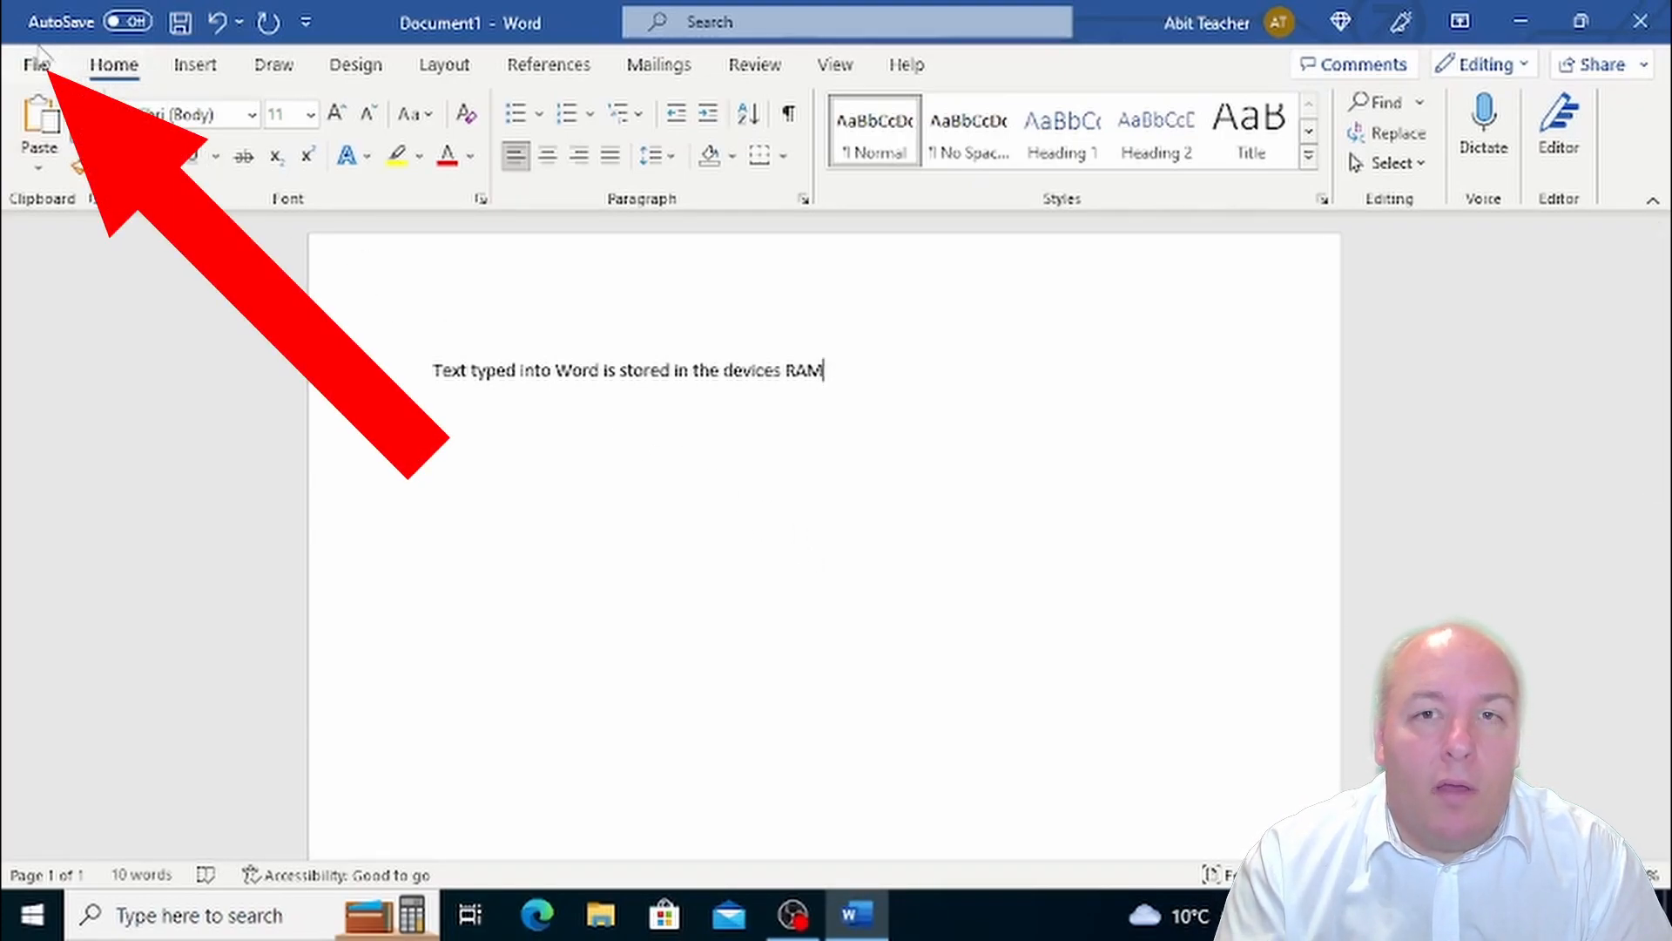
Open the Save As page for the untitled Document1 from the File menu
{"action": "left_click", "coordinate": [35, 65]}
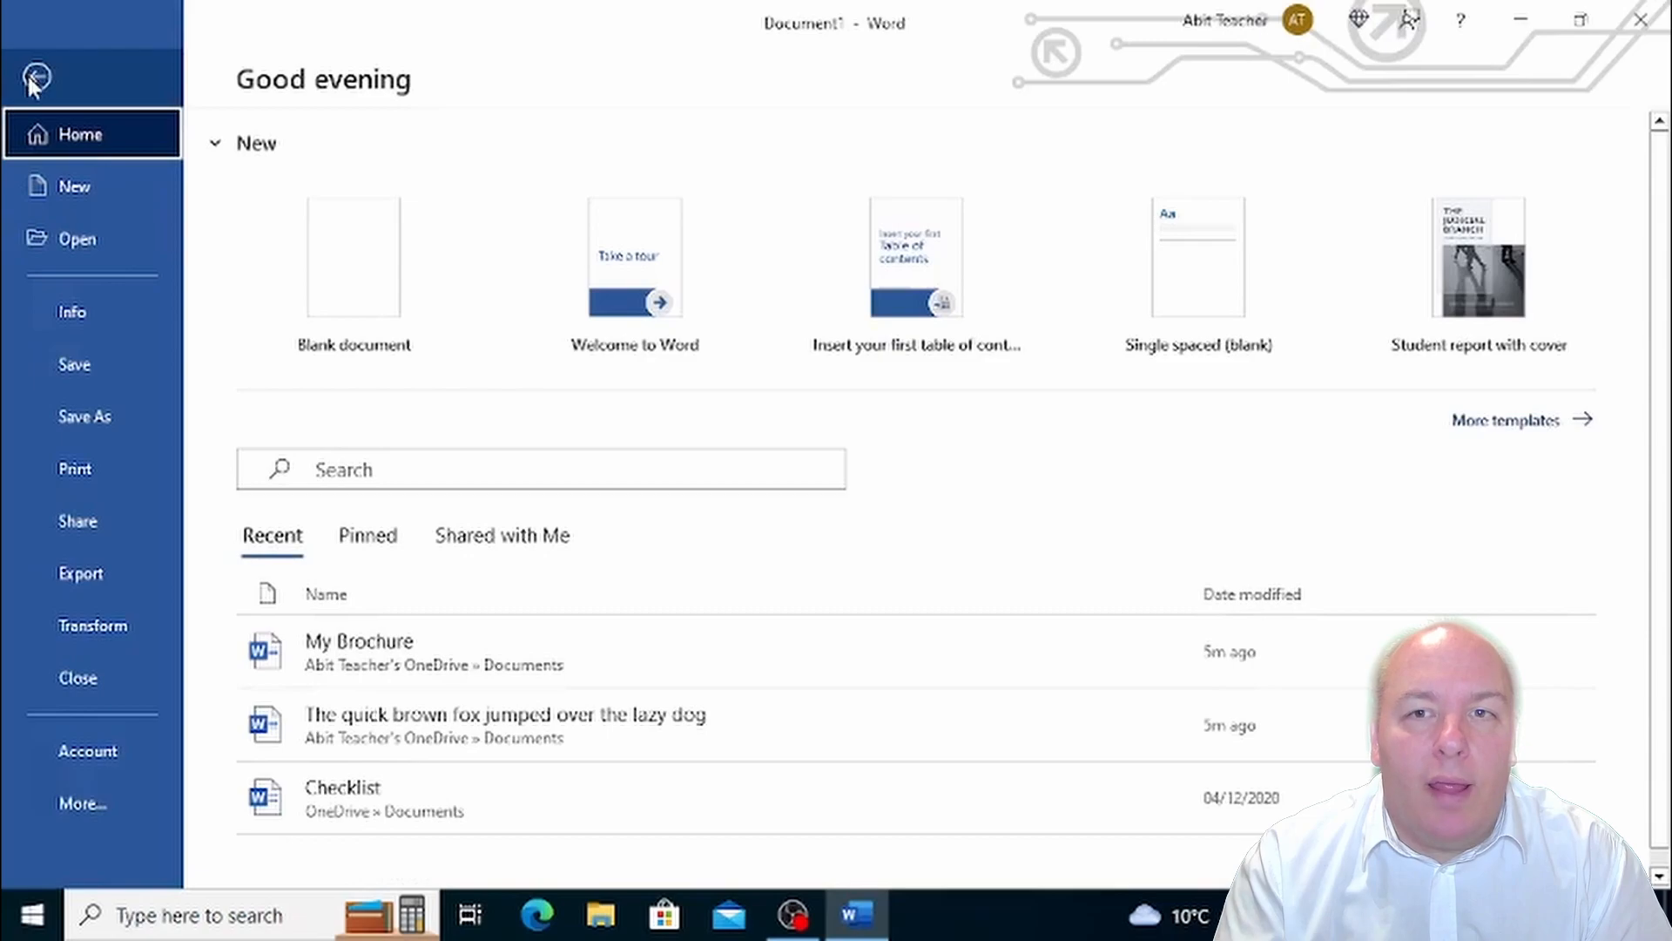
{"action": "mouse_move", "coordinate": [73, 365]}
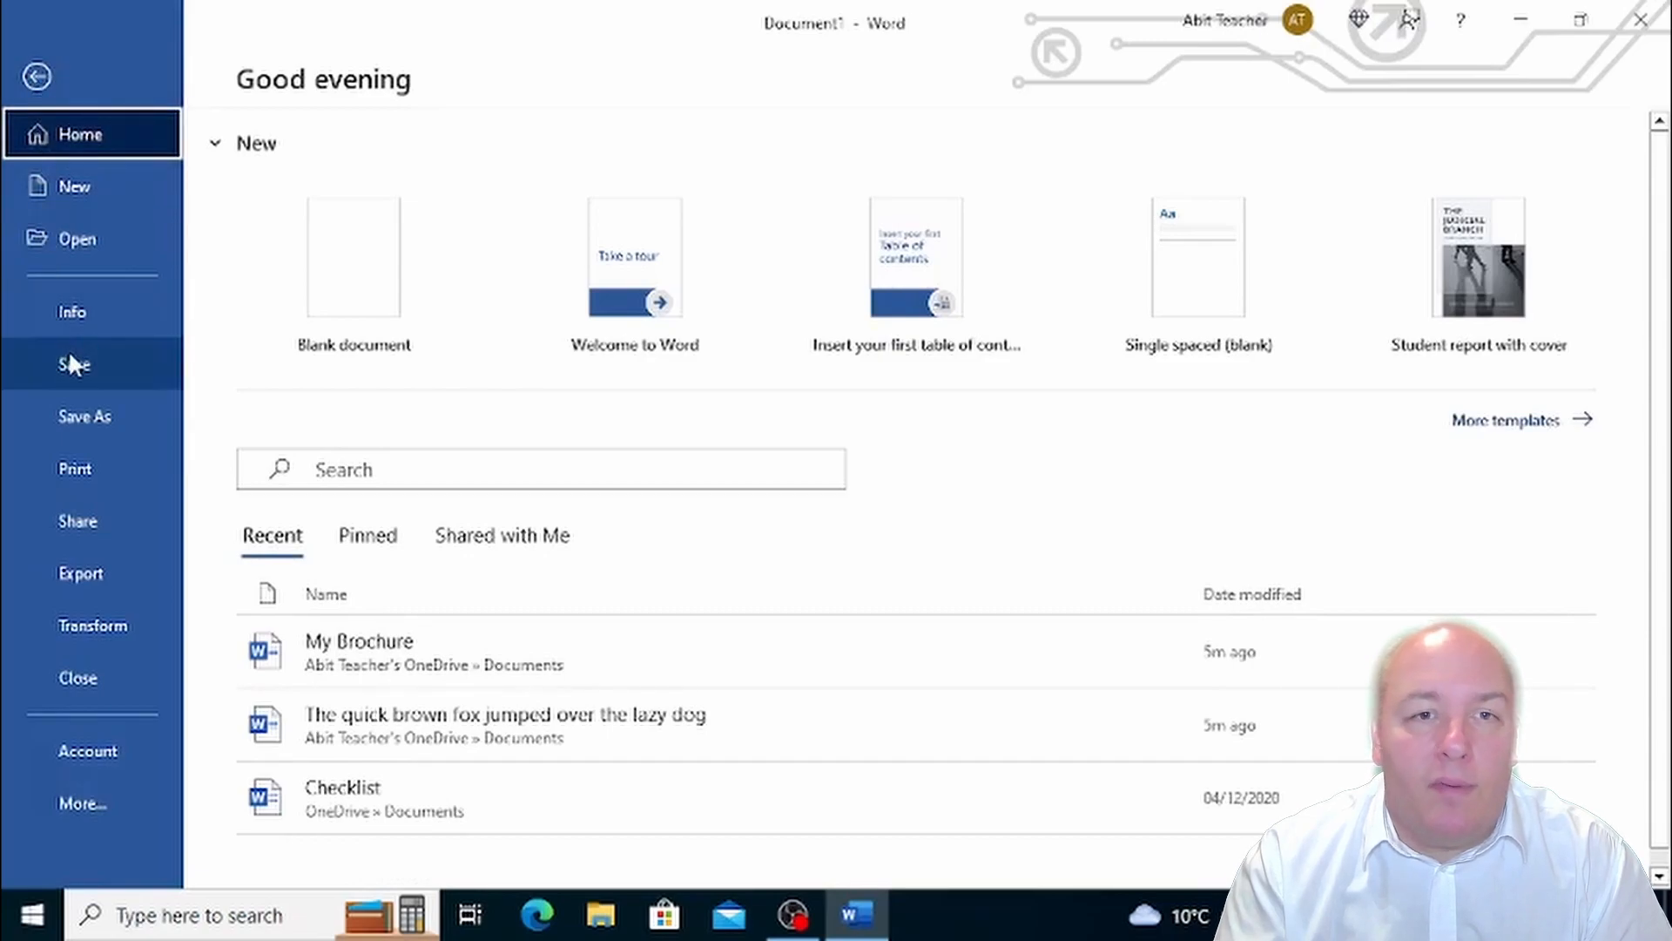
{"action": "left_click", "coordinate": [85, 416]}
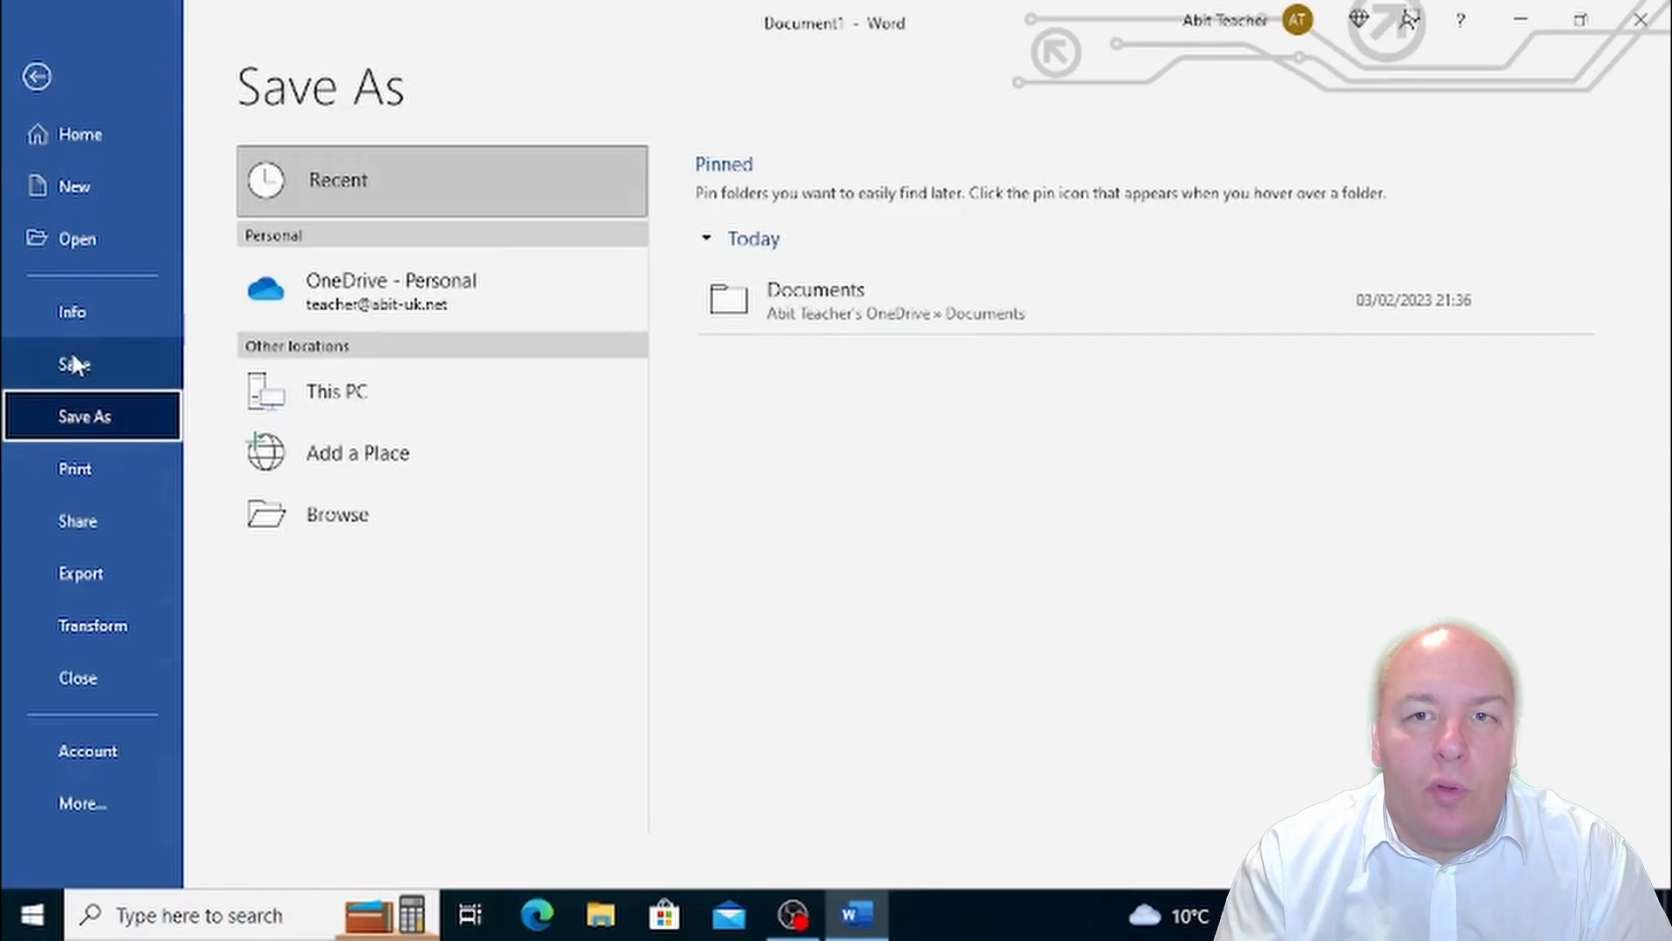
{"action": "mouse_move", "coordinate": [921, 469]}
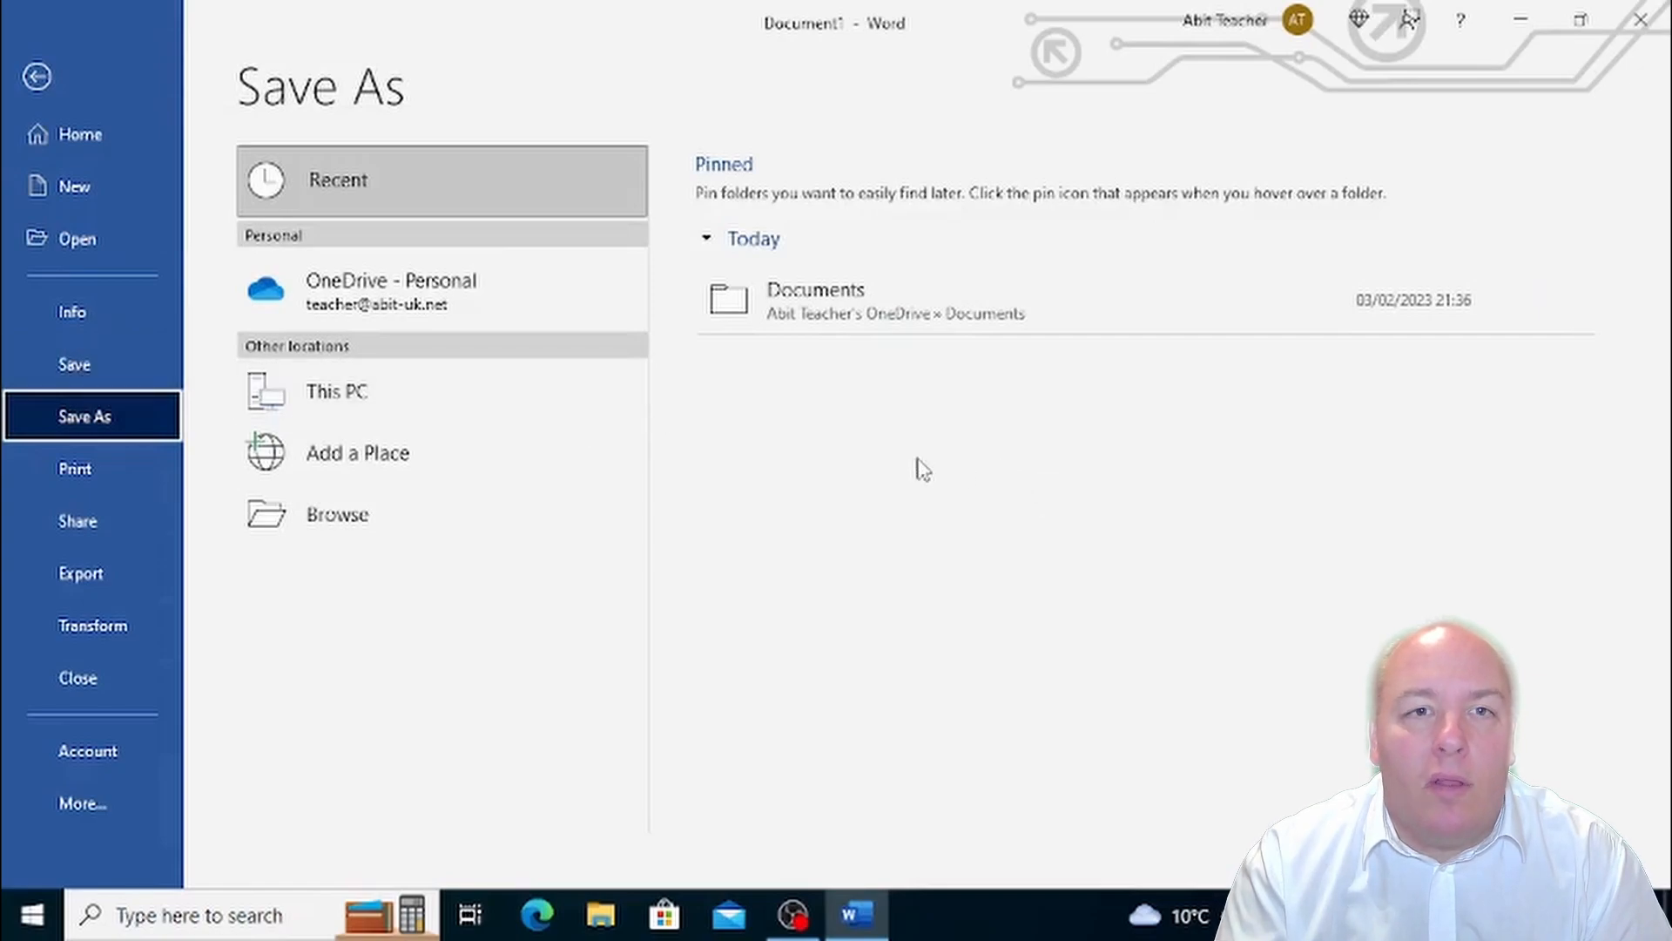
{"action": "key", "text": "ctrl+s"}
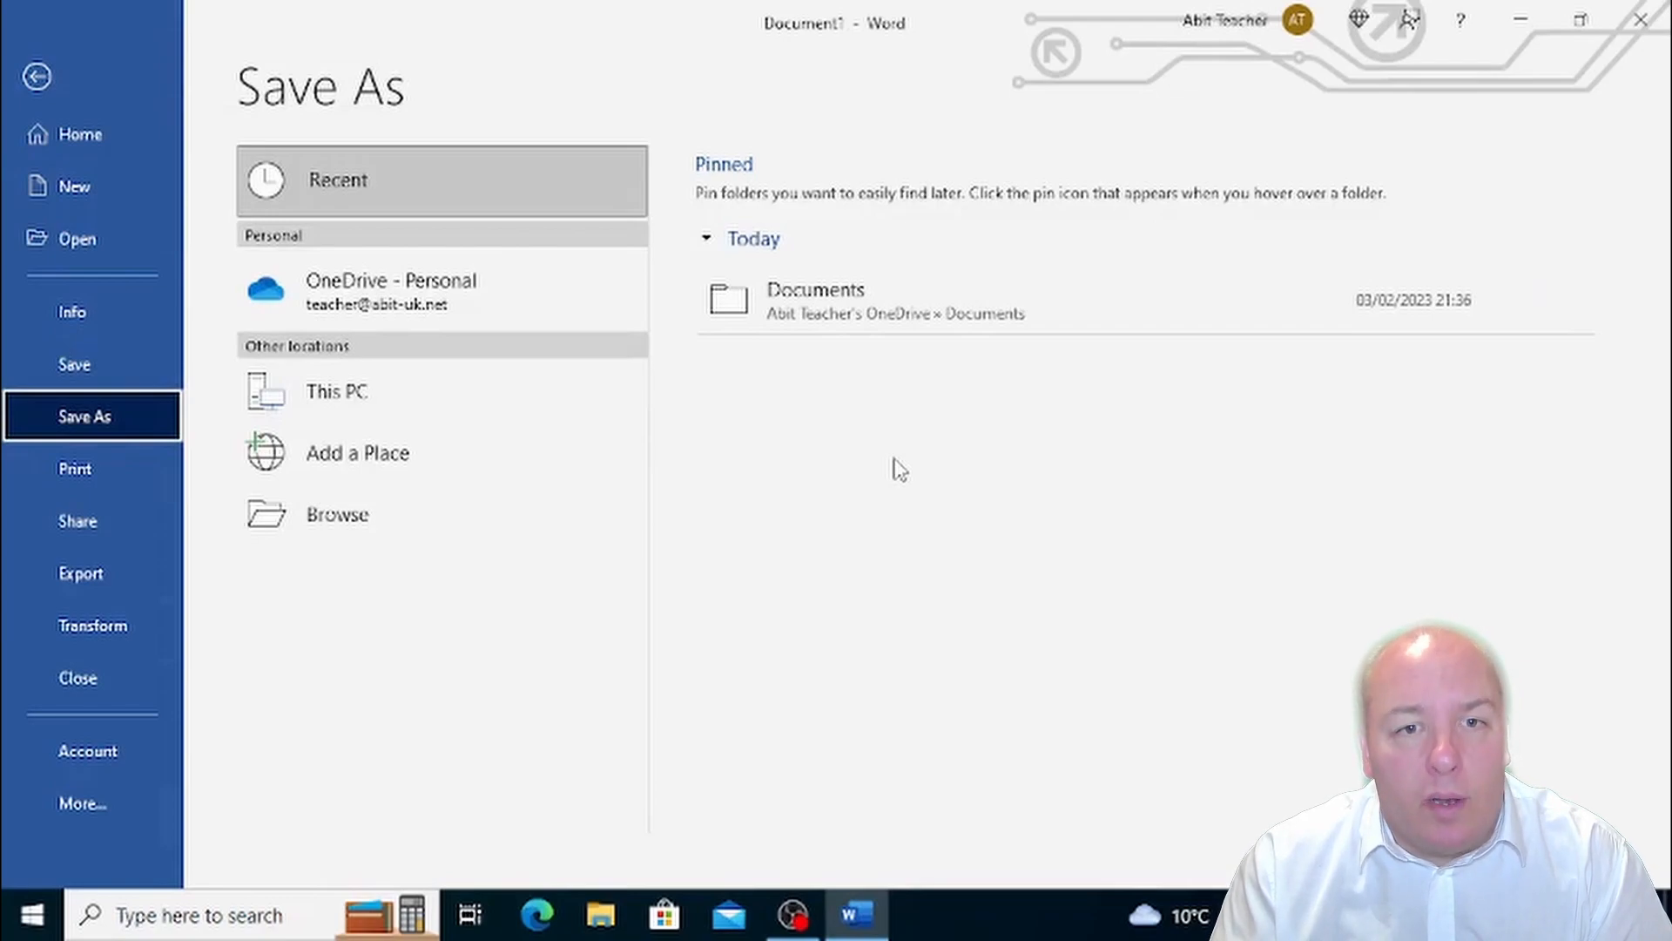
{"action": "mouse_move", "coordinate": [688, 669]}
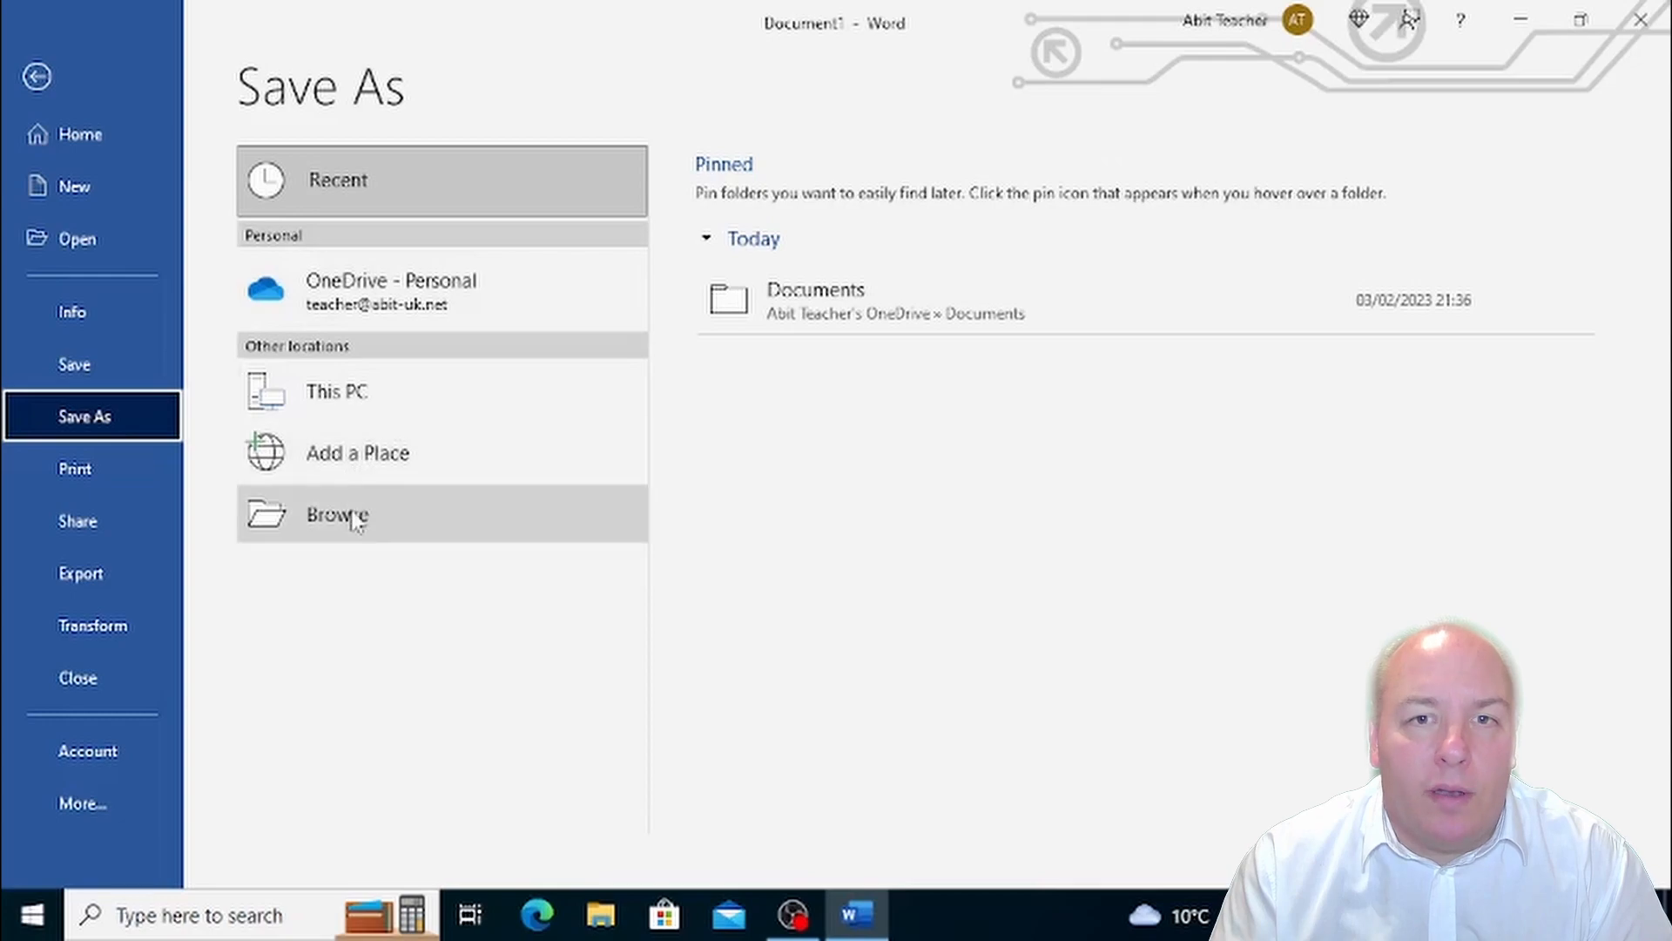
Pick This PC and enter 'My New Word File' as the file name
{"action": "left_click", "coordinate": [337, 391]}
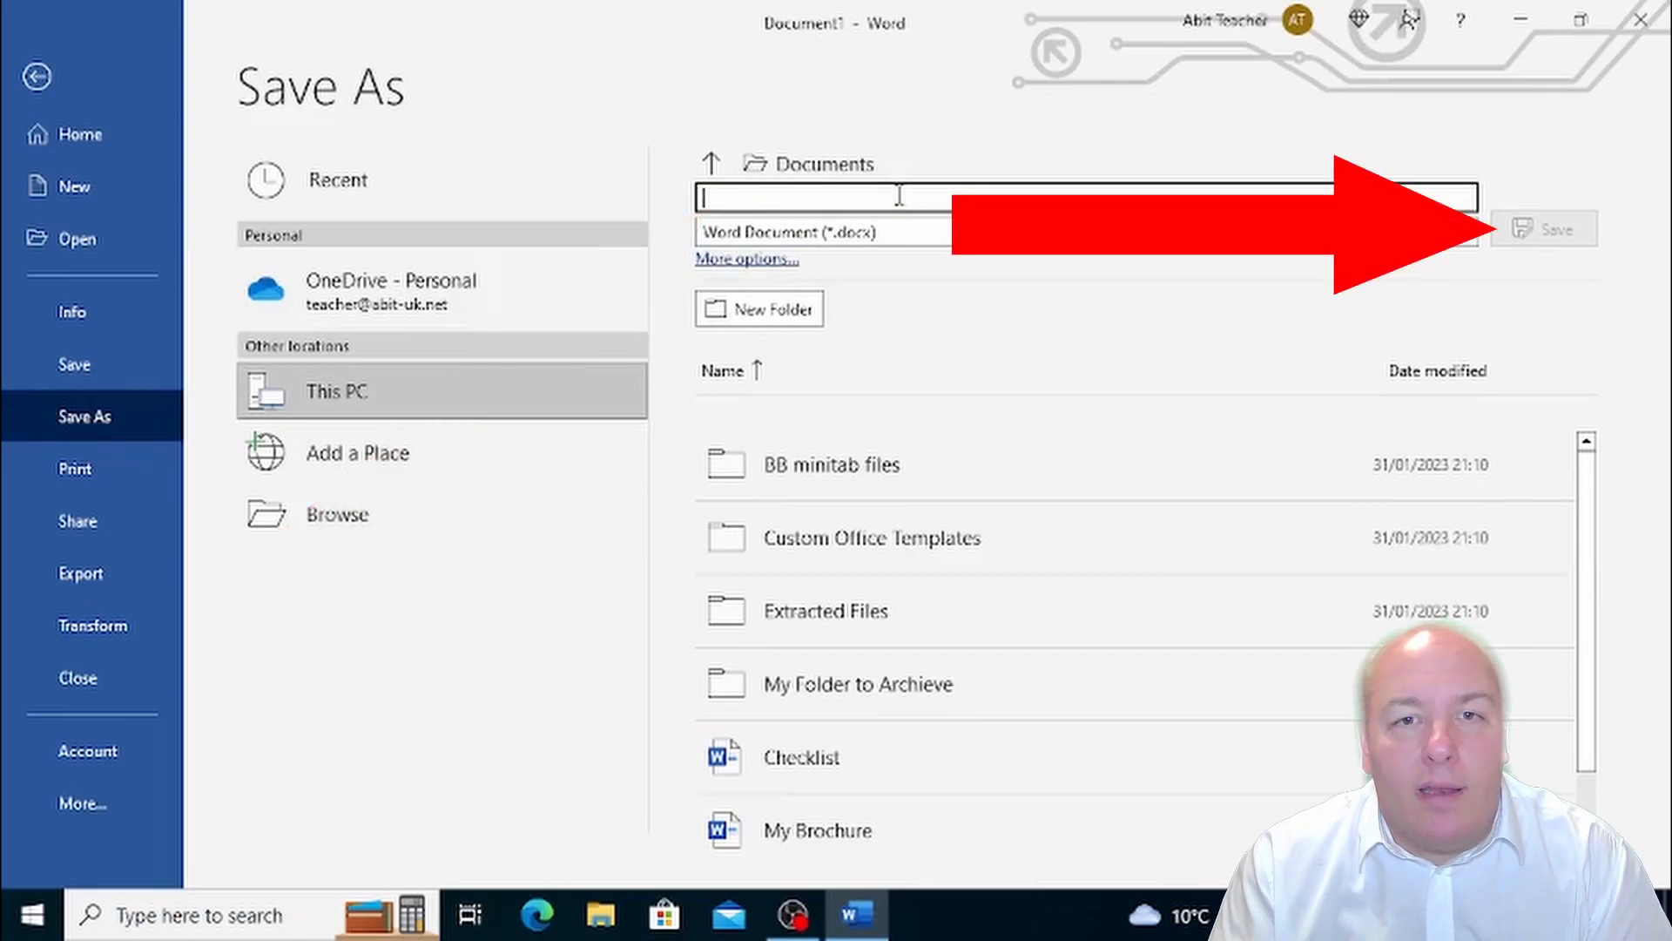
{"action": "type", "text": "My N"}
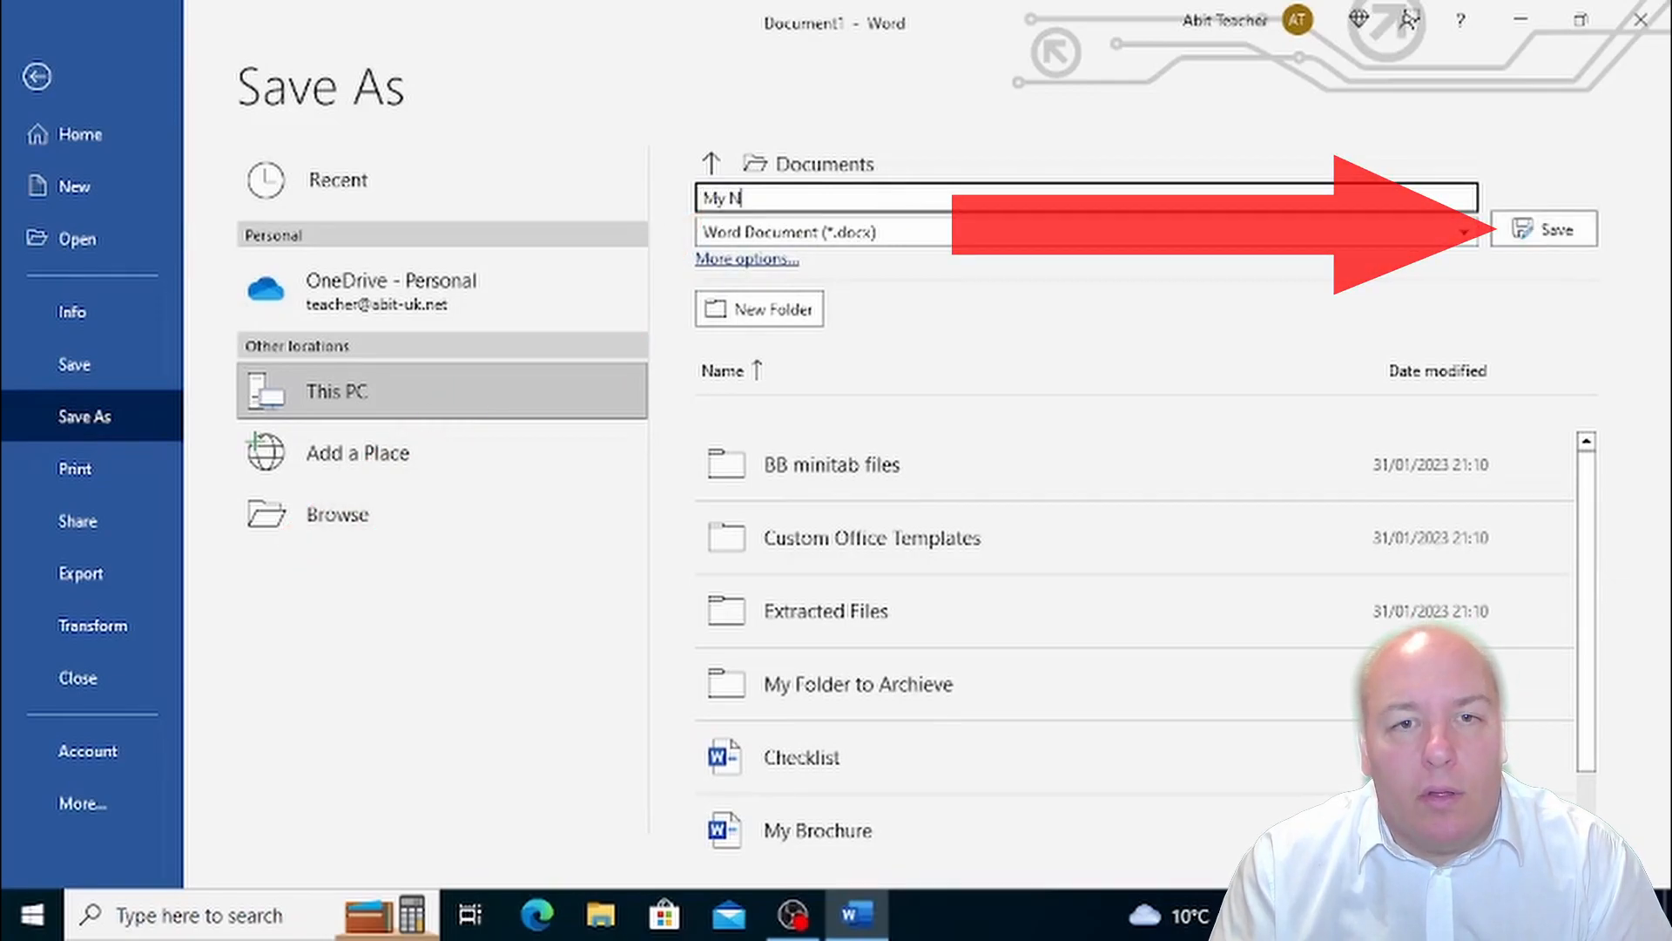
{"action": "type", "text": "ew F"}
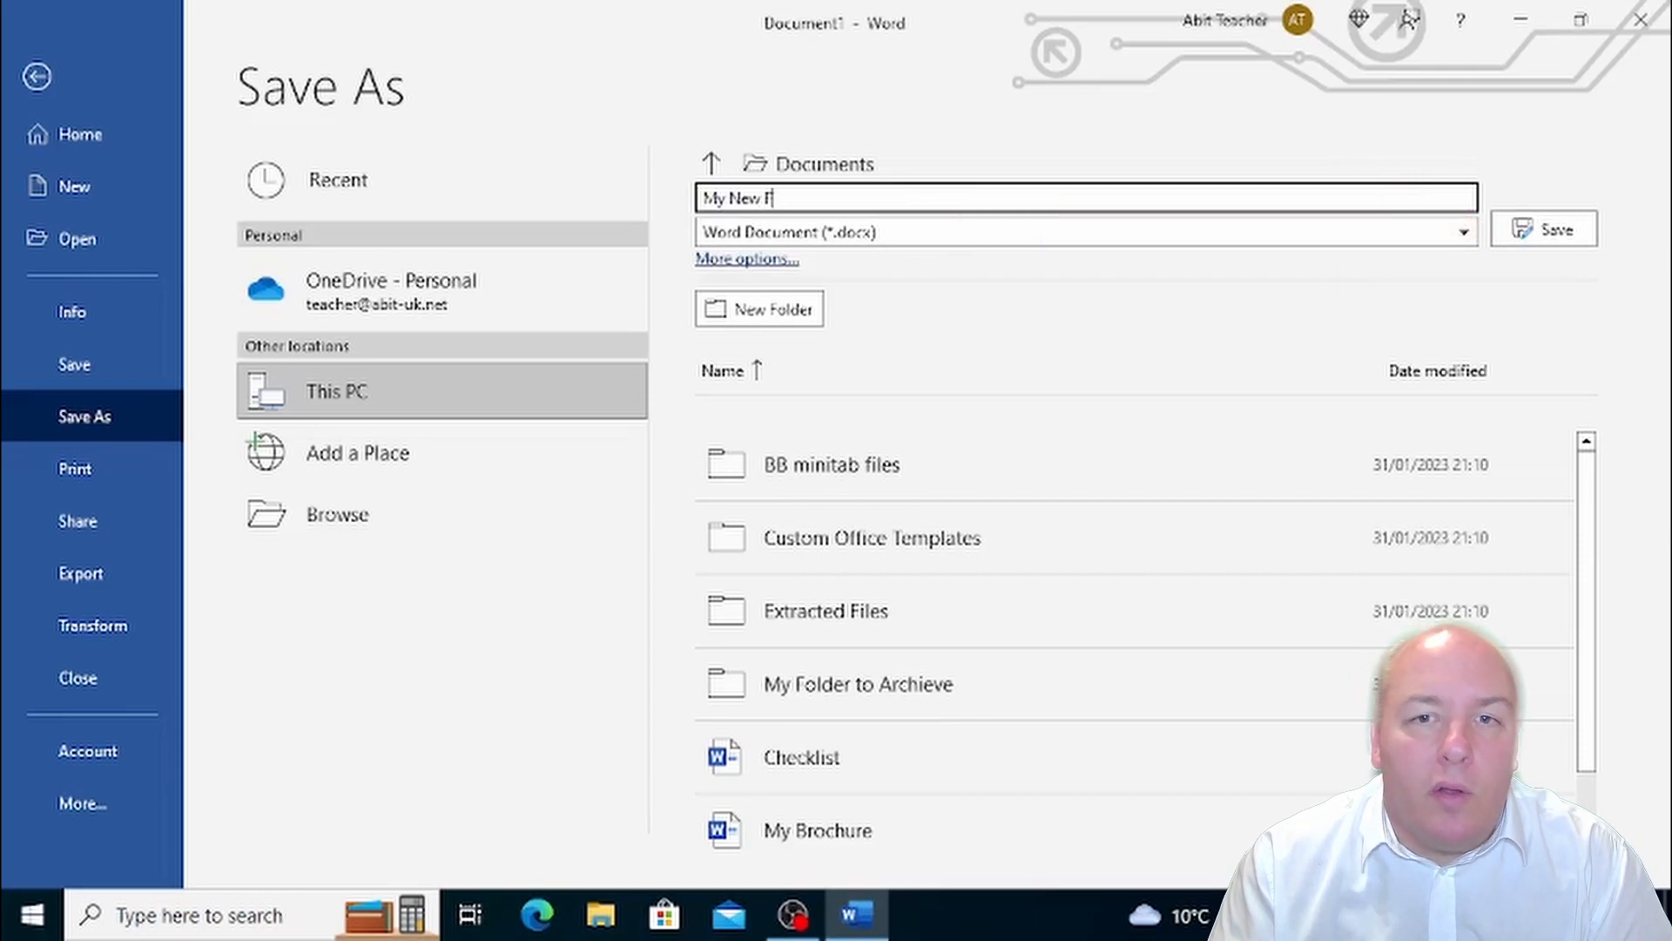
{"action": "type", "text": "Word"}
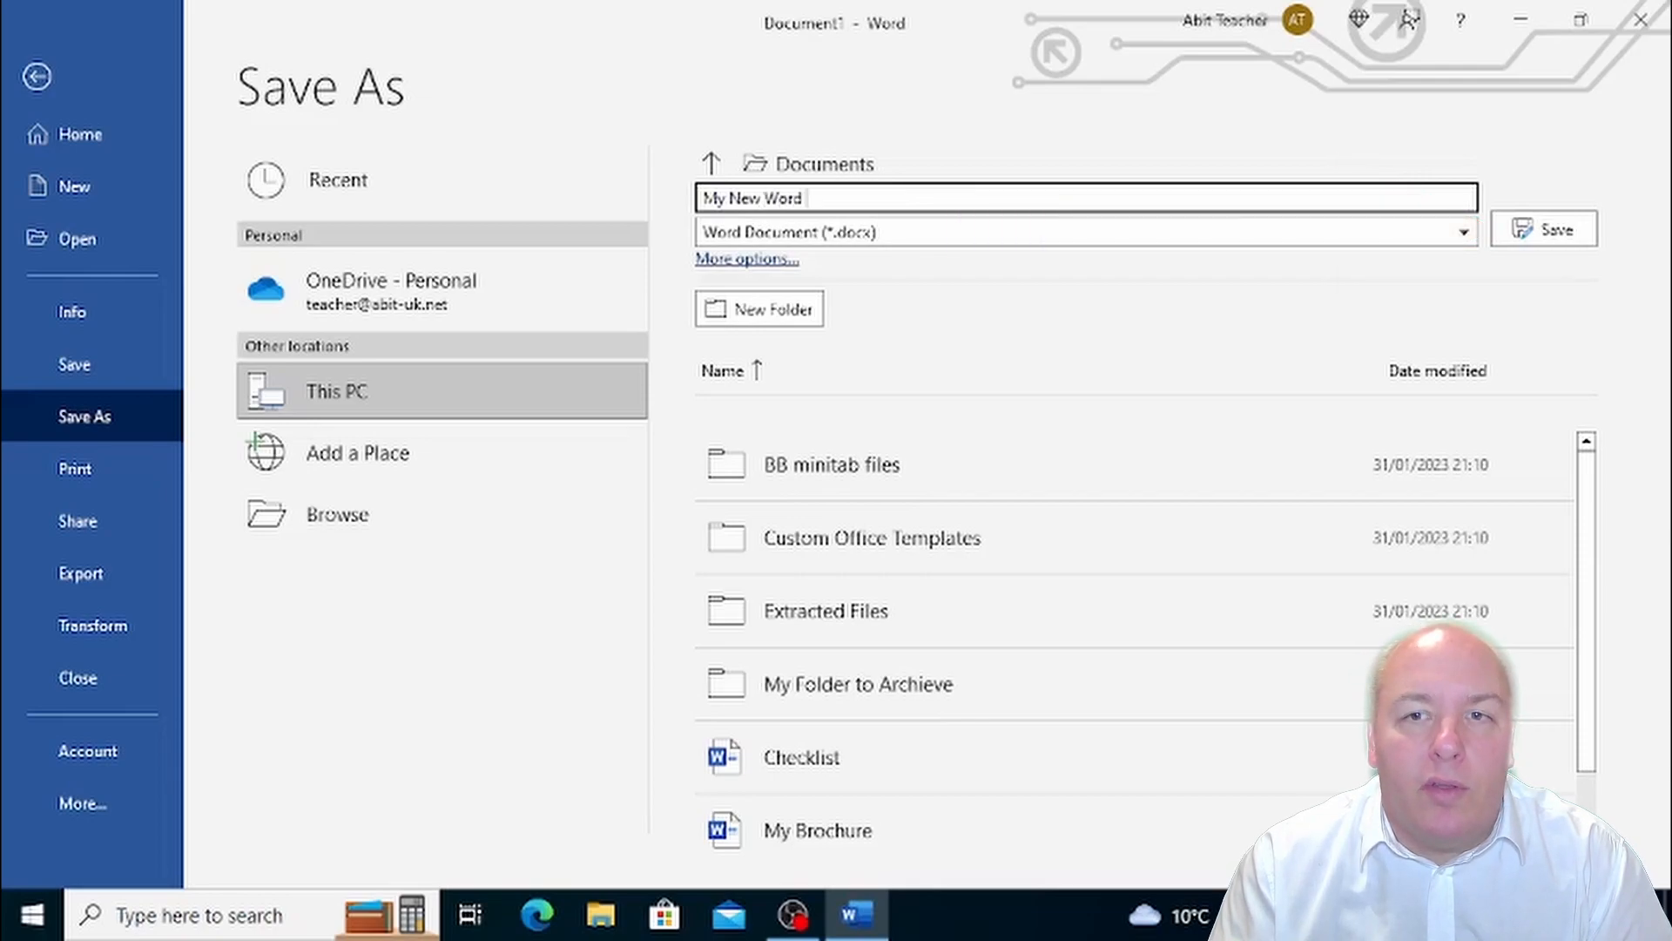
{"action": "type", "text": "Files"}
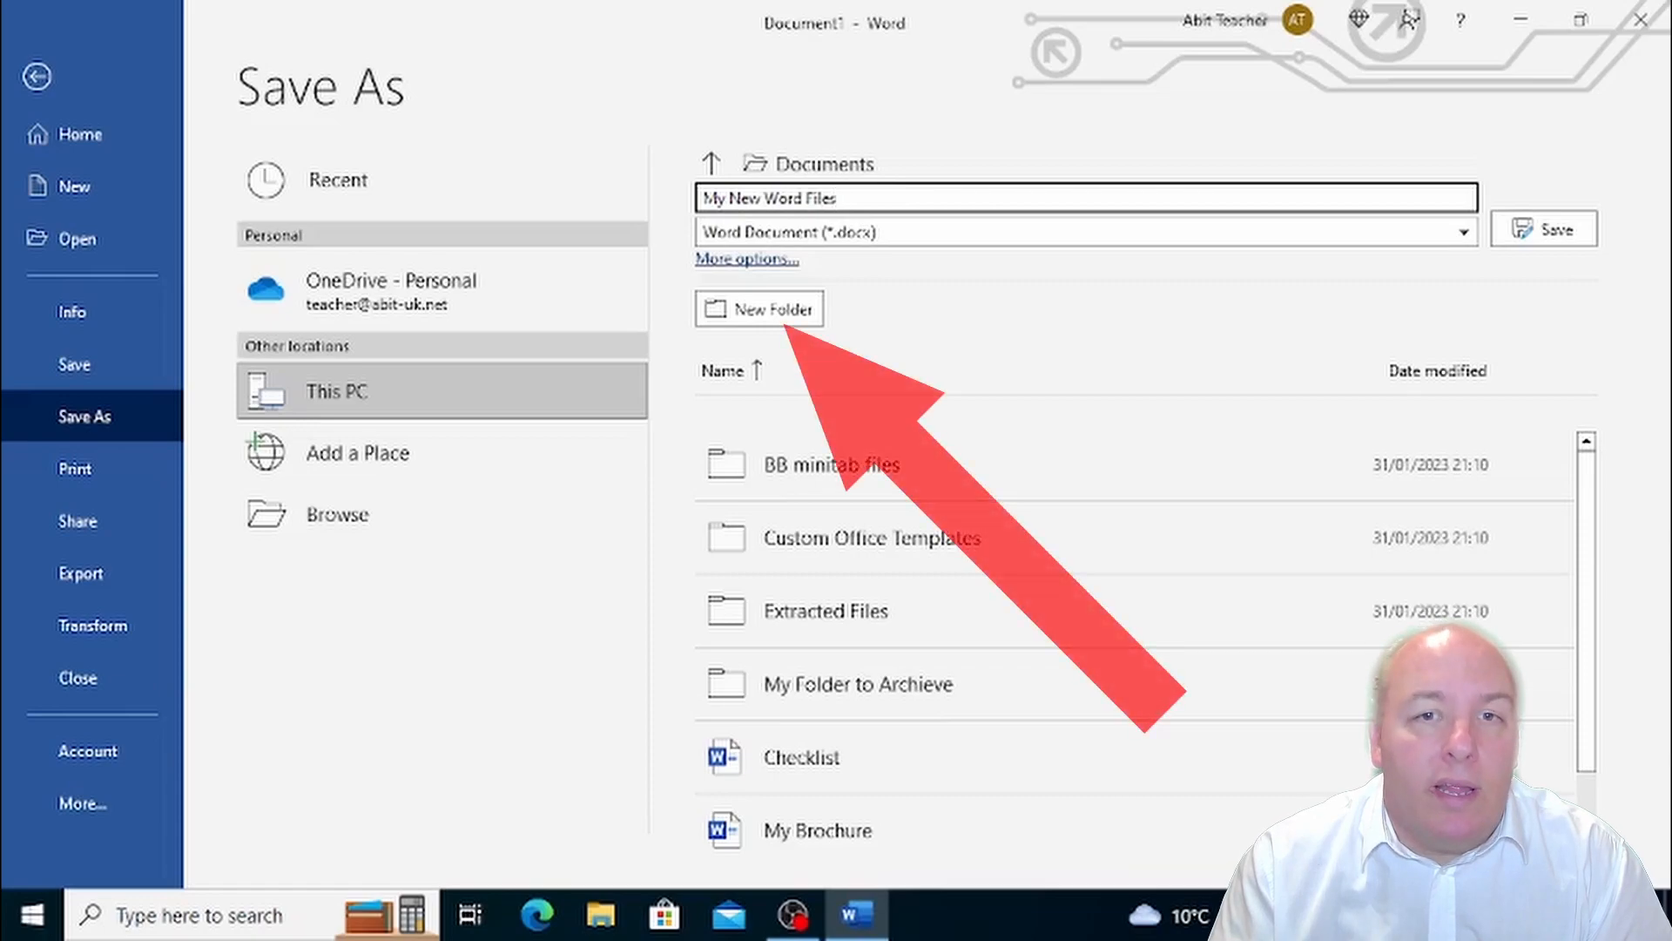
{"action": "key", "text": "Backspace"}
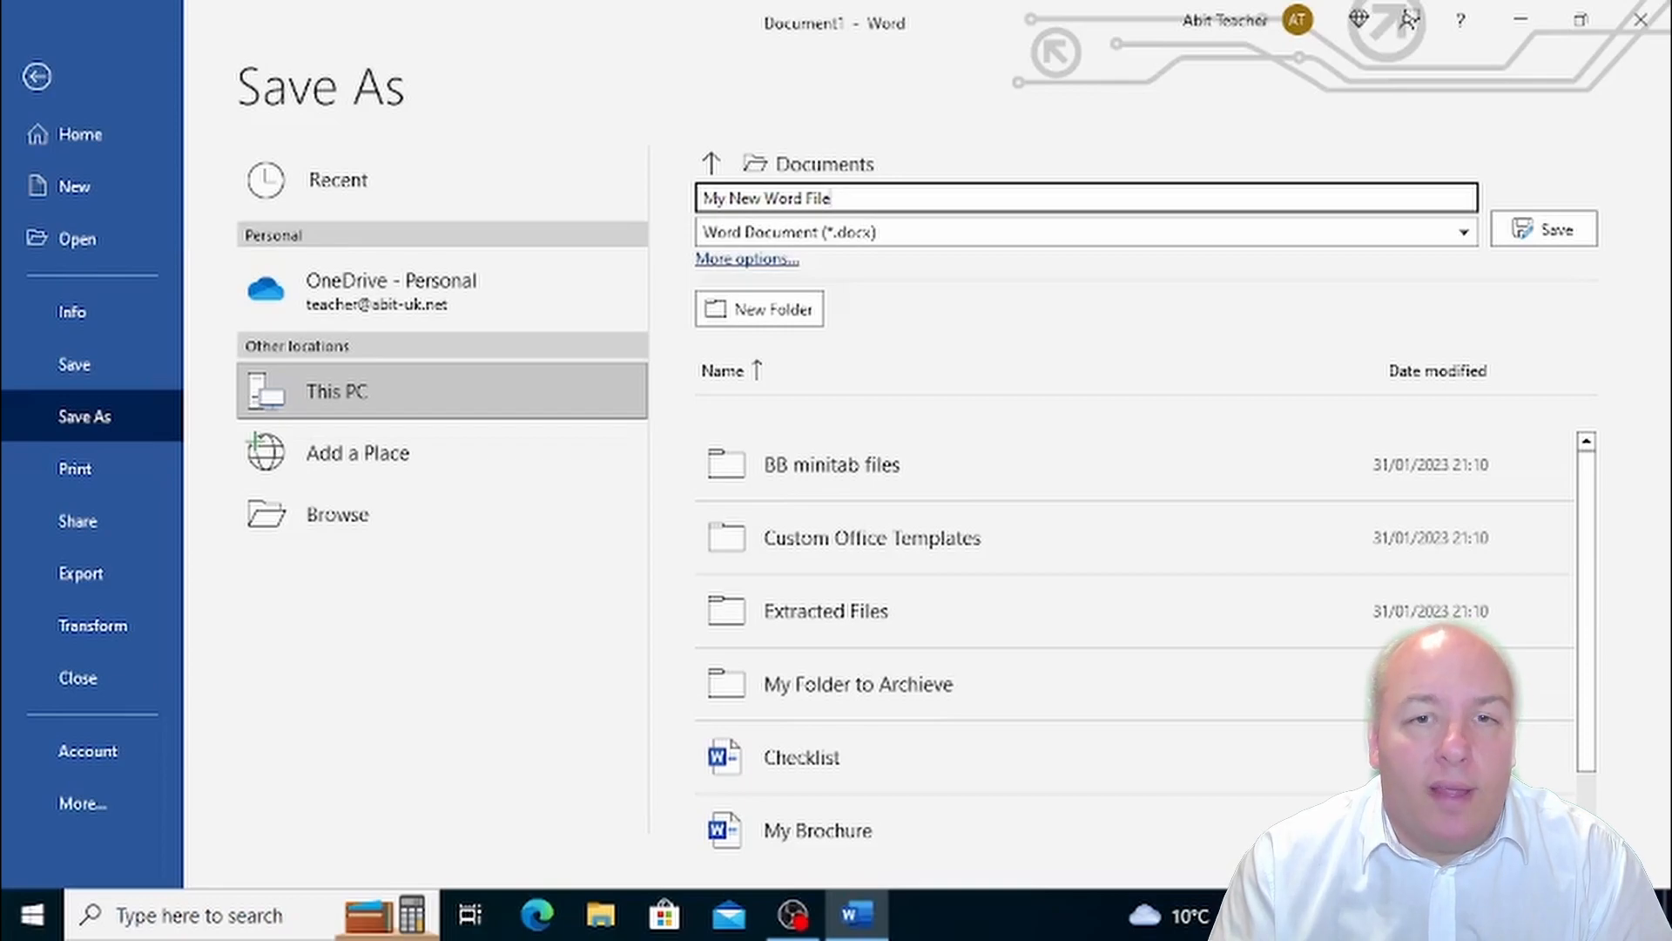
{"action": "mouse_move", "coordinate": [279, 114]}
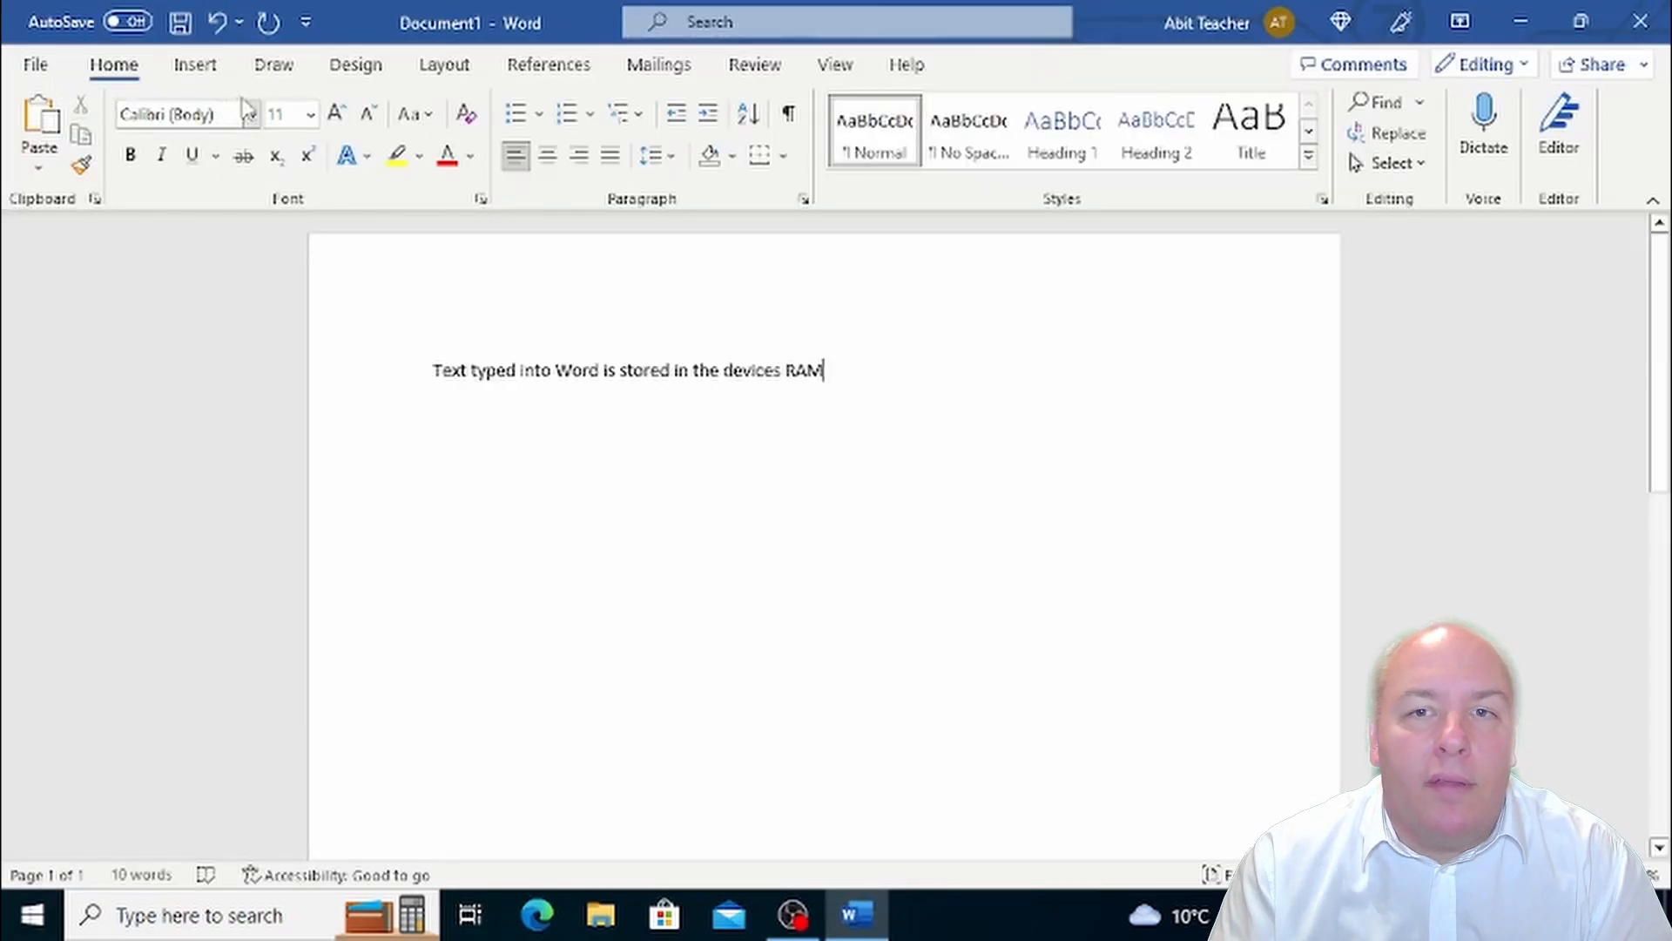
Save as 'My New Word File' and dismiss the AutoSave notice with Got it
{"action": "left_click", "coordinate": [117, 21]}
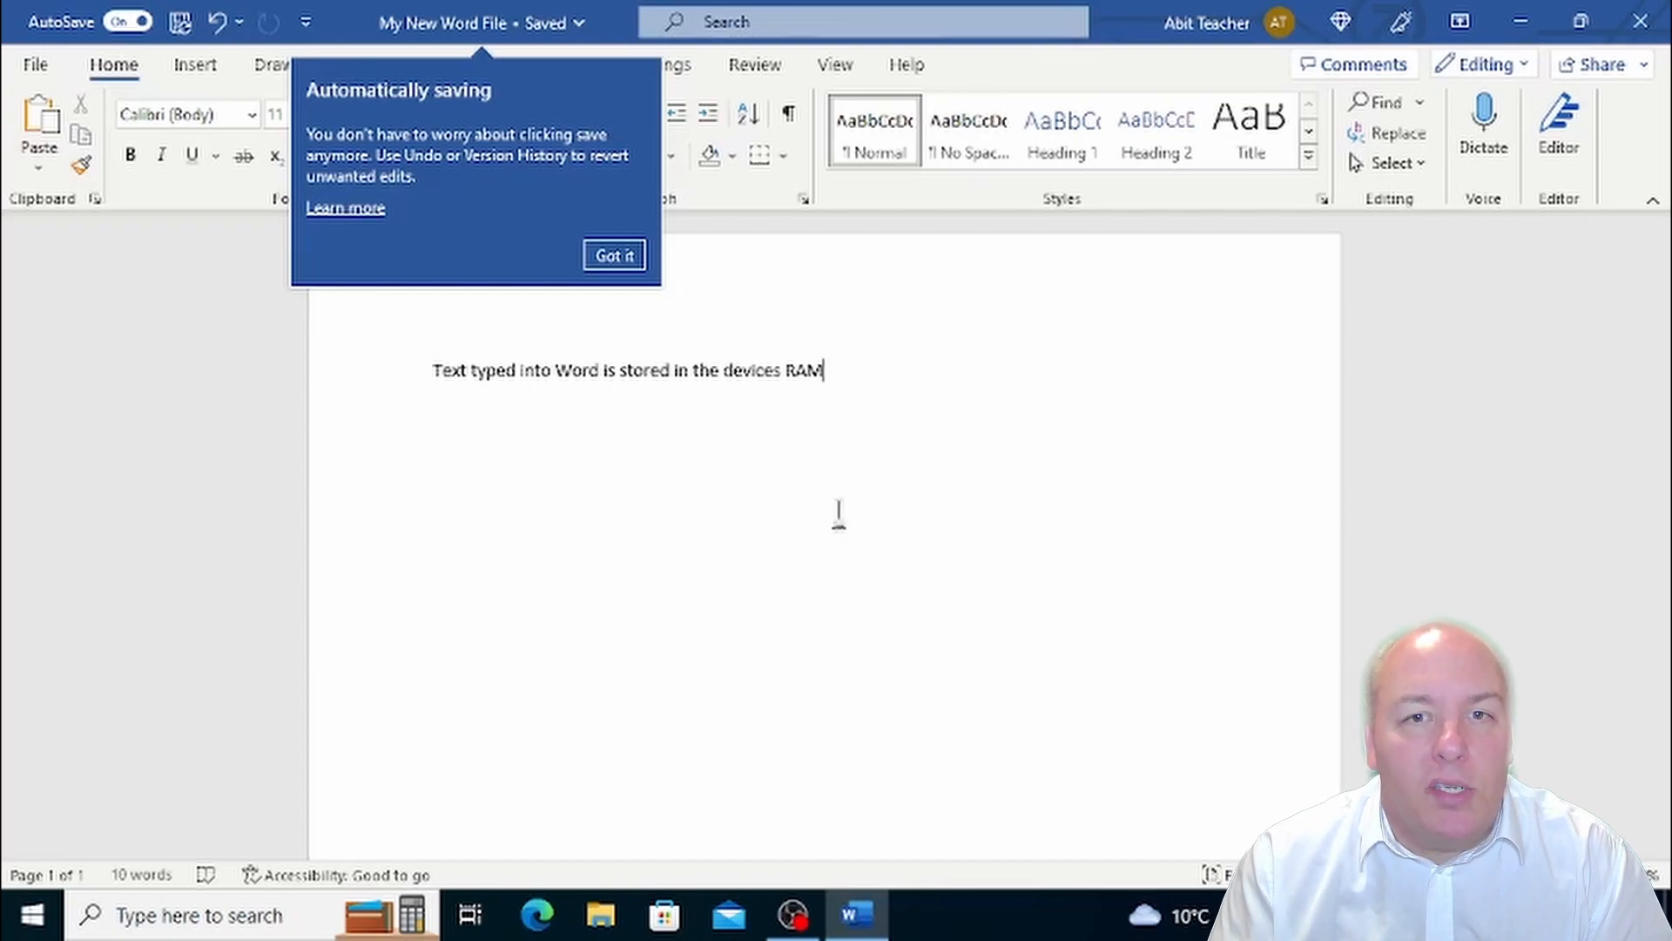
{"action": "mouse_move", "coordinate": [1642, 632]}
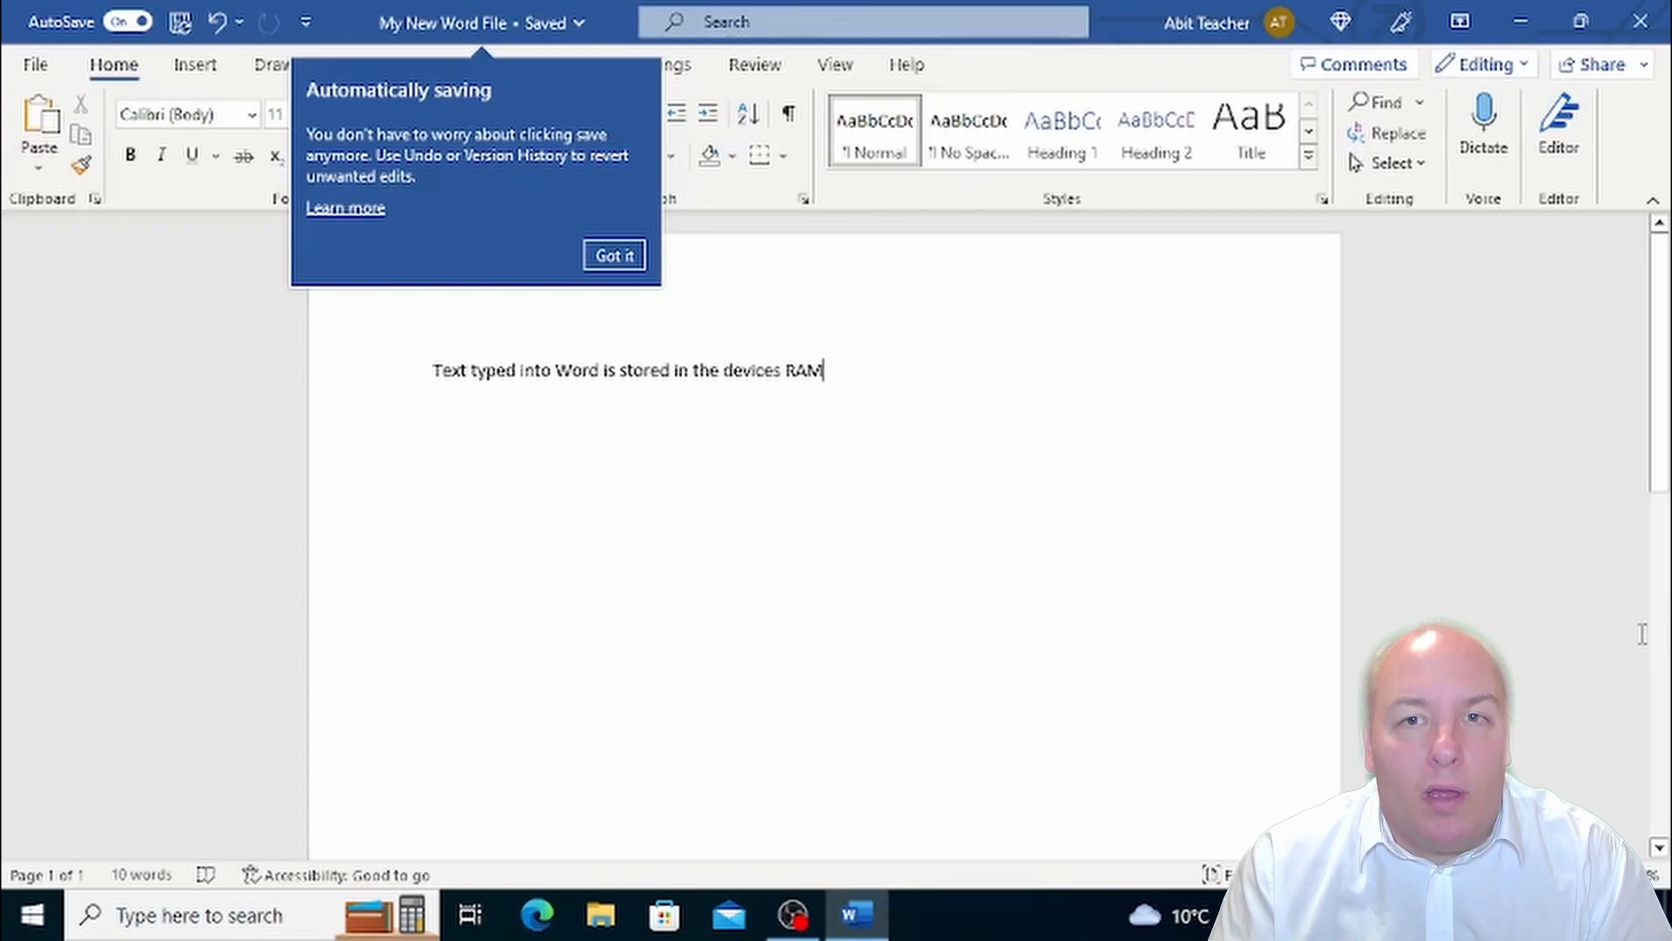
{"action": "mouse_move", "coordinate": [1092, 536]}
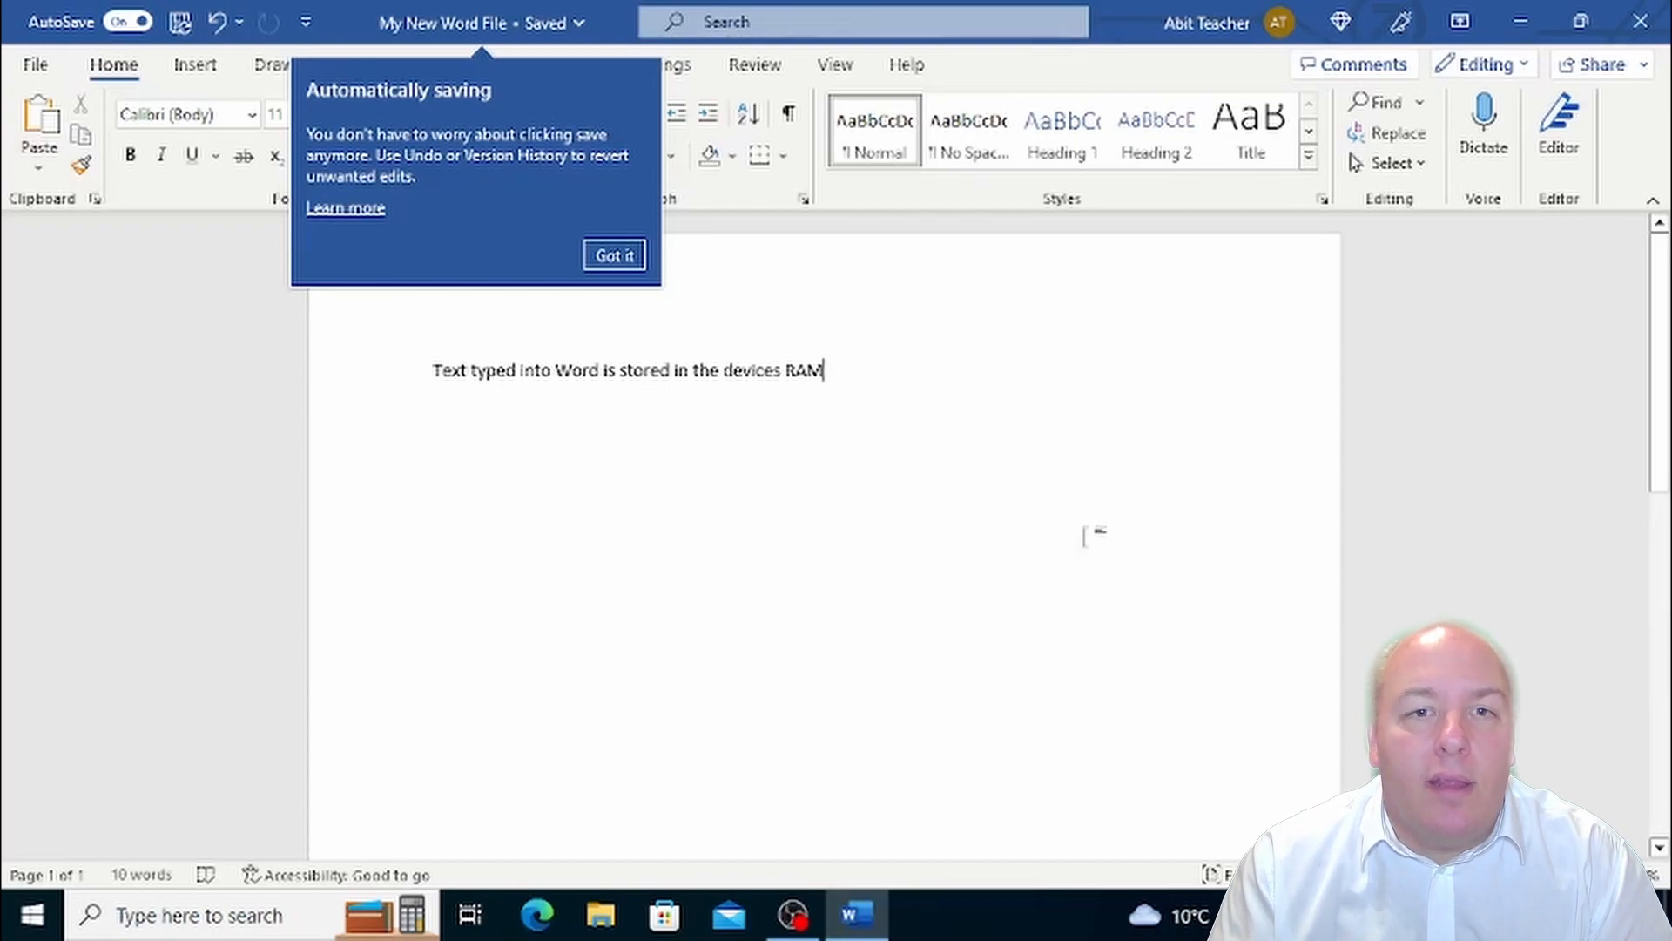
{"action": "mouse_move", "coordinate": [933, 517]}
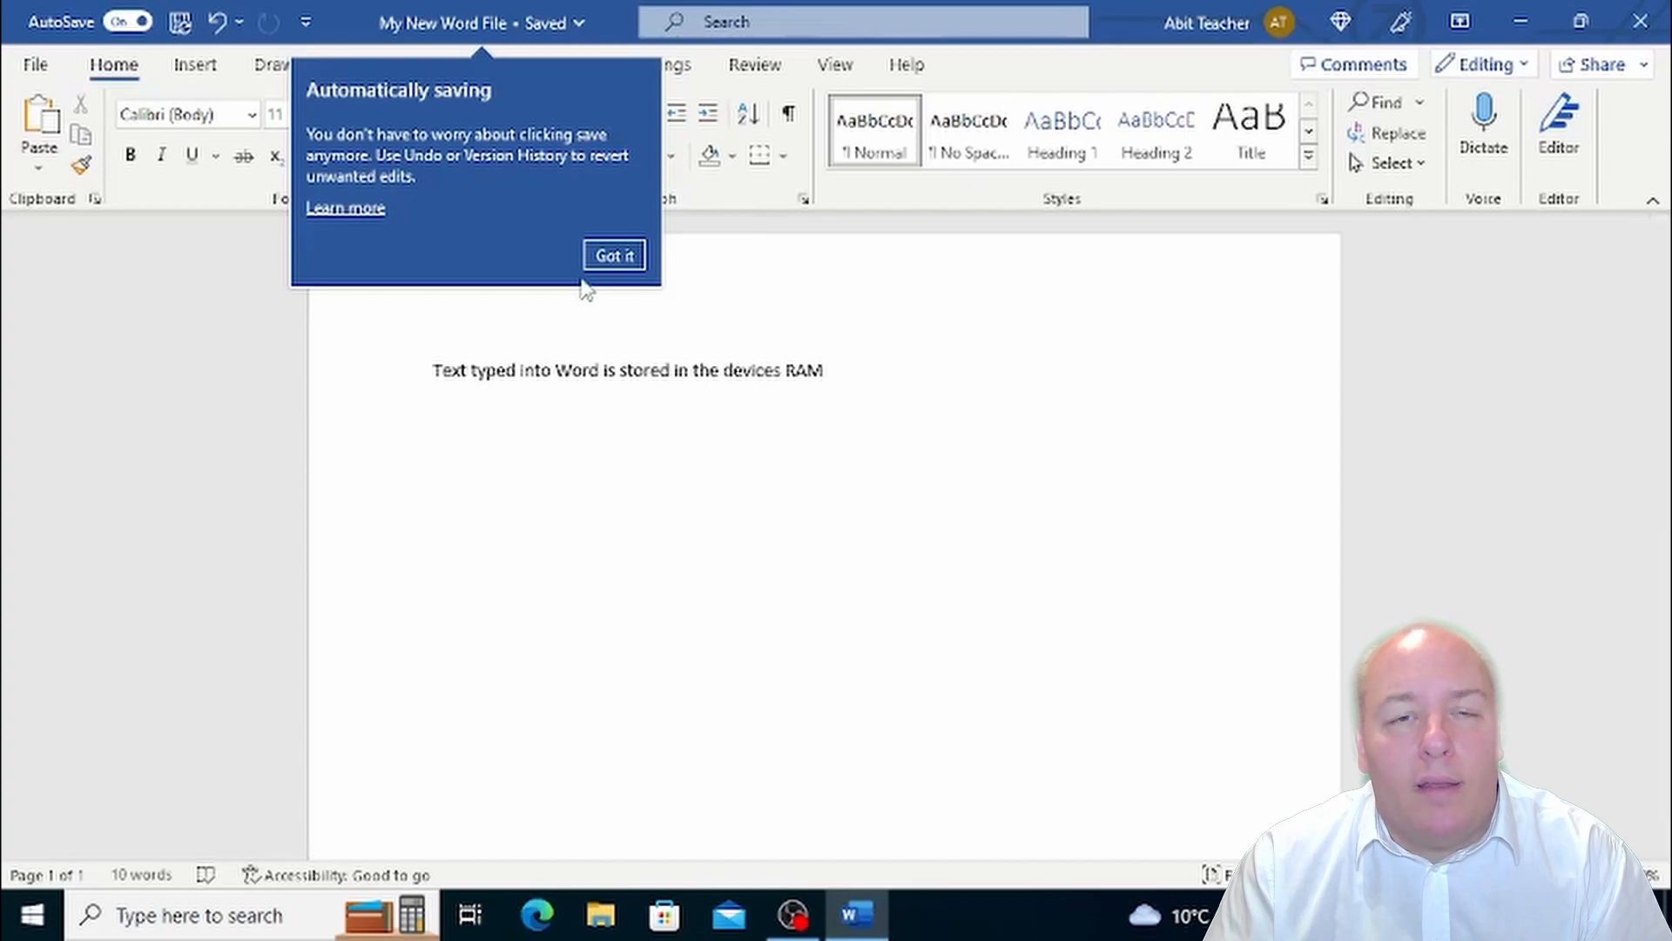
{"action": "left_click", "coordinate": [613, 255]}
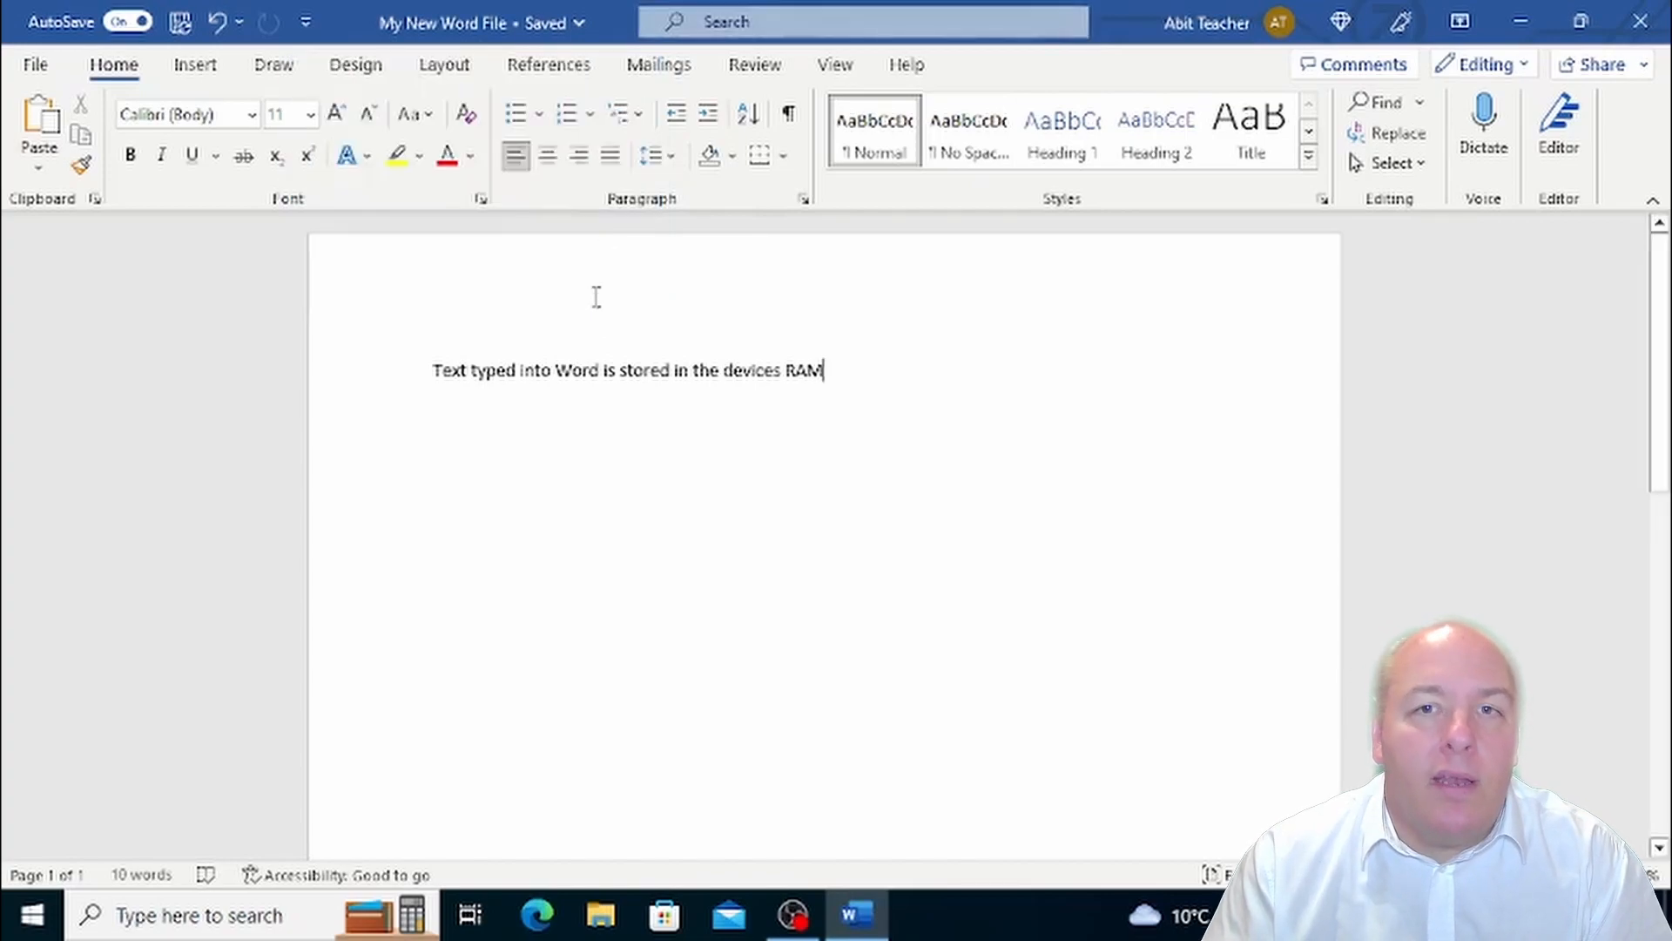
{"action": "mouse_move", "coordinate": [550, 386]}
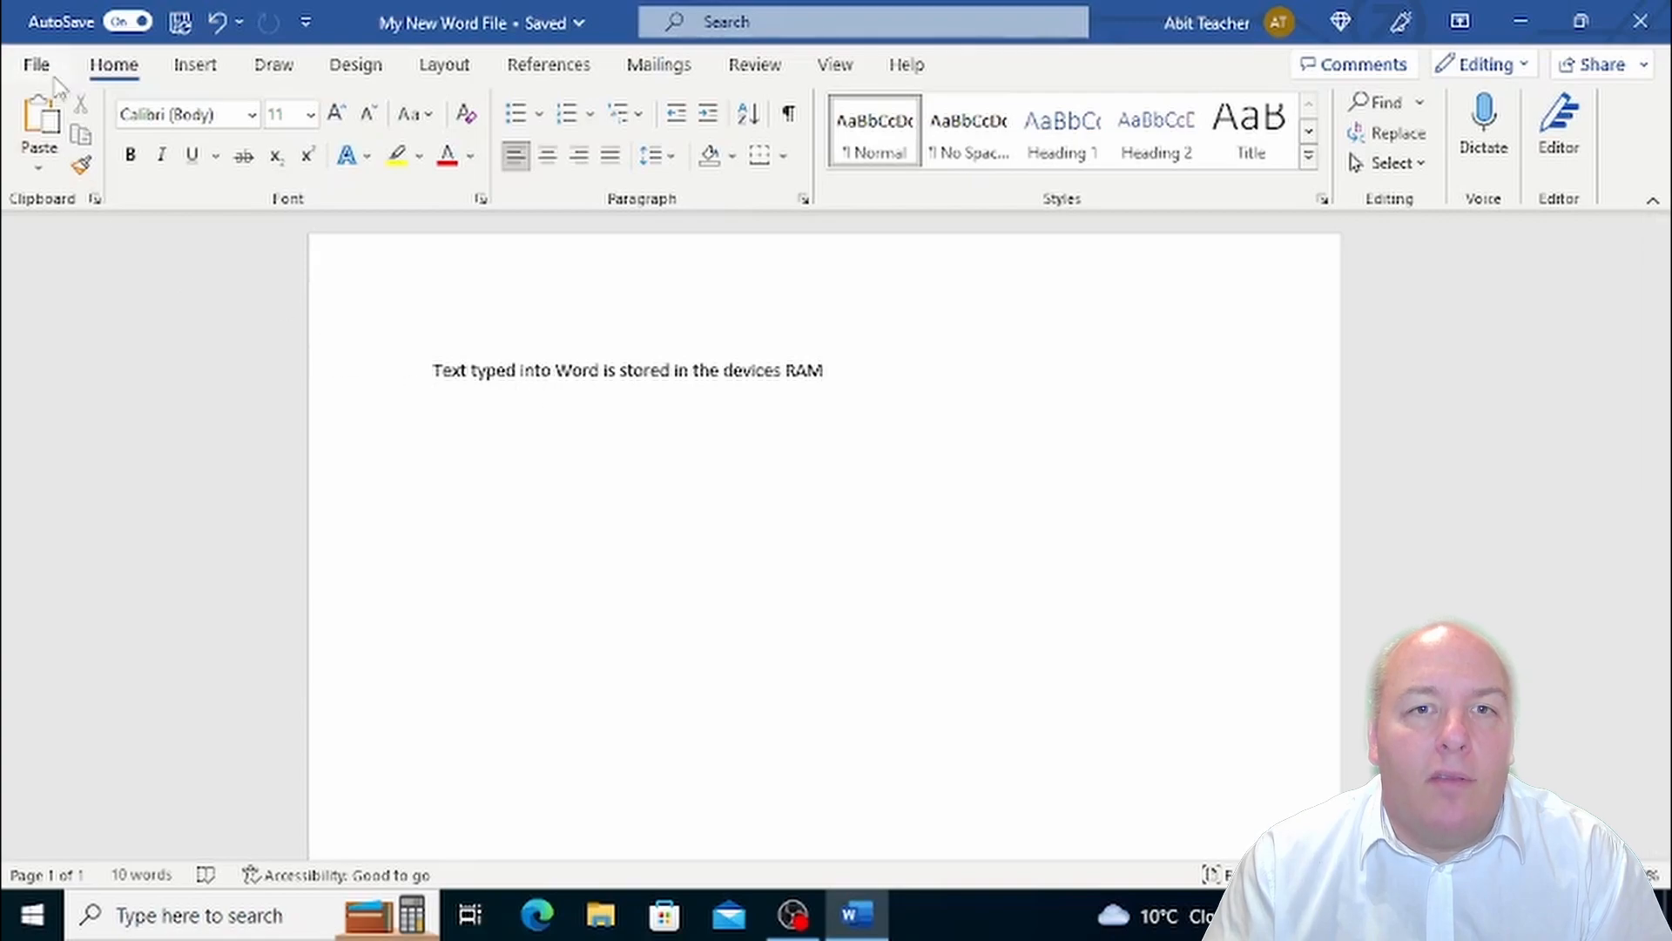
Open the Save a Copy page targeting OneDrive Documents as a Word Document
{"action": "left_click", "coordinate": [35, 64]}
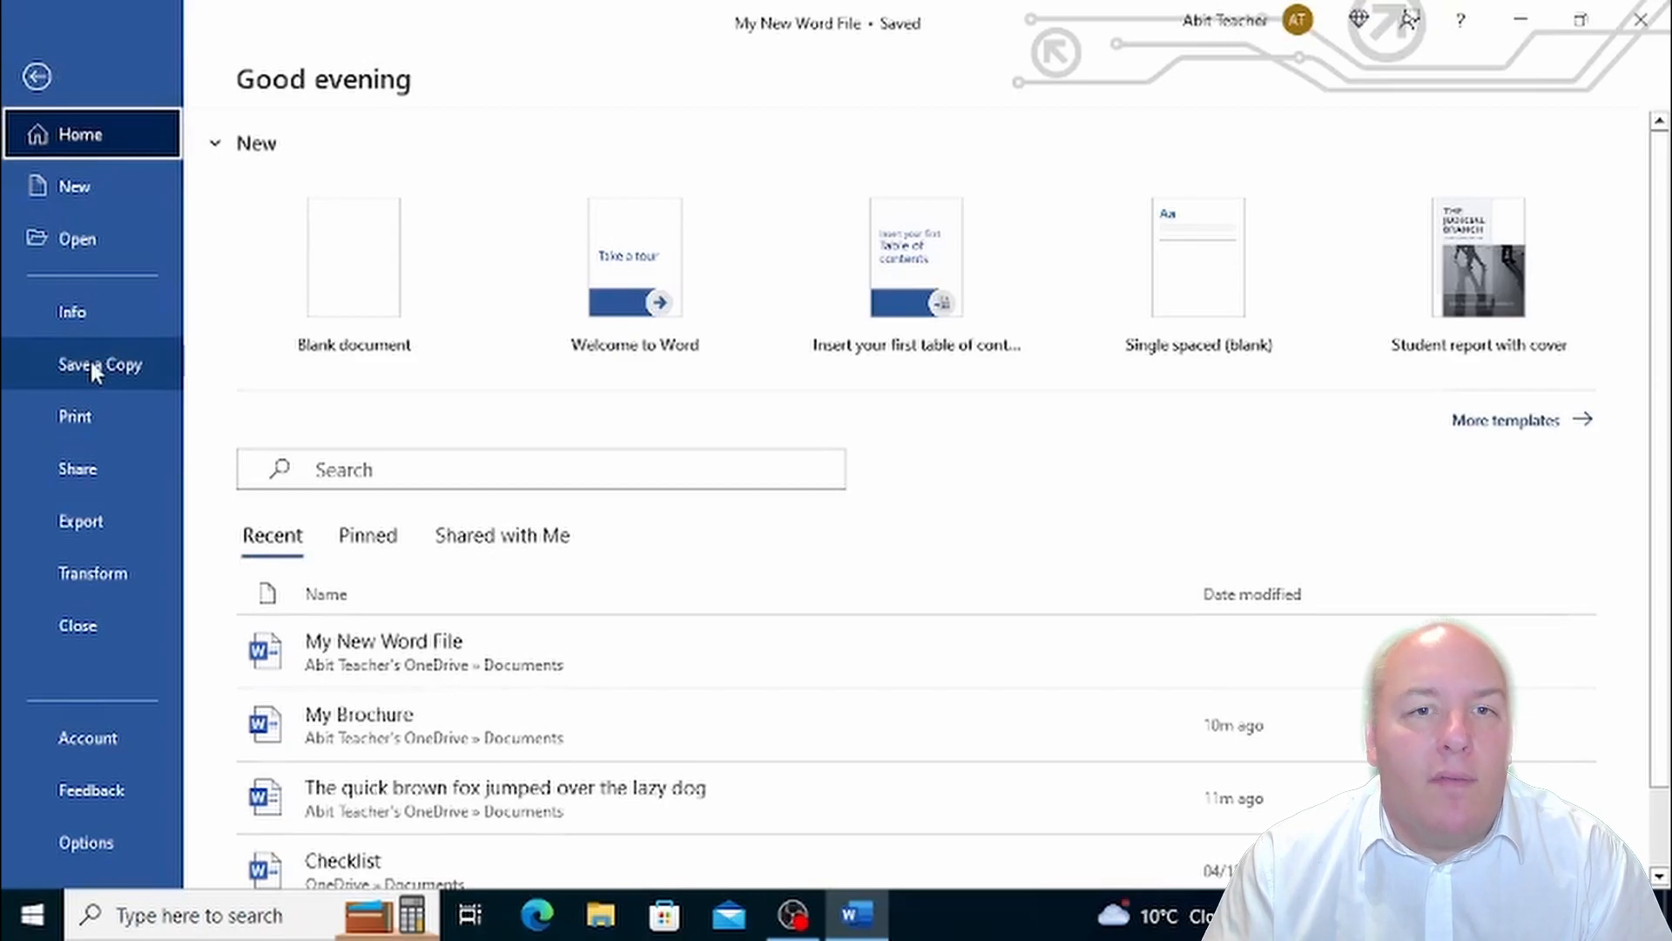
{"action": "left_click", "coordinate": [100, 364]}
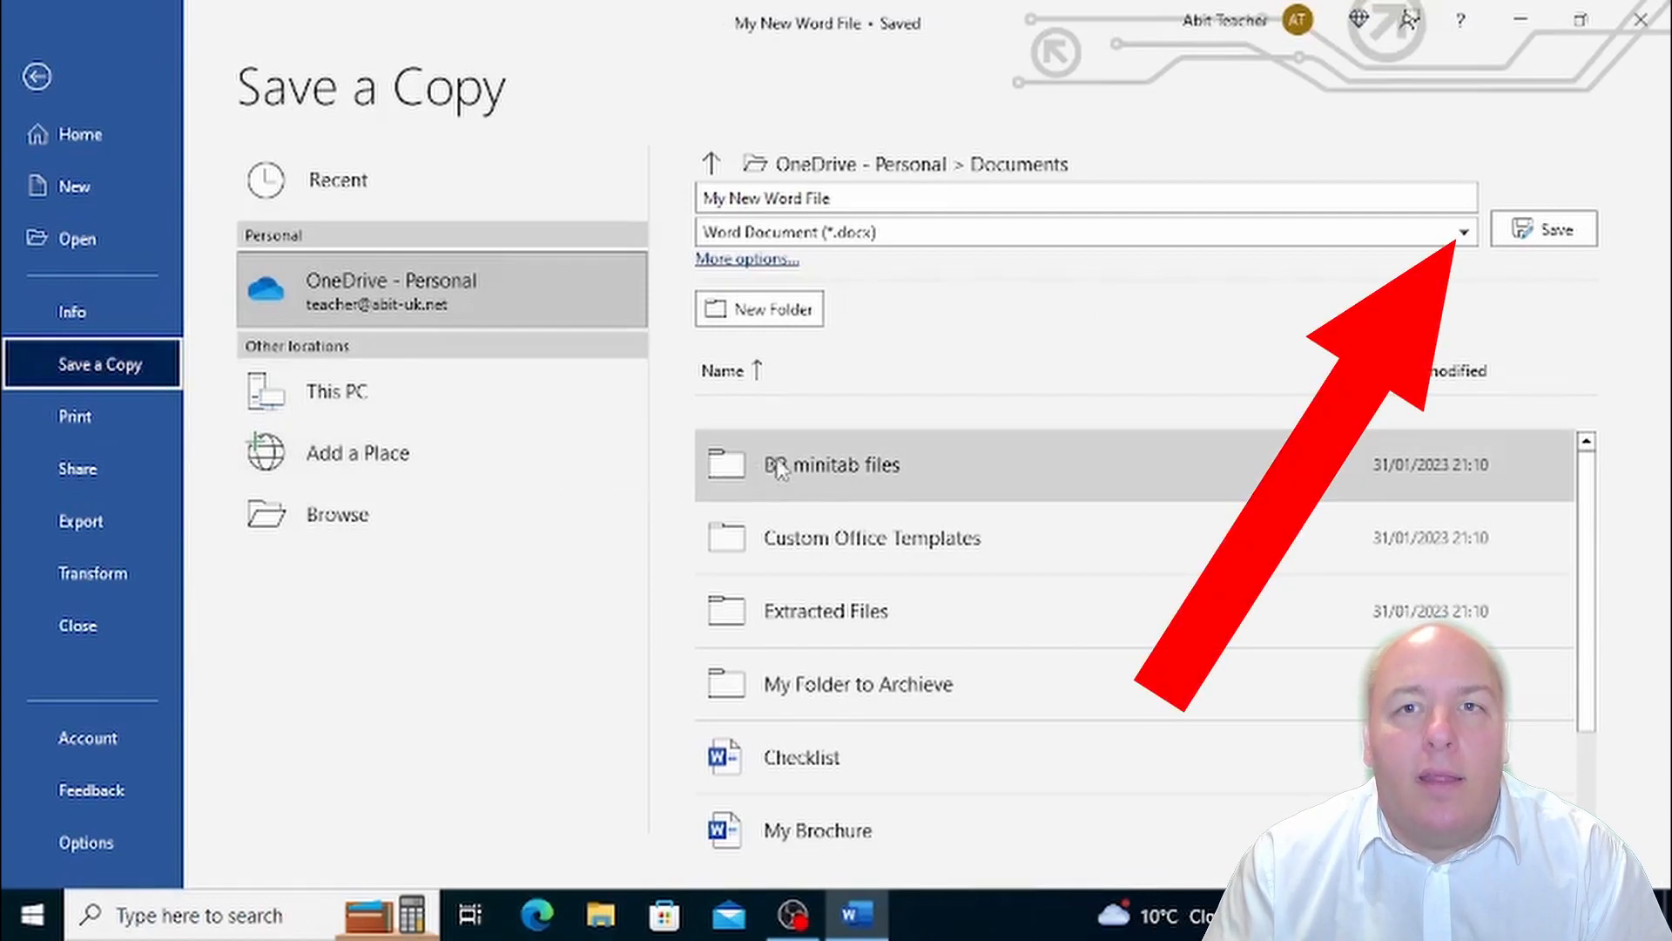
{"action": "mouse_move", "coordinate": [1457, 279]}
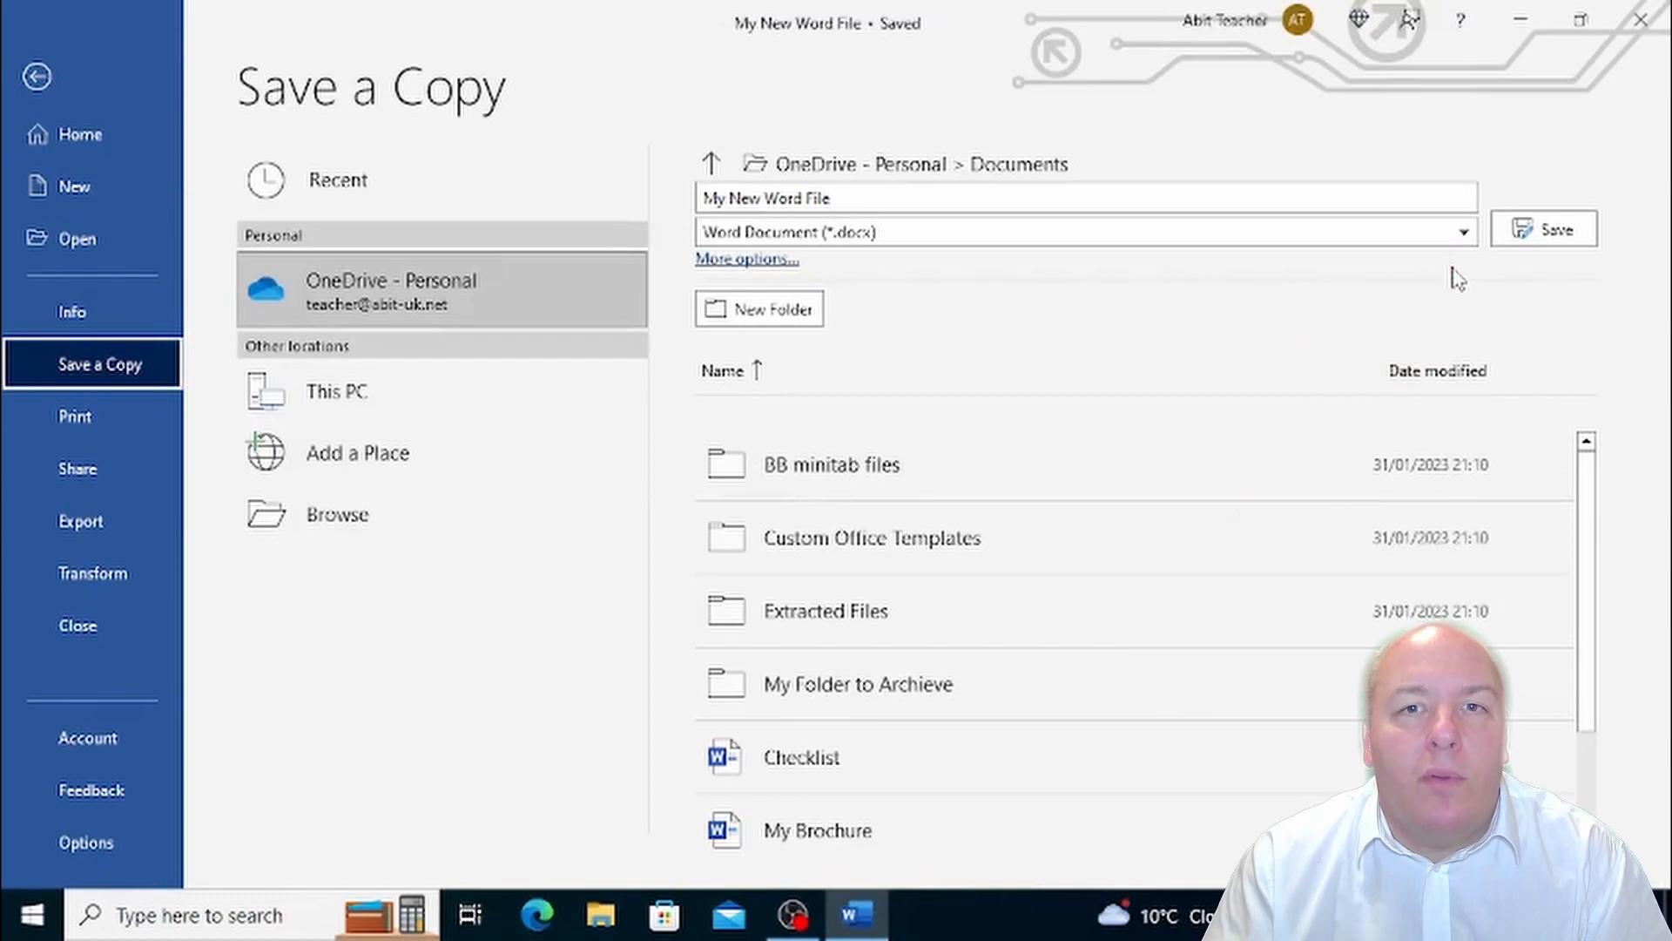
View the file type list, then close it without saving a copy
{"action": "left_click", "coordinate": [1449, 231]}
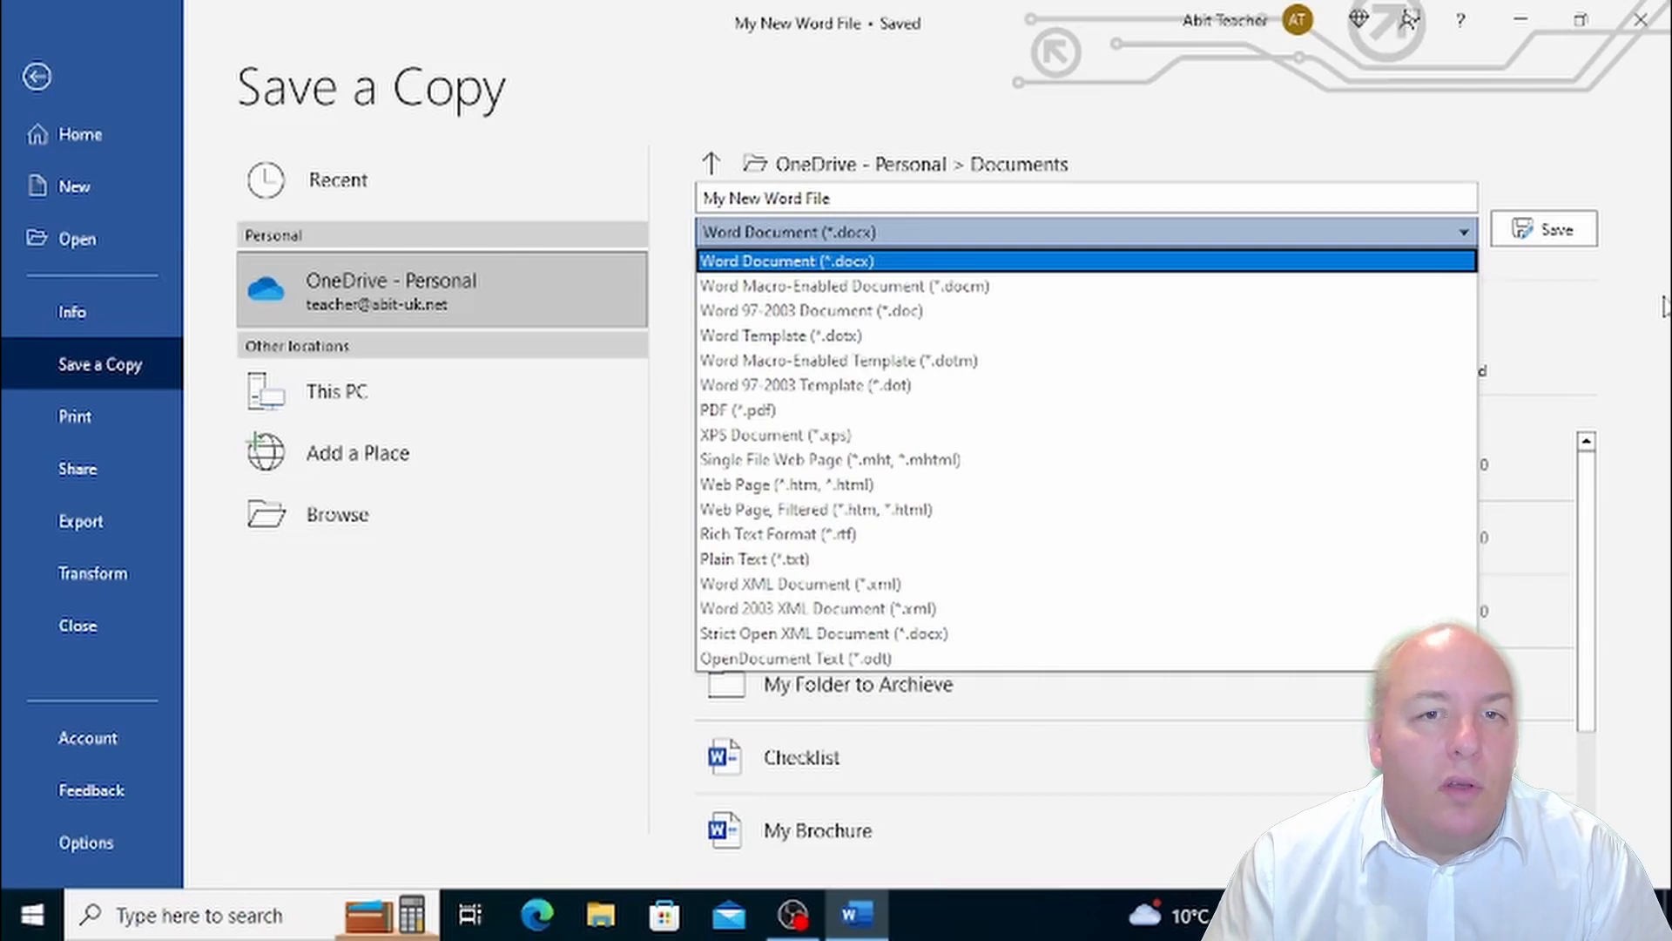
{"action": "mouse_move", "coordinate": [1536, 351]}
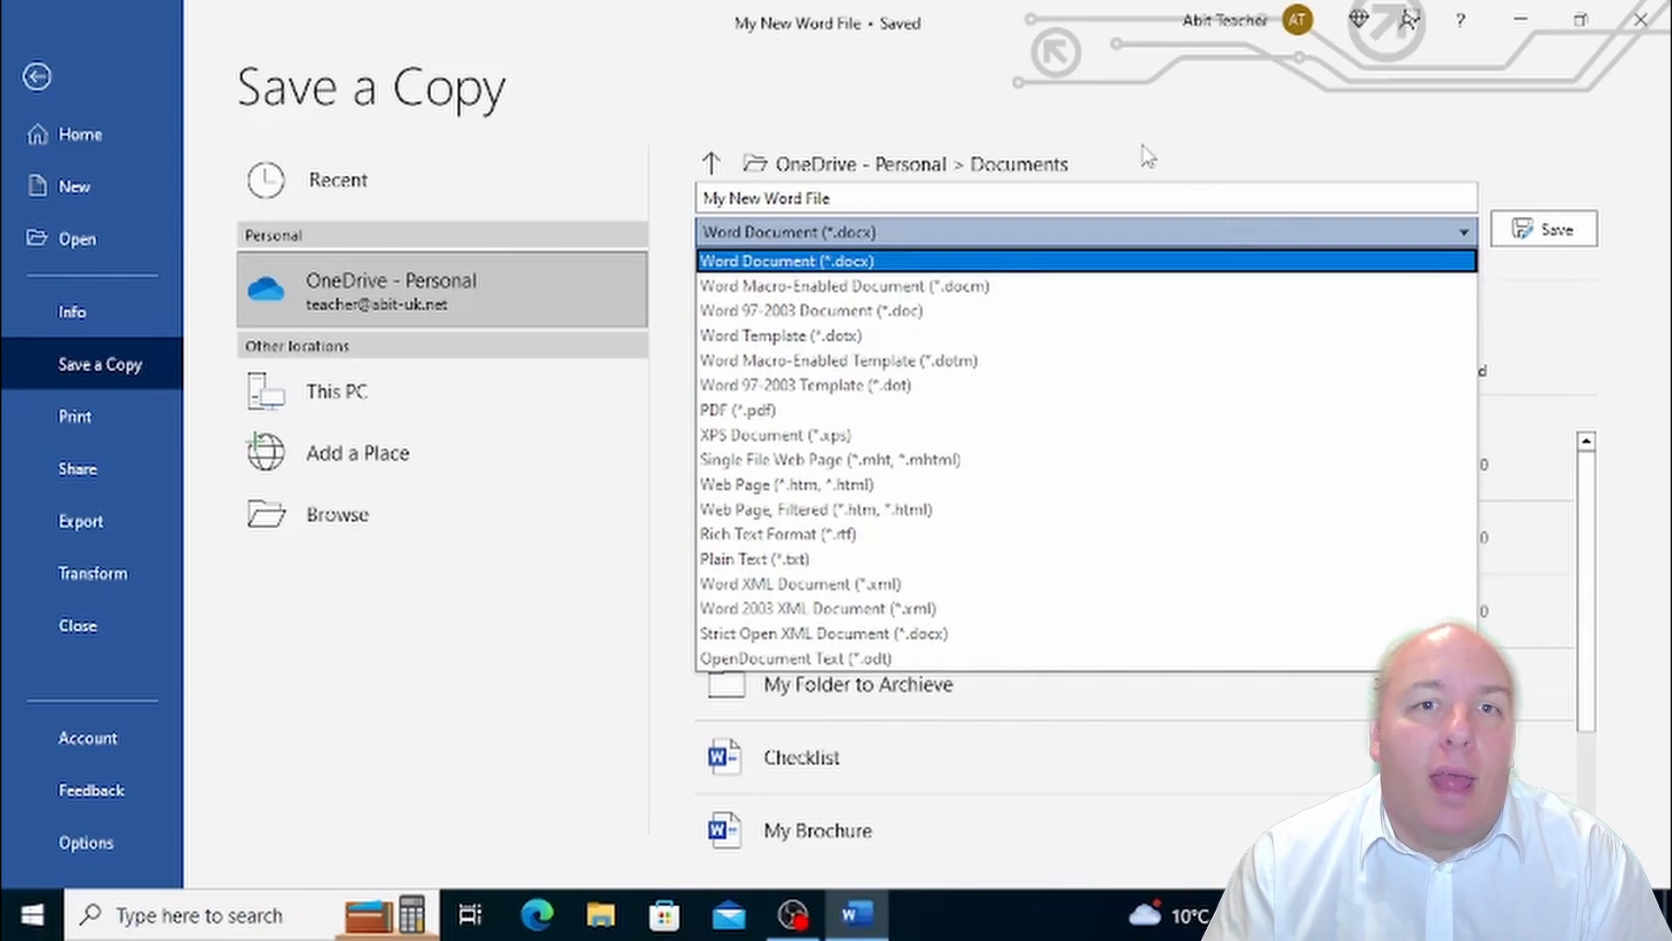
{"action": "left_click", "coordinate": [786, 261]}
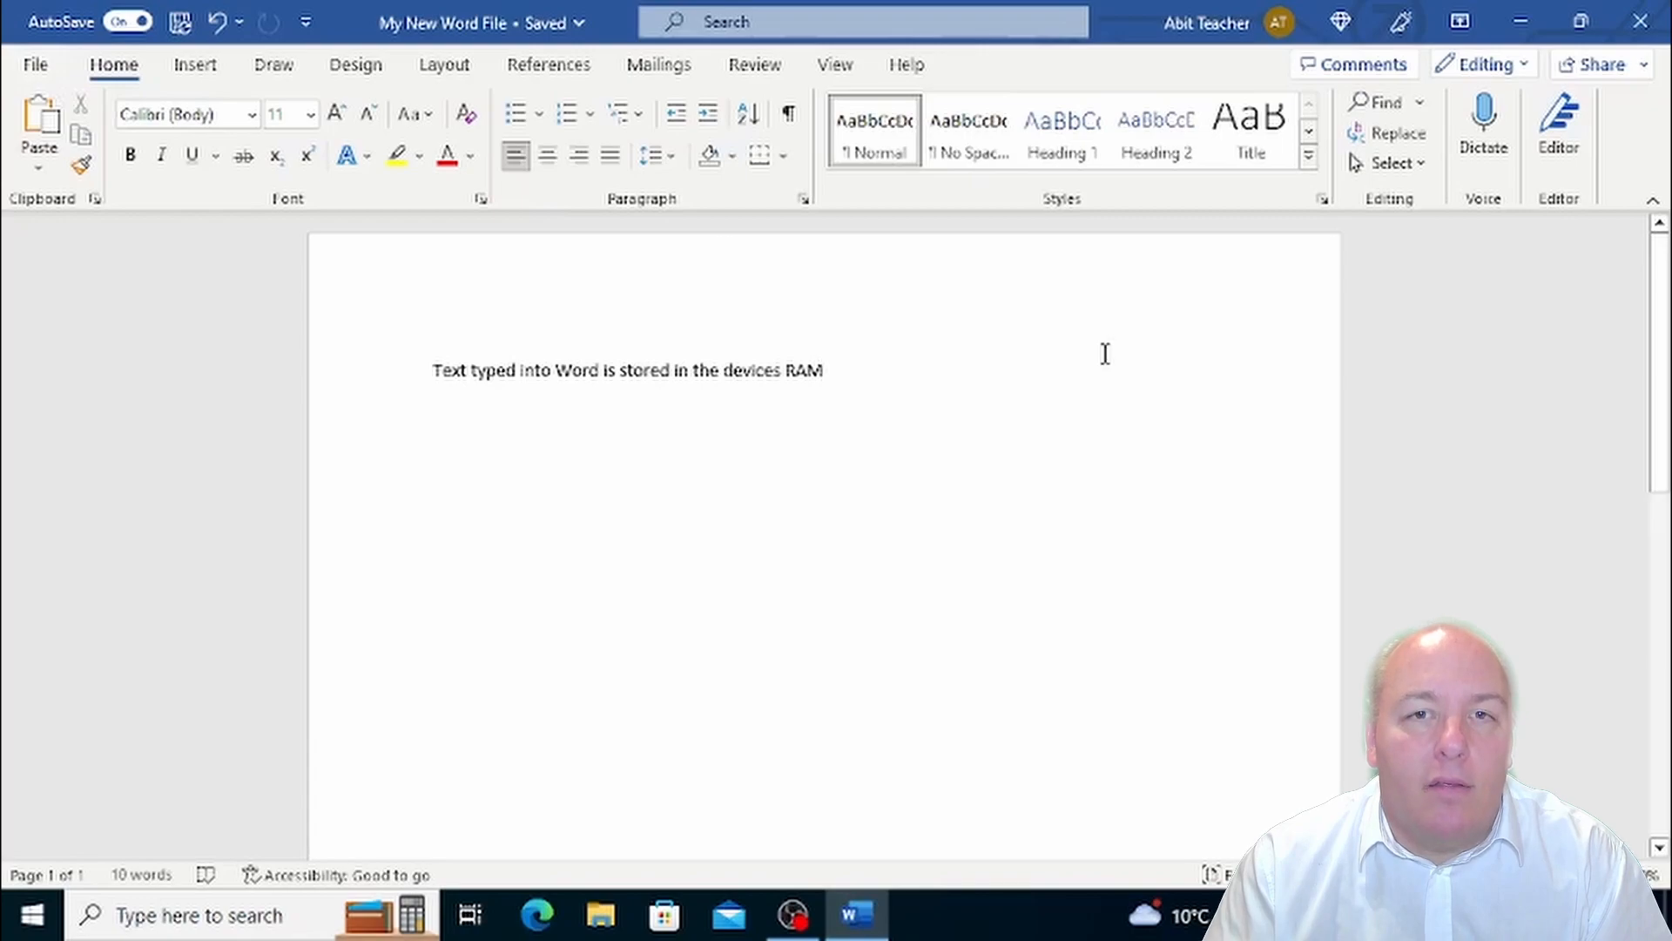
Show the Open page listing recent files like My Brochure and My New Word File
{"action": "left_click", "coordinate": [826, 370]}
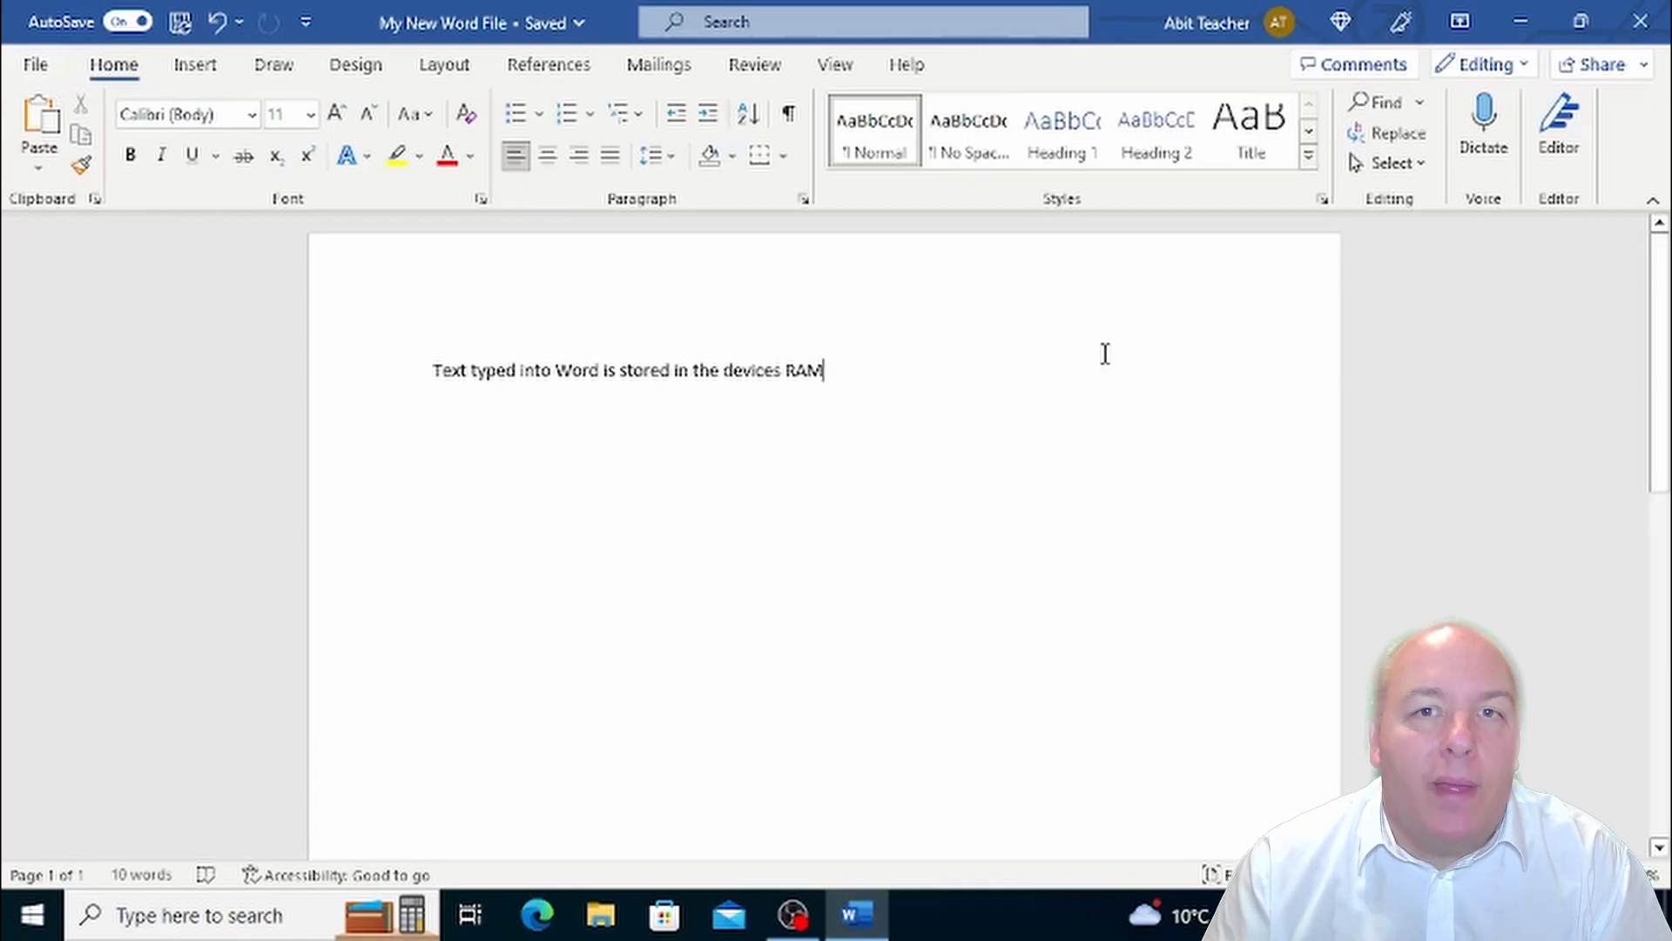
{"action": "mouse_move", "coordinate": [1211, 565]}
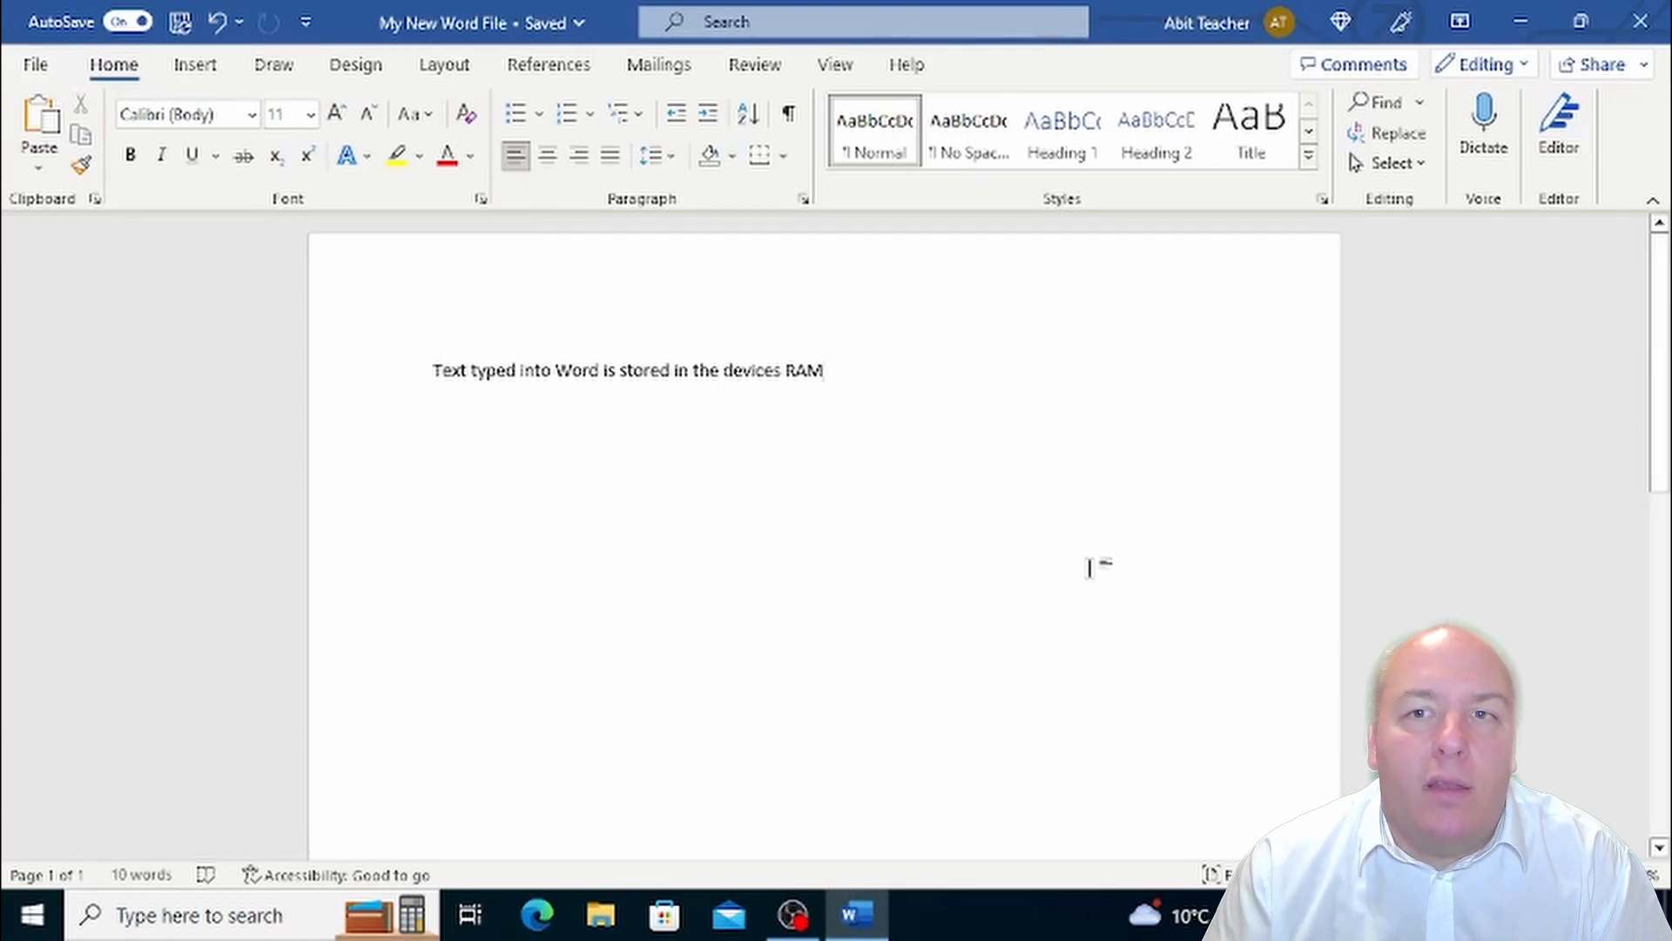
{"action": "mouse_move", "coordinate": [811, 549]}
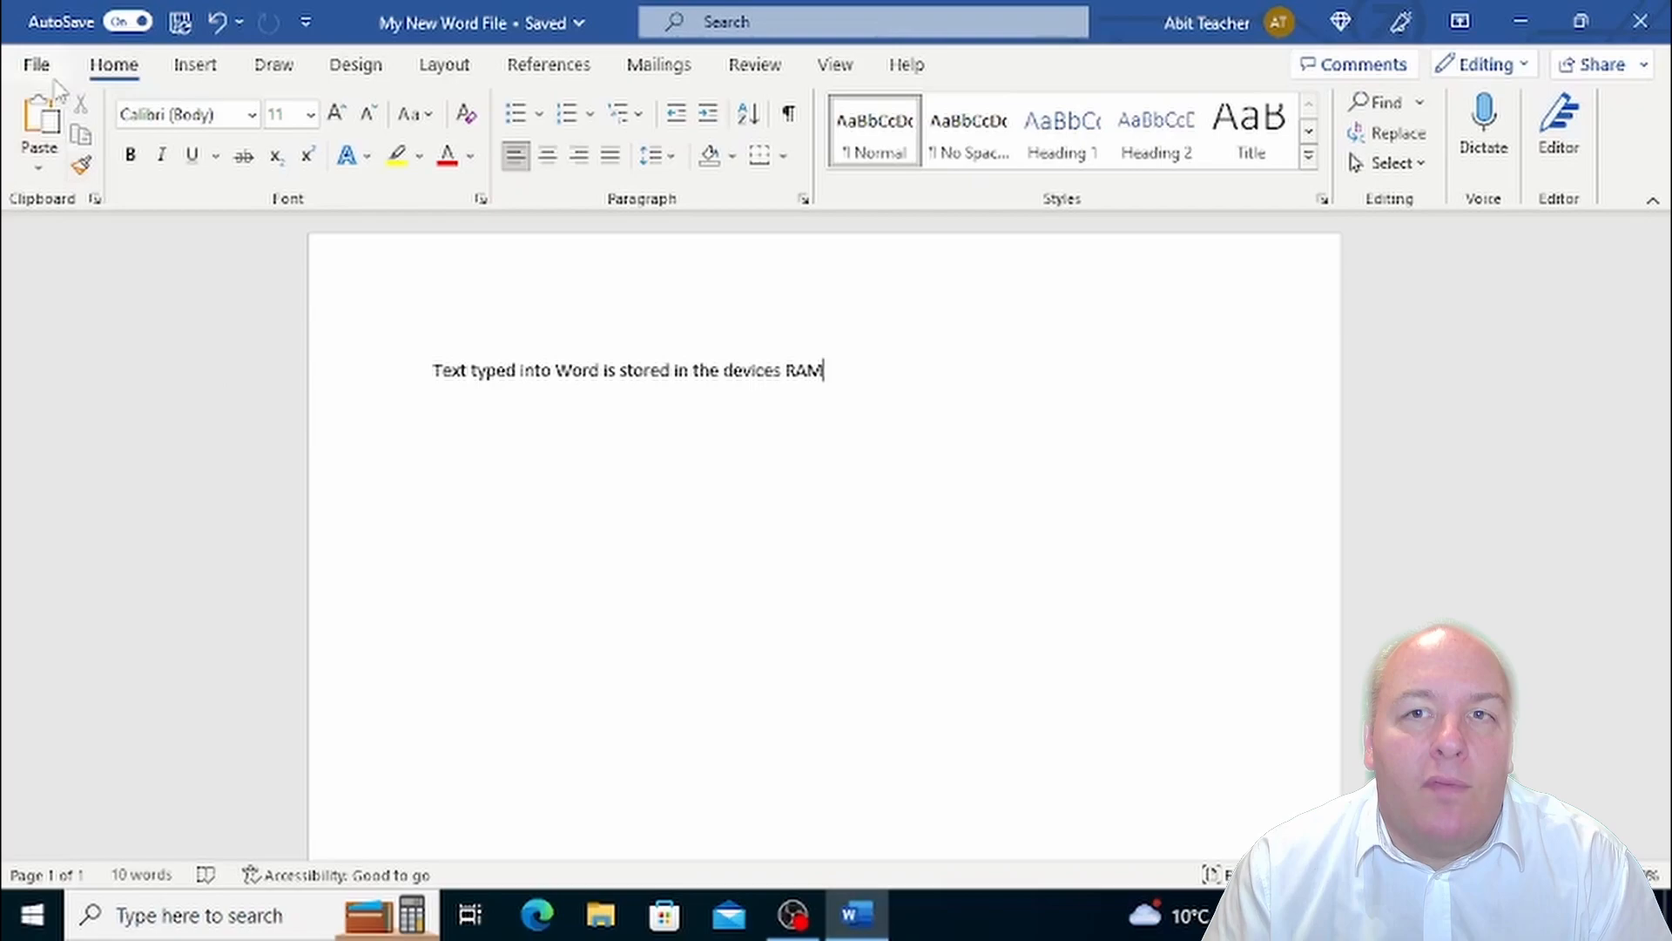
{"action": "left_click", "coordinate": [35, 63]}
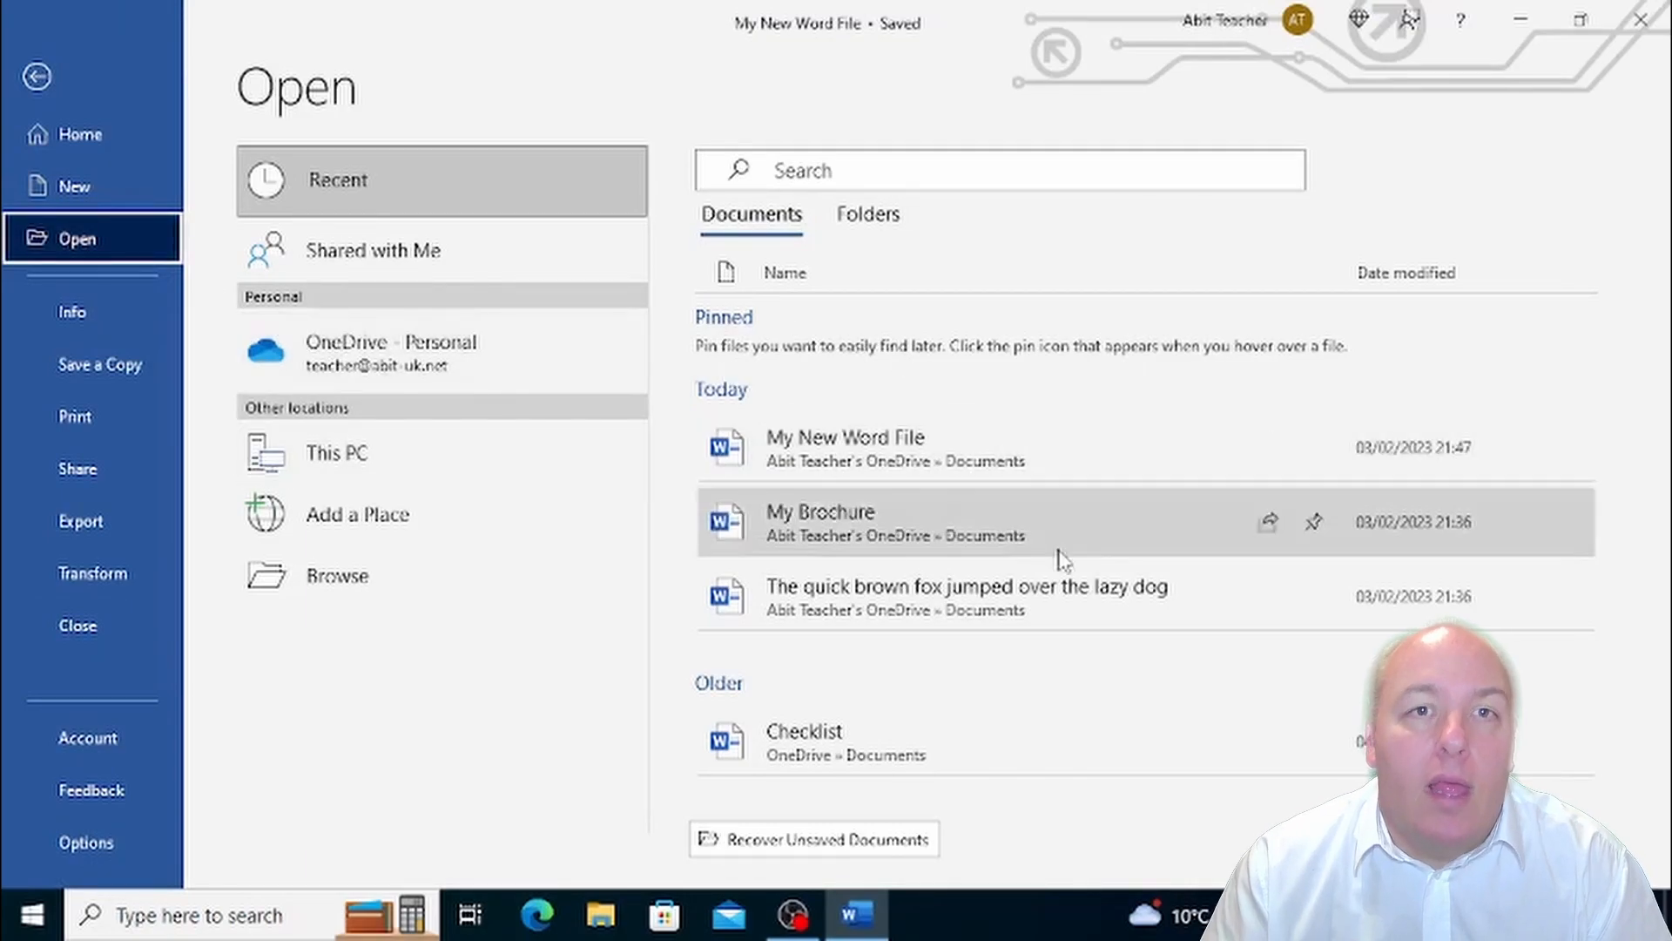
{"action": "mouse_move", "coordinate": [1064, 594]}
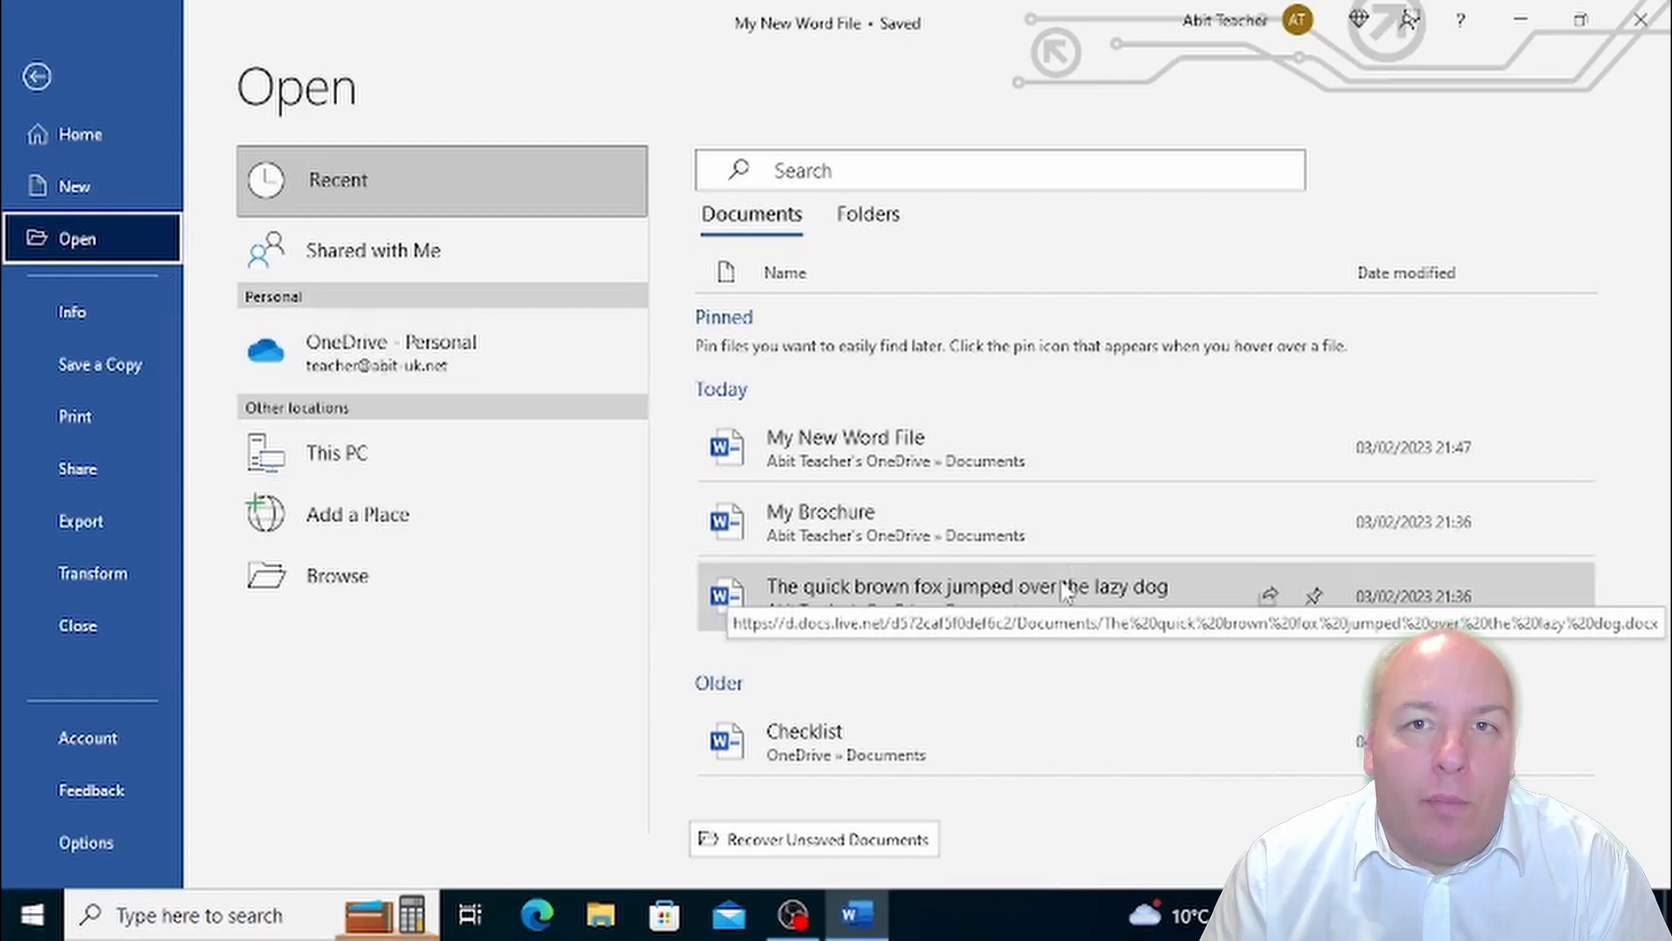
Open the quick brown fox document, then return to My New Word File via taskbar
{"action": "left_click", "coordinate": [985, 586]}
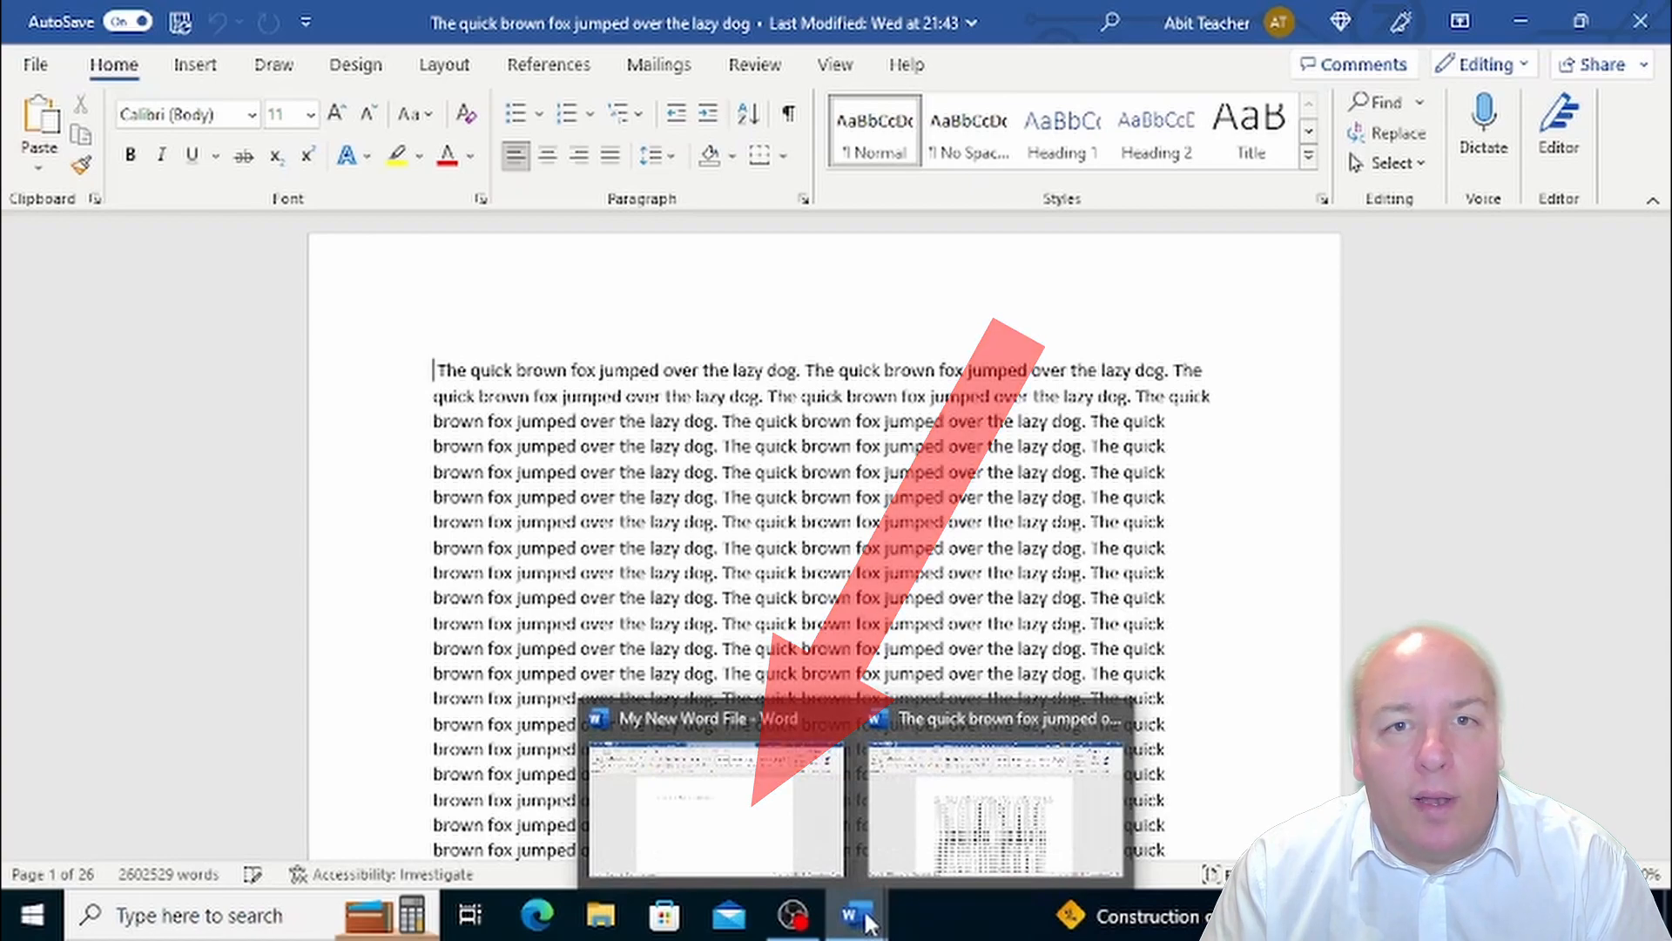
{"action": "left_click", "coordinate": [714, 794]}
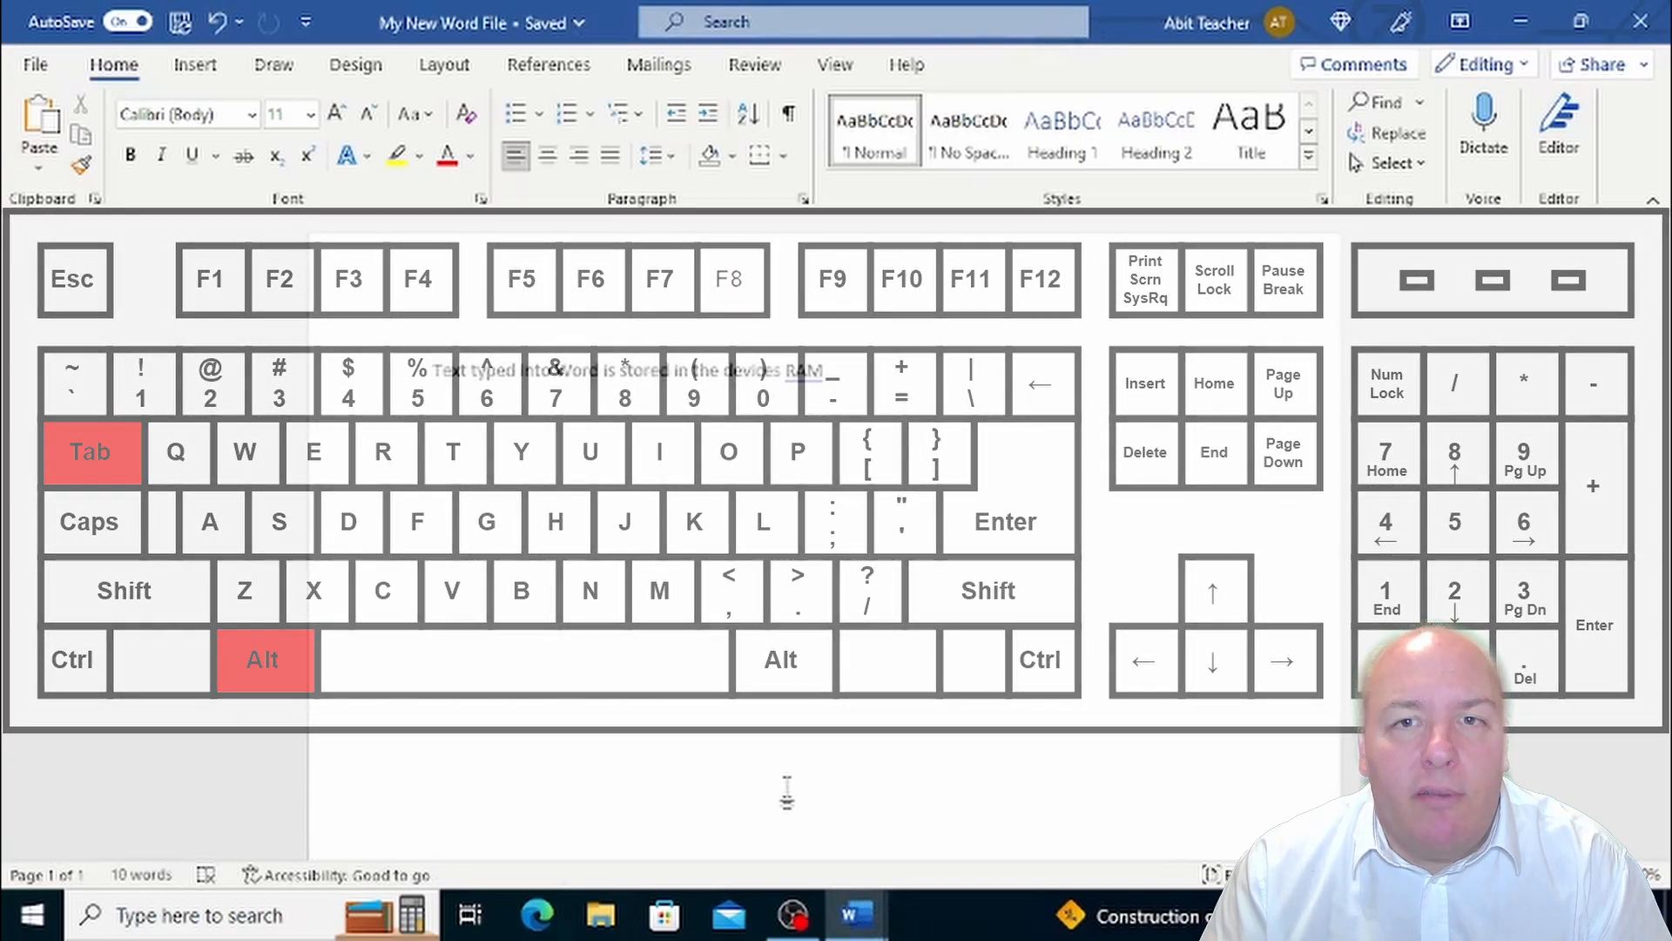
Use Alt+Tab to bring the quick brown fox document to the front
{"action": "key", "text": "alt+tab"}
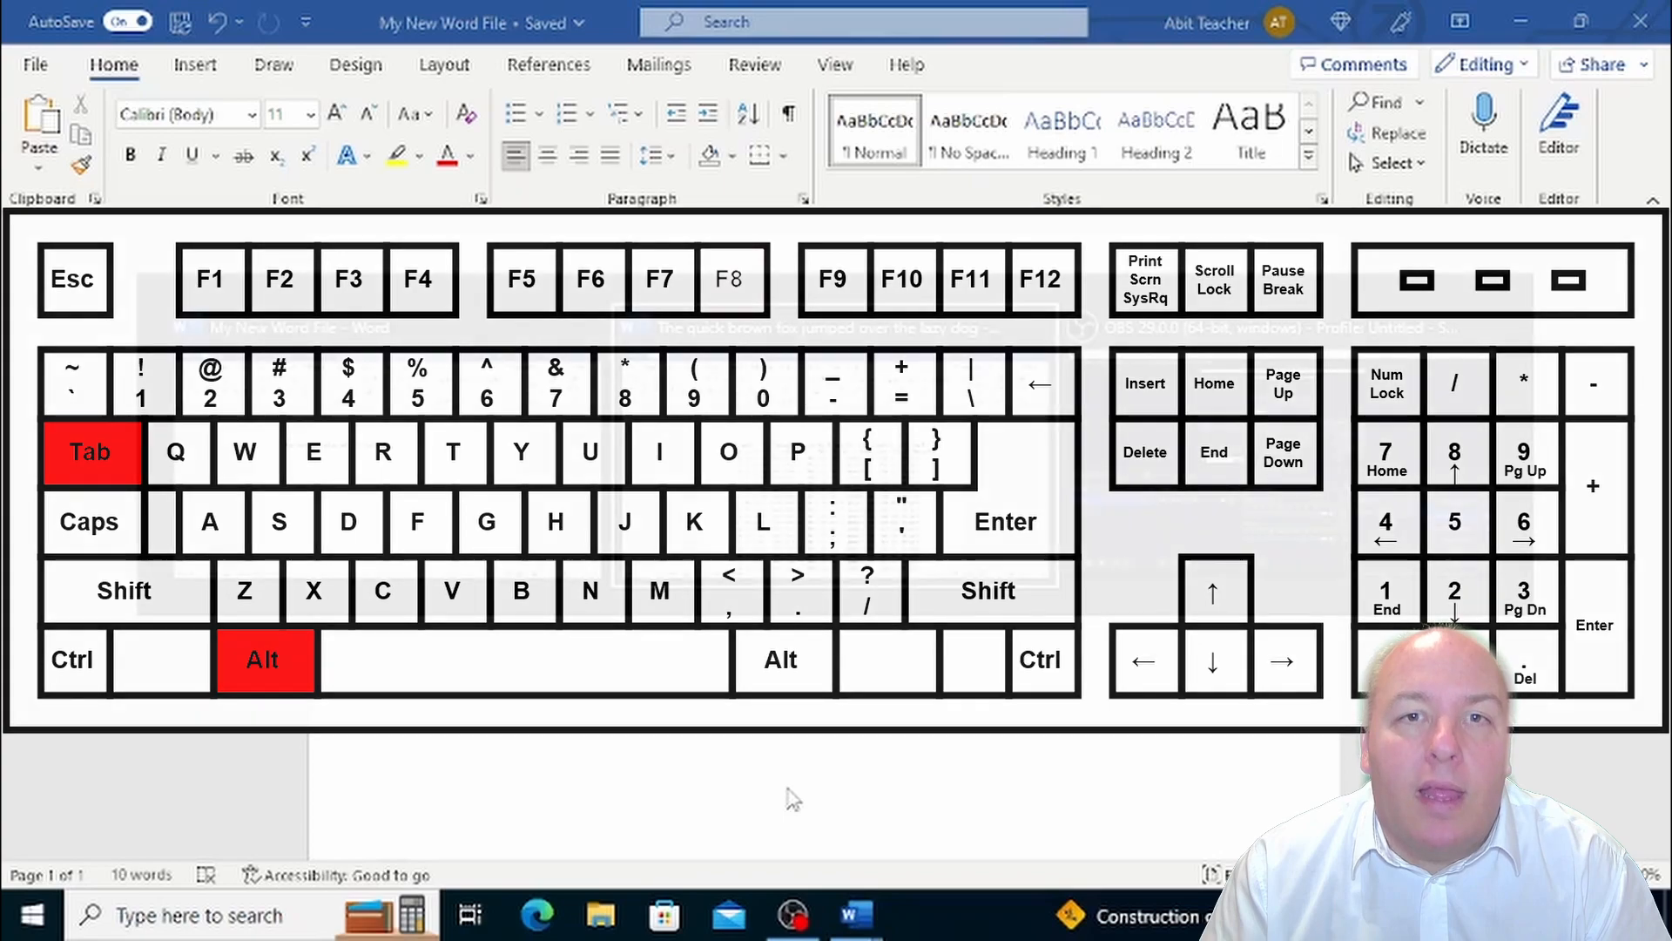
{"action": "key", "text": "alt+tab"}
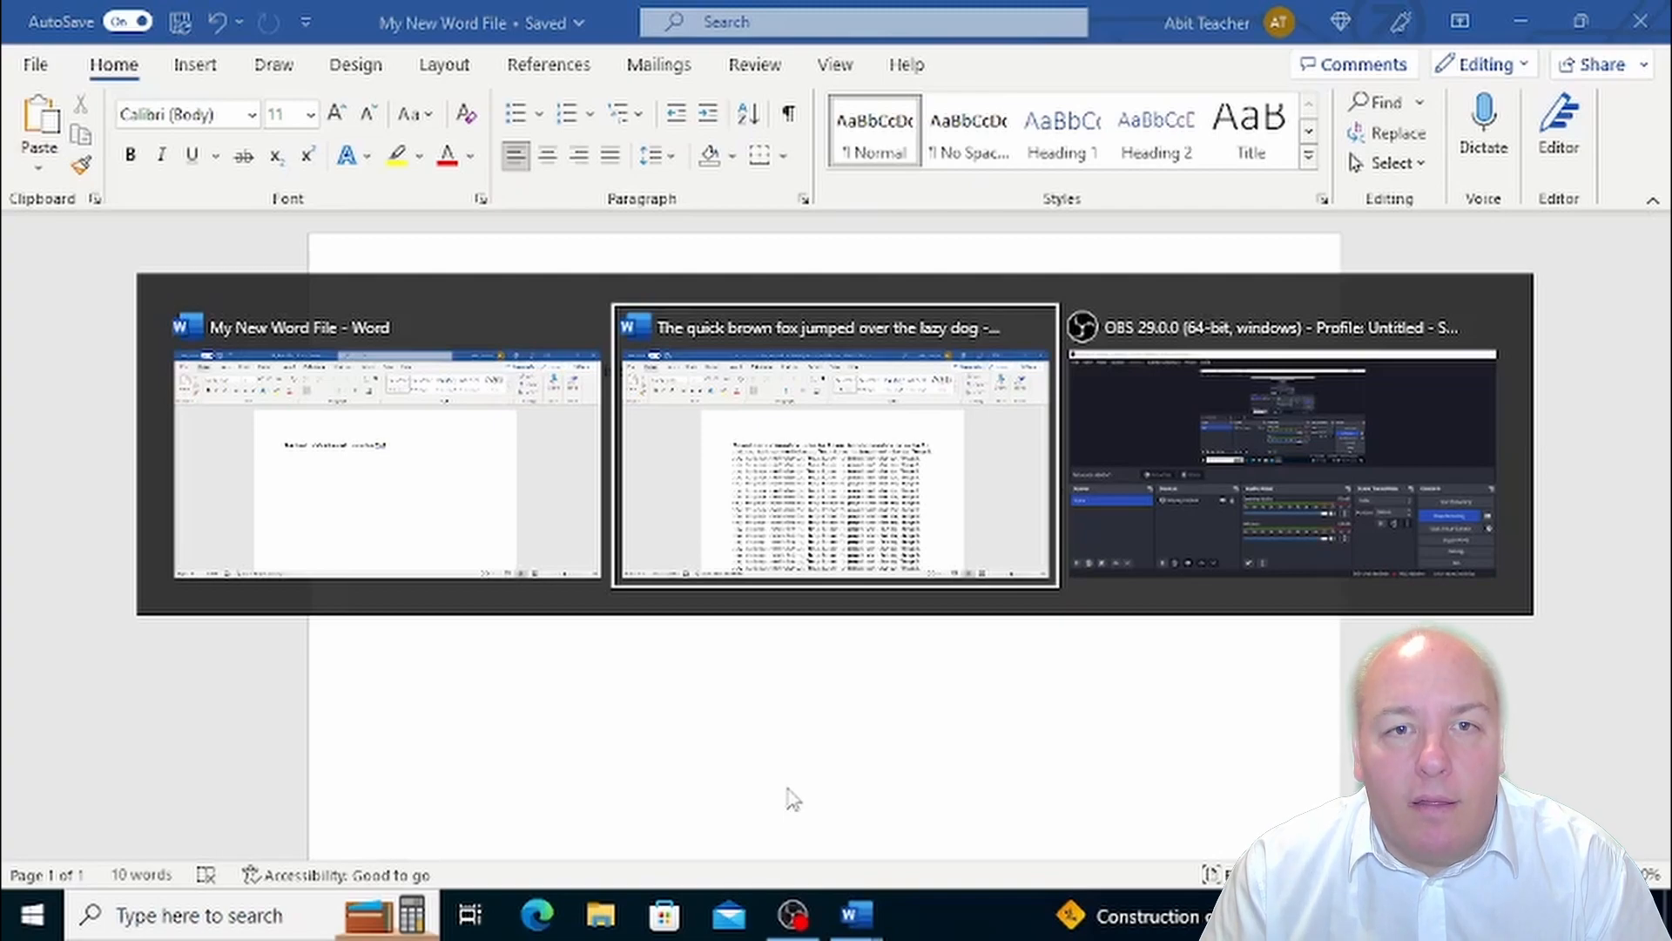
{"action": "left_click", "coordinate": [835, 448]}
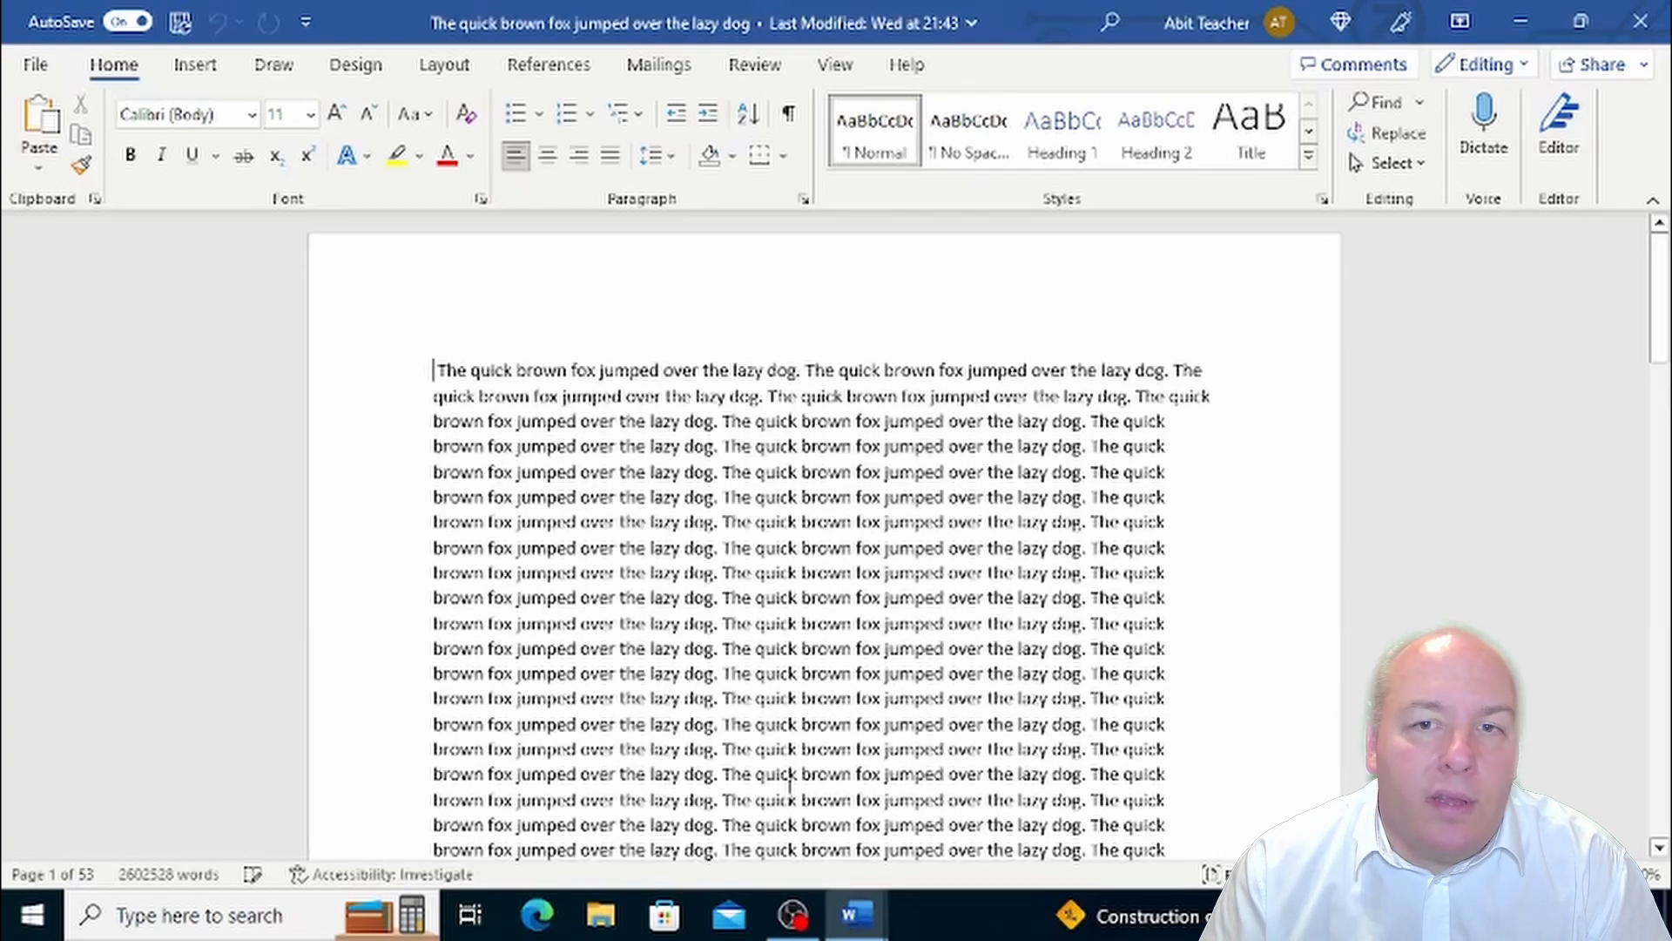